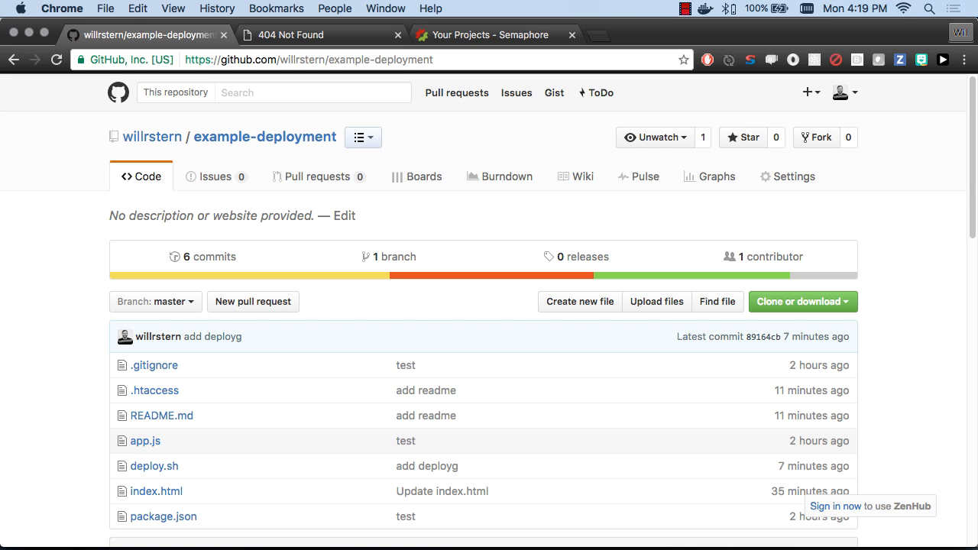
pyautogui.moveTo(29, 233)
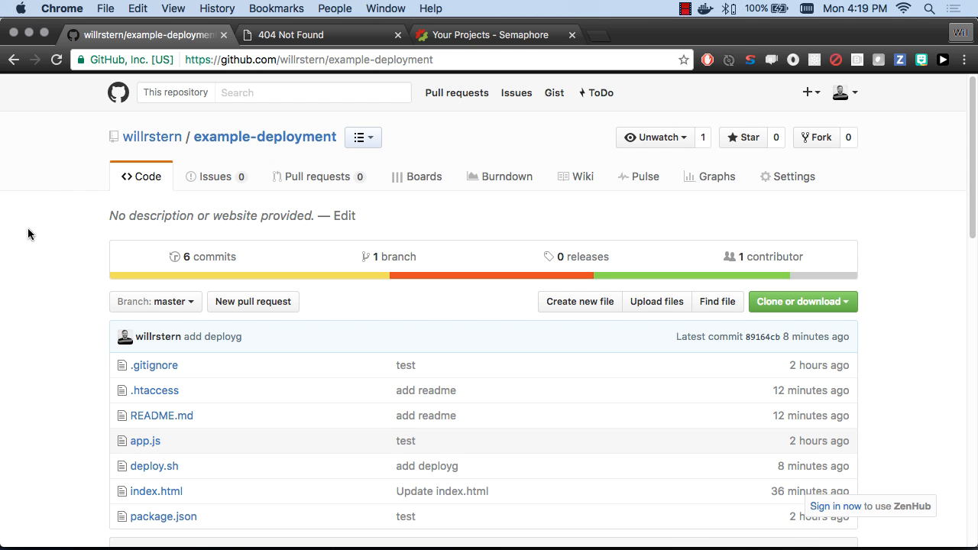
# Step: Browse the example-deployment repository, viewing index.html and app.js
pyautogui.scroll(-3)
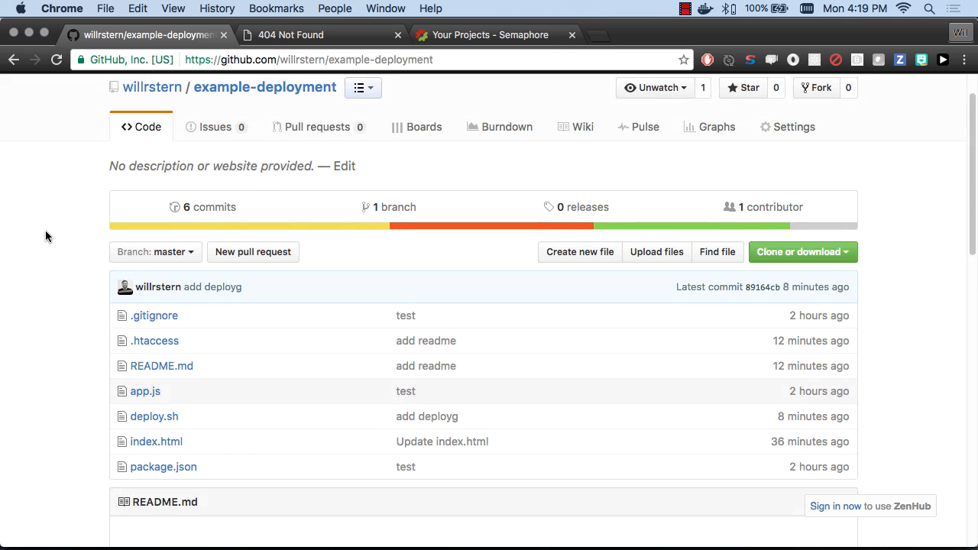
pyautogui.scroll(-3)
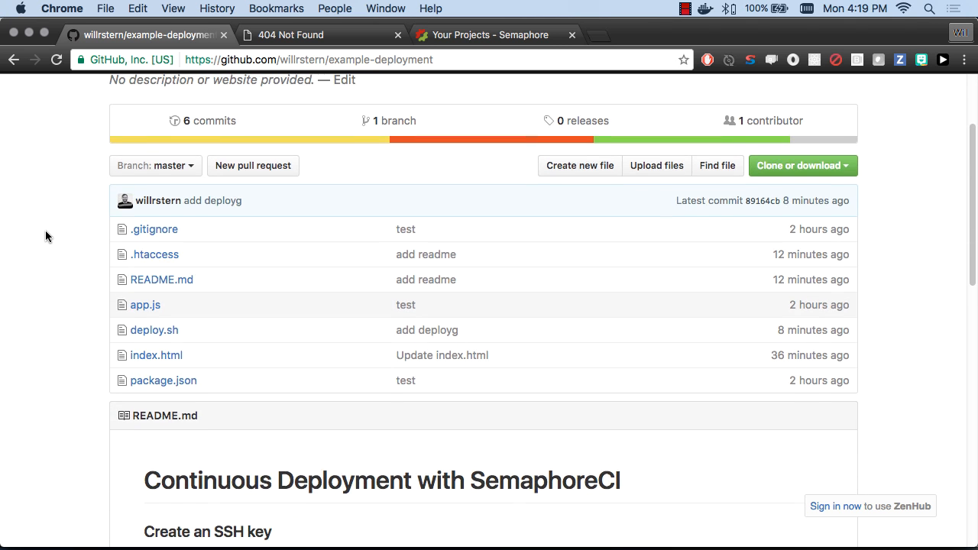
pyautogui.scroll(-3)
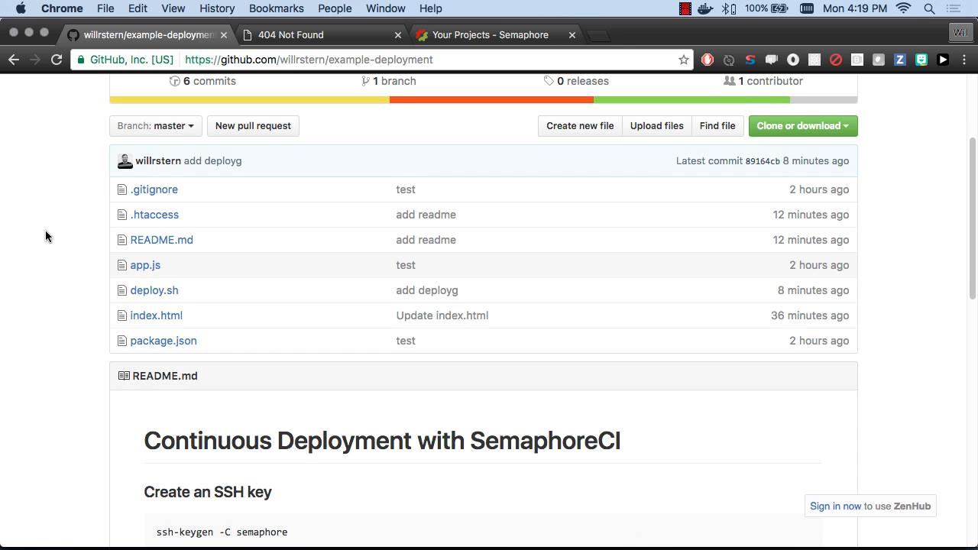
pyautogui.scroll(-3)
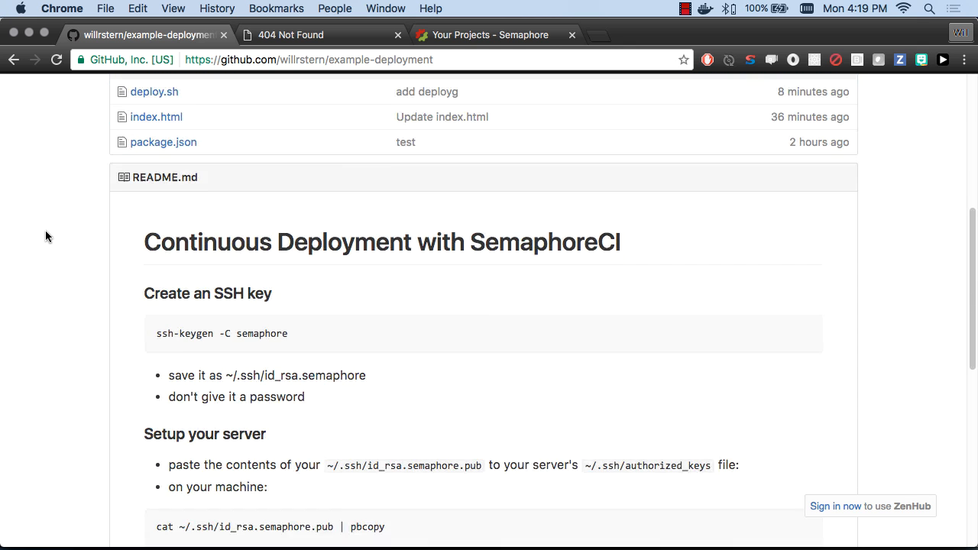
pyautogui.scroll(3)
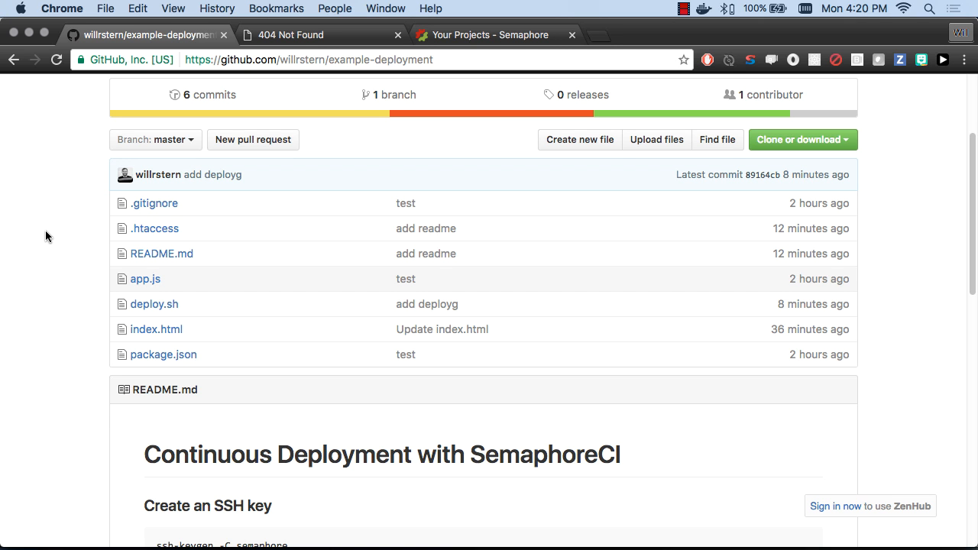
pyautogui.moveTo(170, 332)
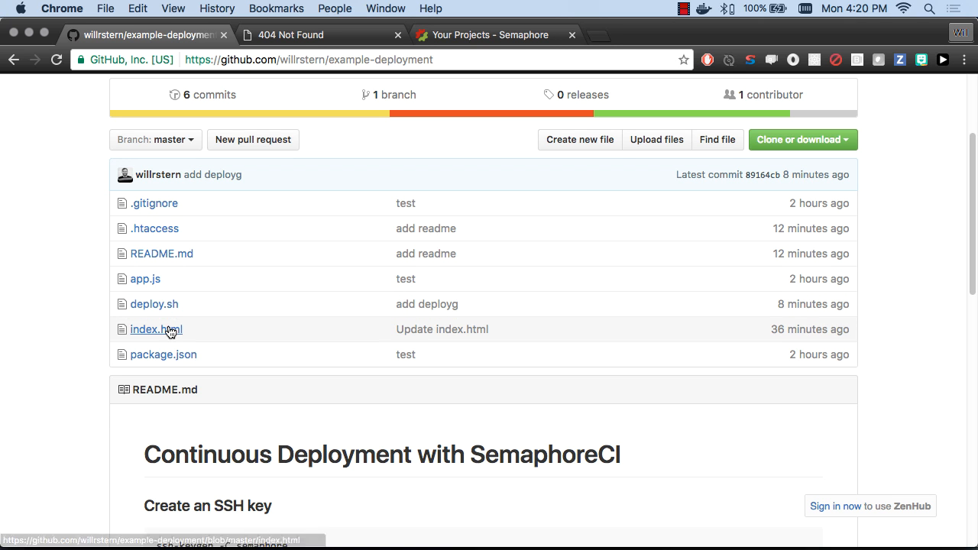
pyautogui.click(156, 329)
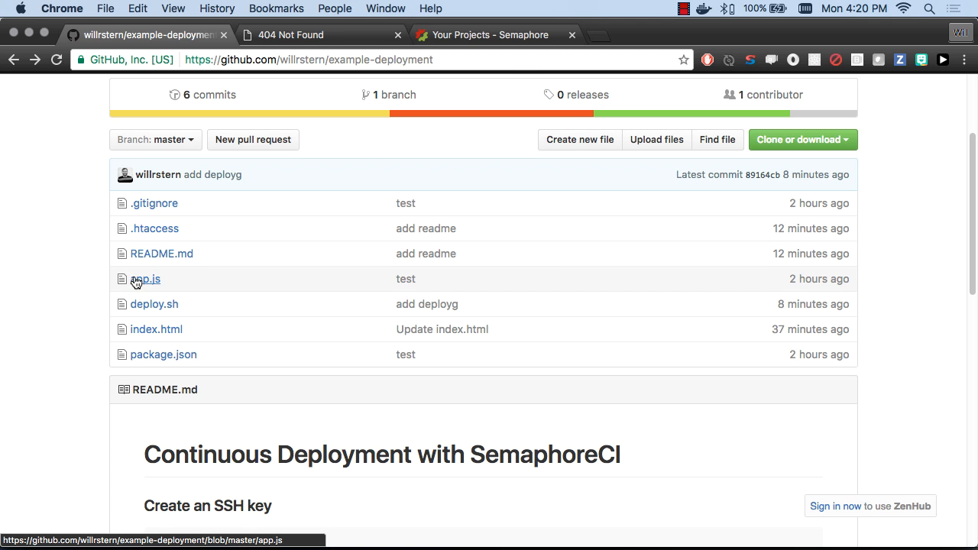
pyautogui.click(146, 279)
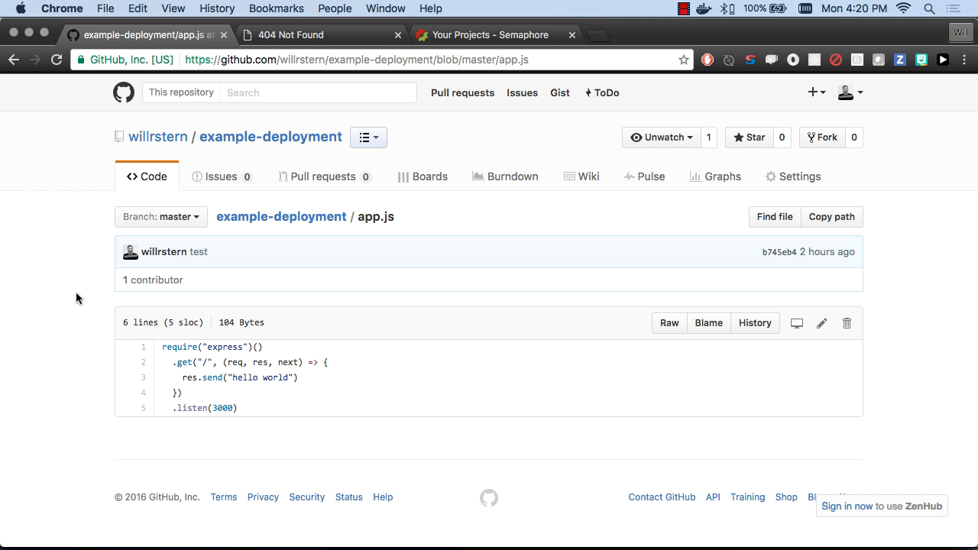
pyautogui.moveTo(34, 77)
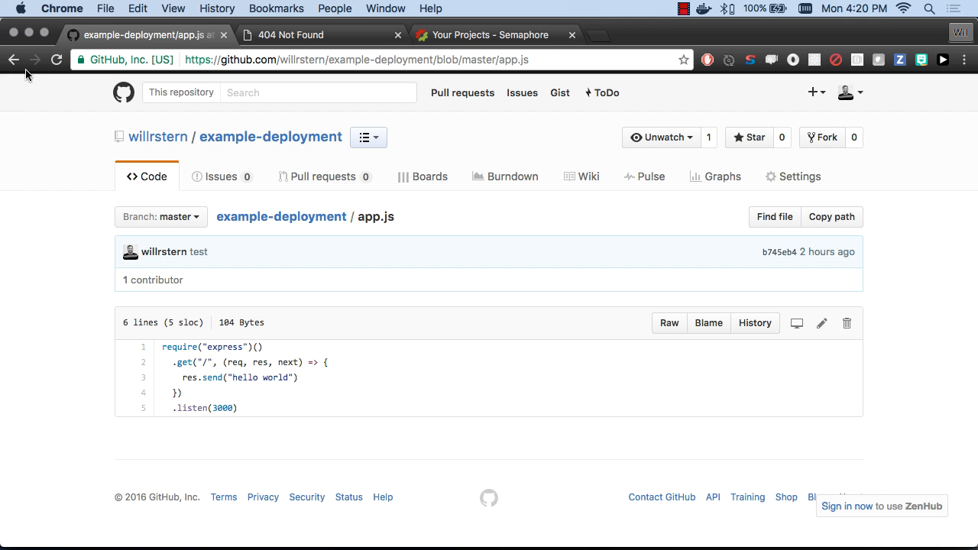
pyautogui.click(12, 61)
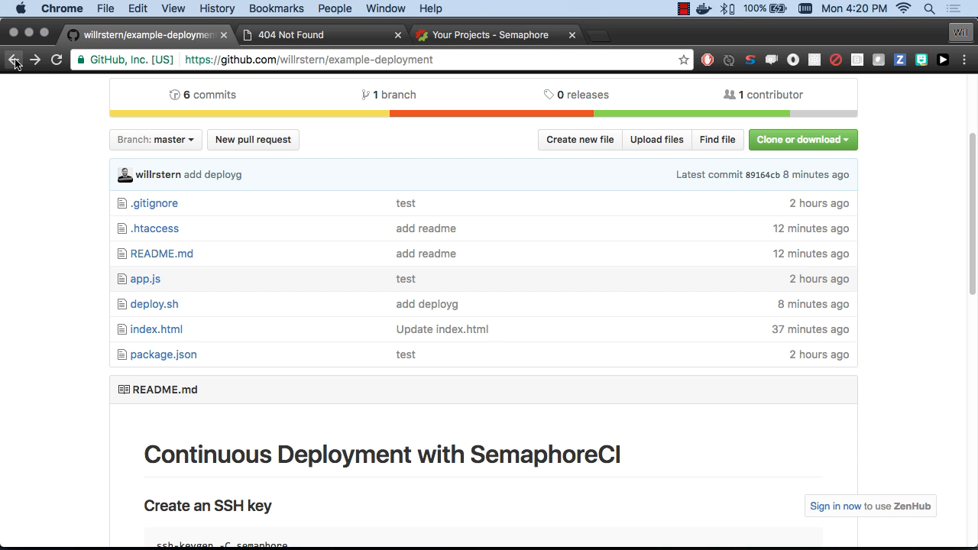
pyautogui.moveTo(22, 106)
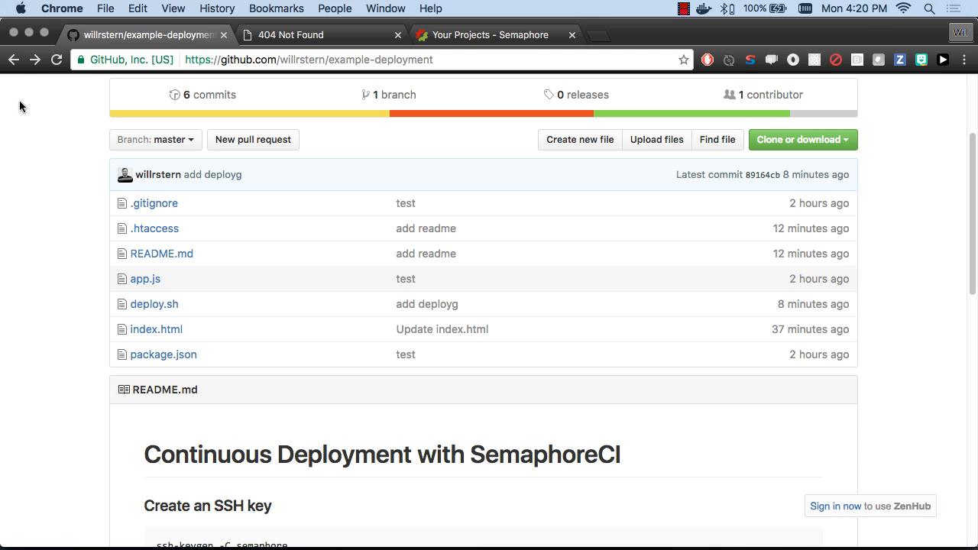
pyautogui.scroll(-3)
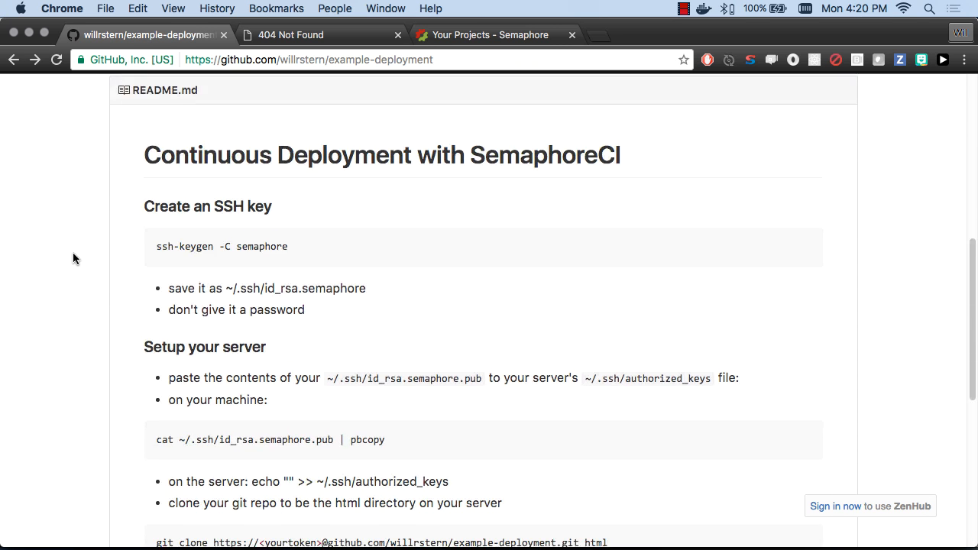
pyautogui.scroll(-3)
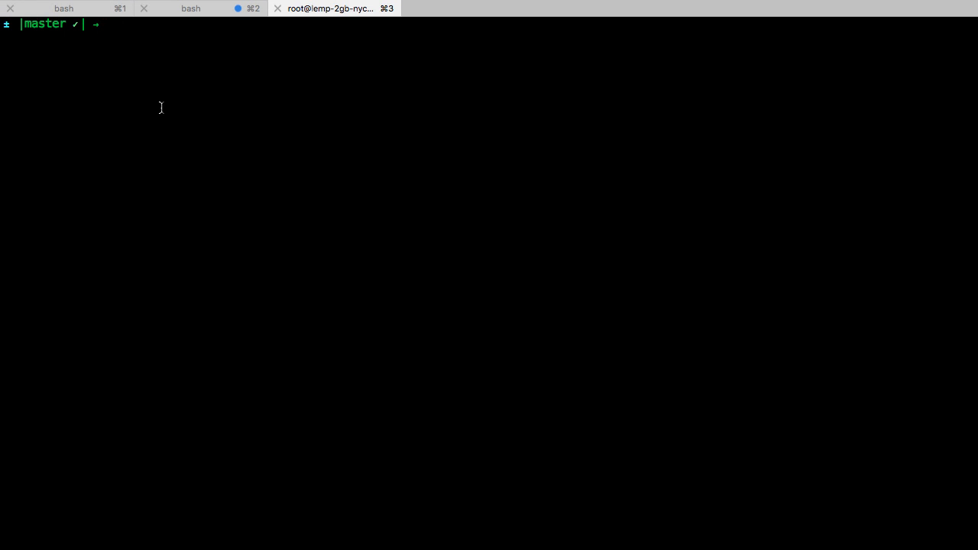
# Step: Start ssh-keygen with comment semaphore, saving the key as /Users/cmn/.ssh/id_rsa.semaphore
pyautogui.write('ssh-keygen -C')
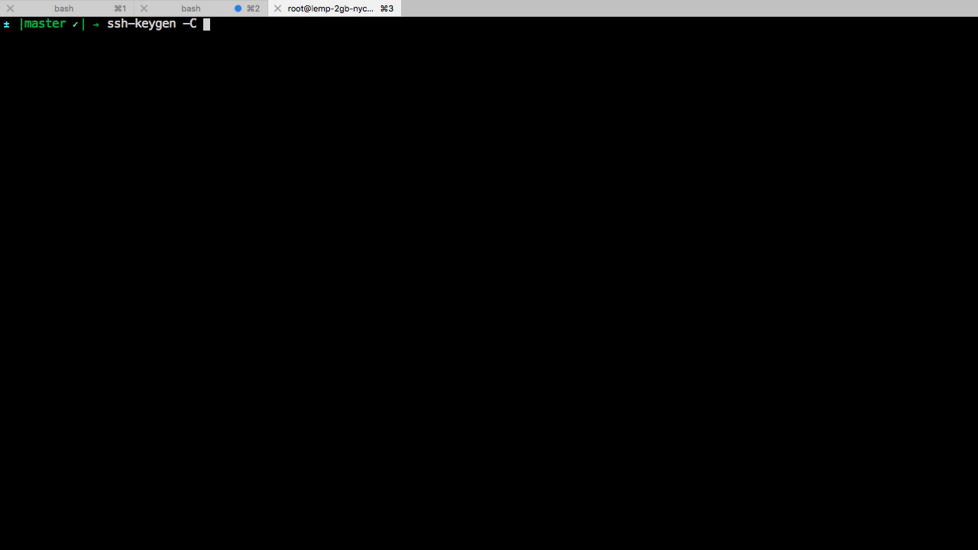
pyautogui.write('semaphore')
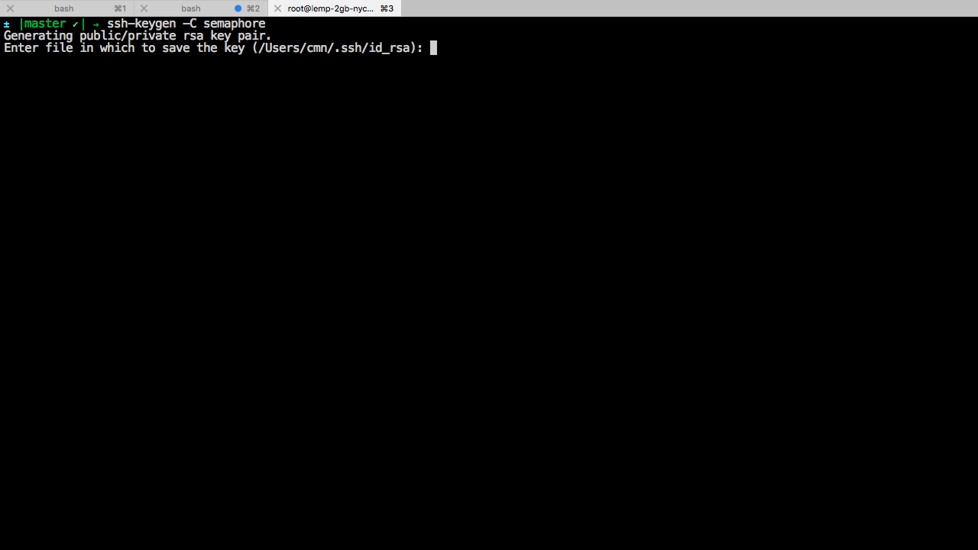
pyautogui.moveTo(160, 106)
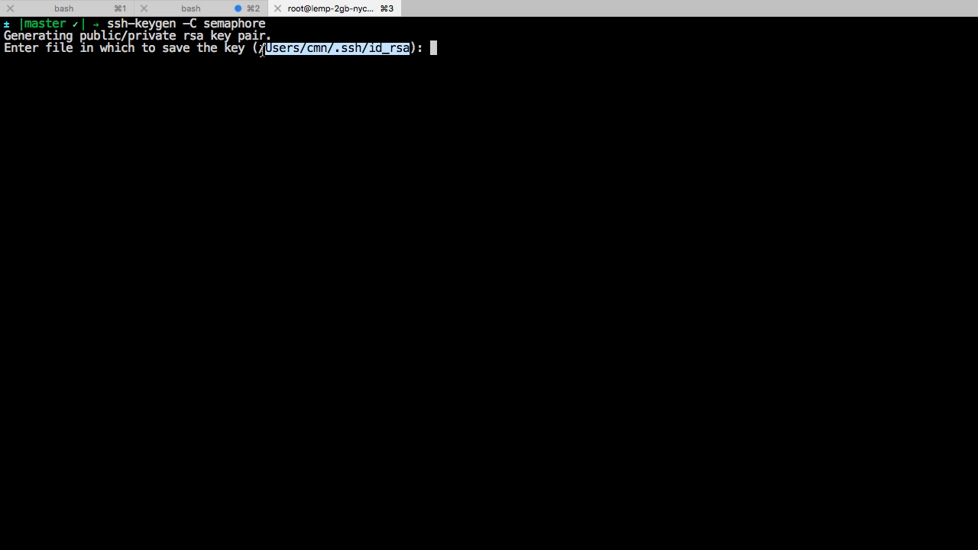
pyautogui.write('/Users/cmn/.ssh/id_rsa')
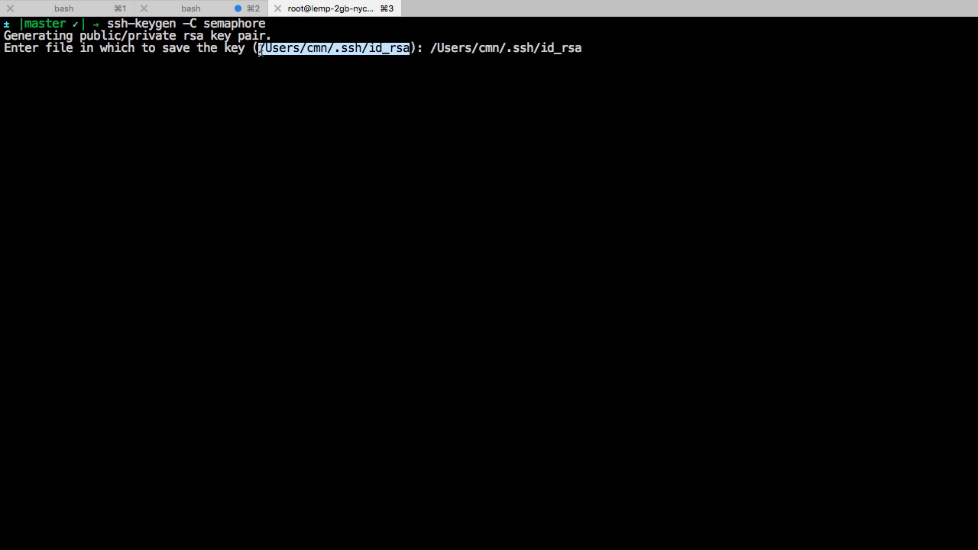
pyautogui.write('.sem')
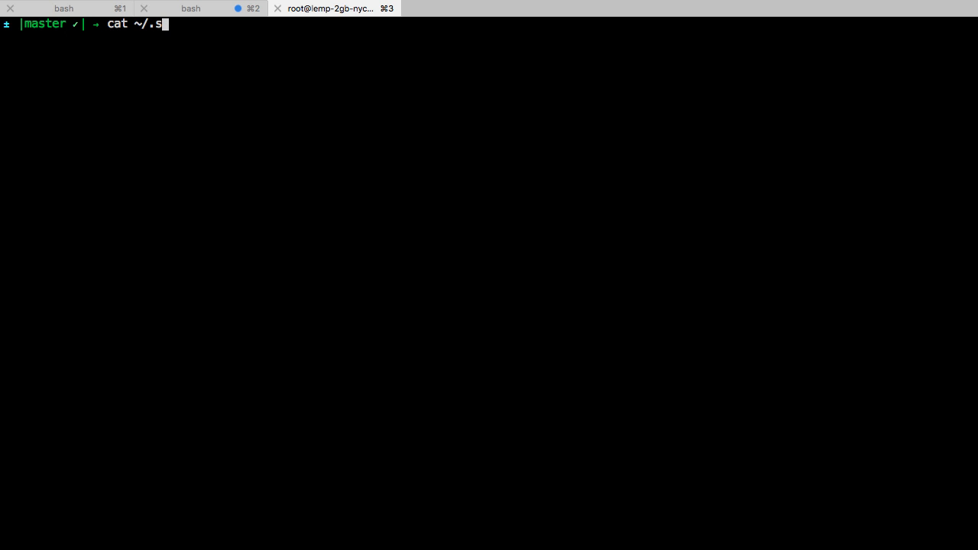
# Step: Copy ~/.ssh/id_rsa.semaphore.pub to the clipboard with pbcopy
pyautogui.write('sh/id_rsa')
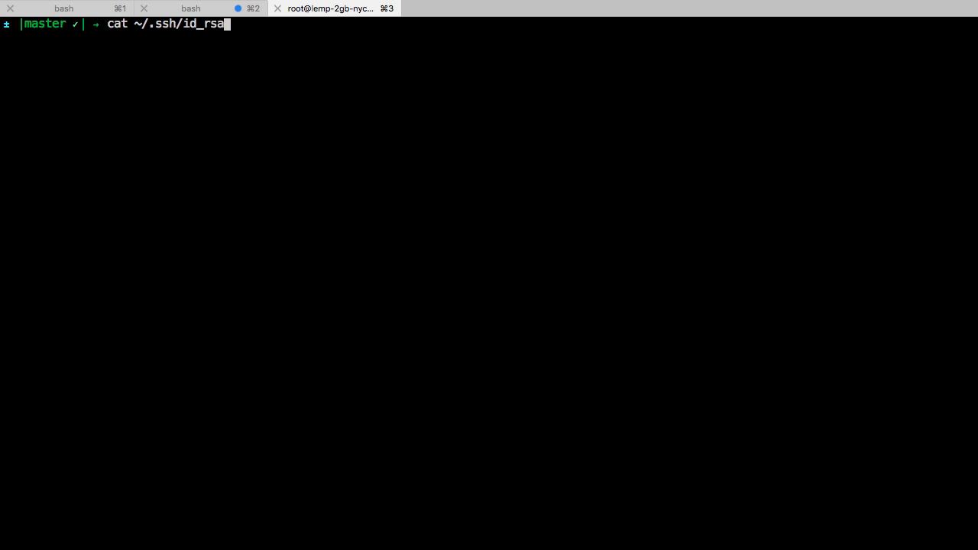
pyautogui.write('.semaphore.pu')
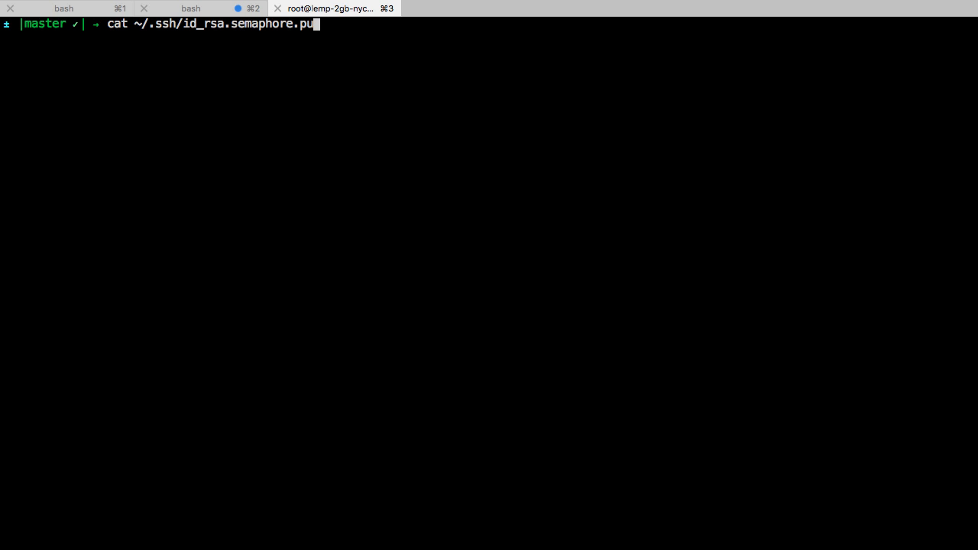
pyautogui.write('b | pbcopy')
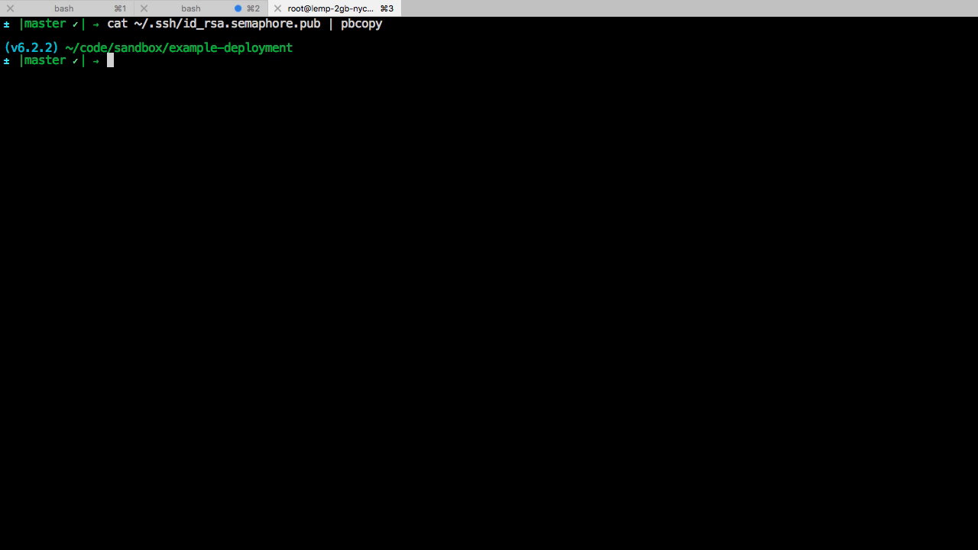
pyautogui.write('ssh')
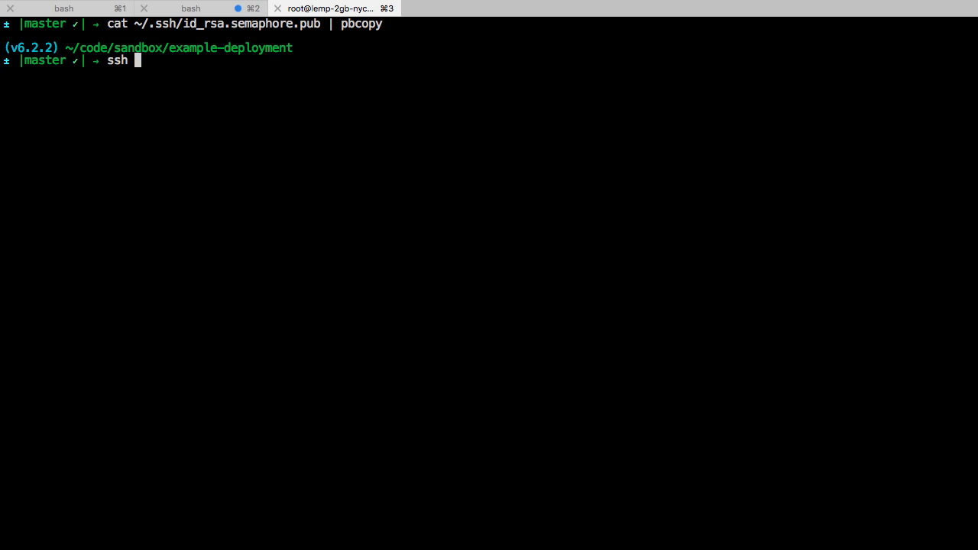
pyautogui.write('root@')
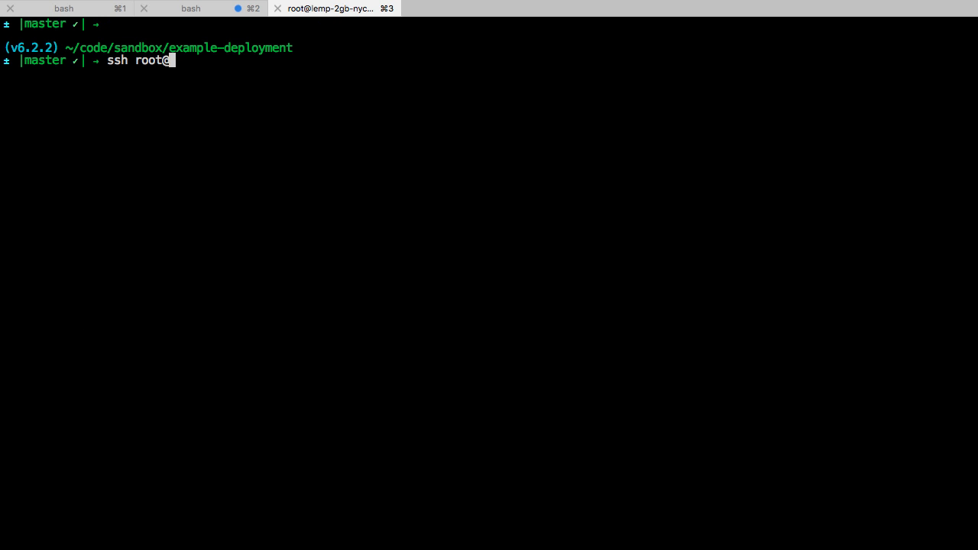
pyautogui.write('@45.55.15')
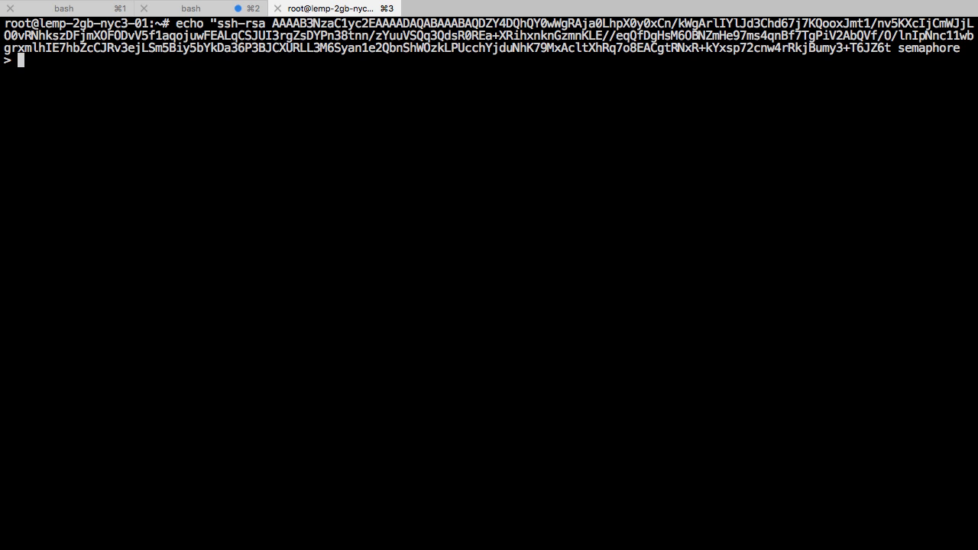
# Step: Echo the semaphore public key into ~/.ssh/authorized_keys on the server
pyautogui.write('"')
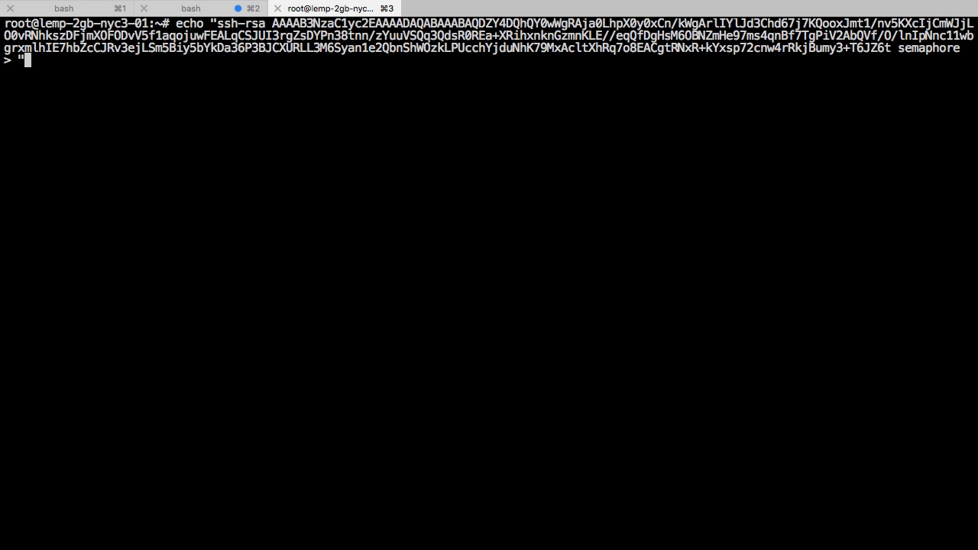
pyautogui.write('>>')
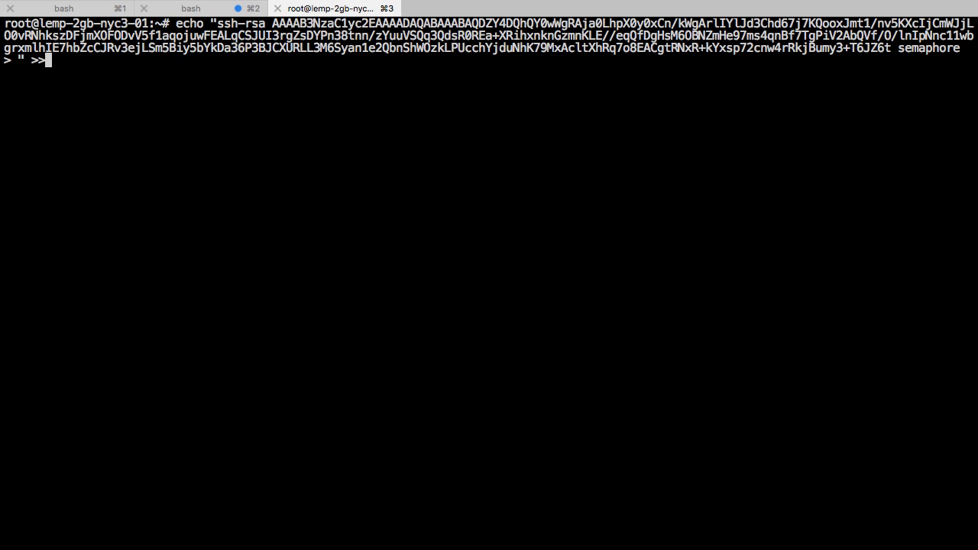
pyautogui.write('~/')
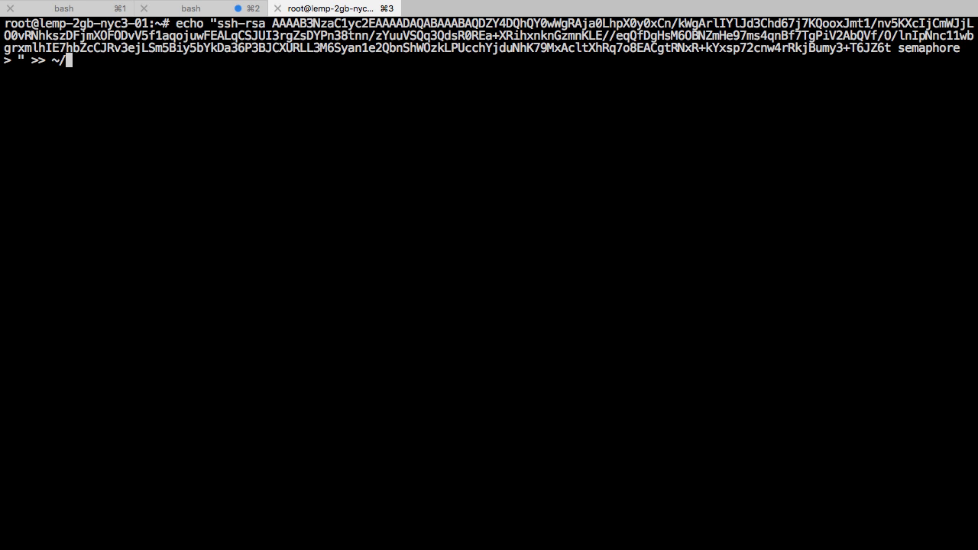
pyautogui.write('.ssh/au')
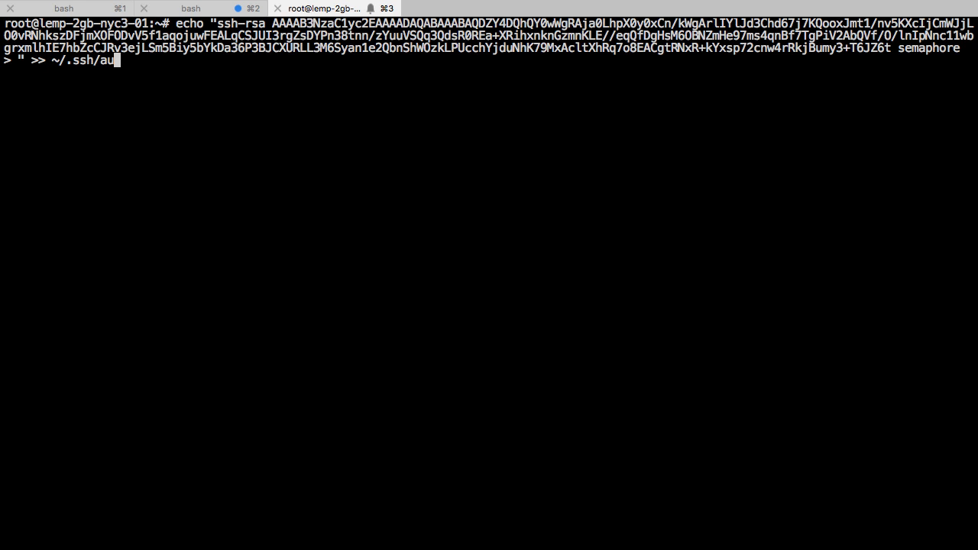
pyautogui.write('thorized_keys')
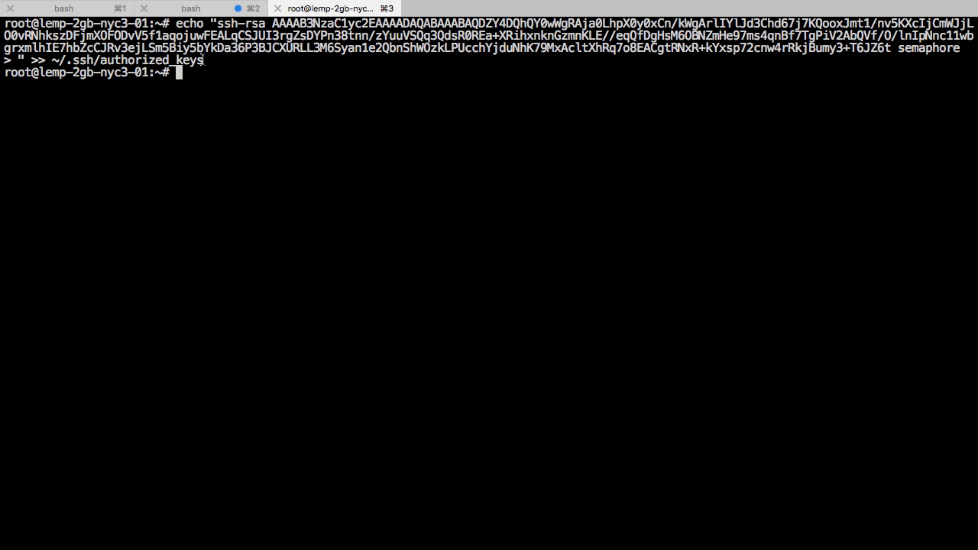
pyautogui.doubleClick(103, 76)
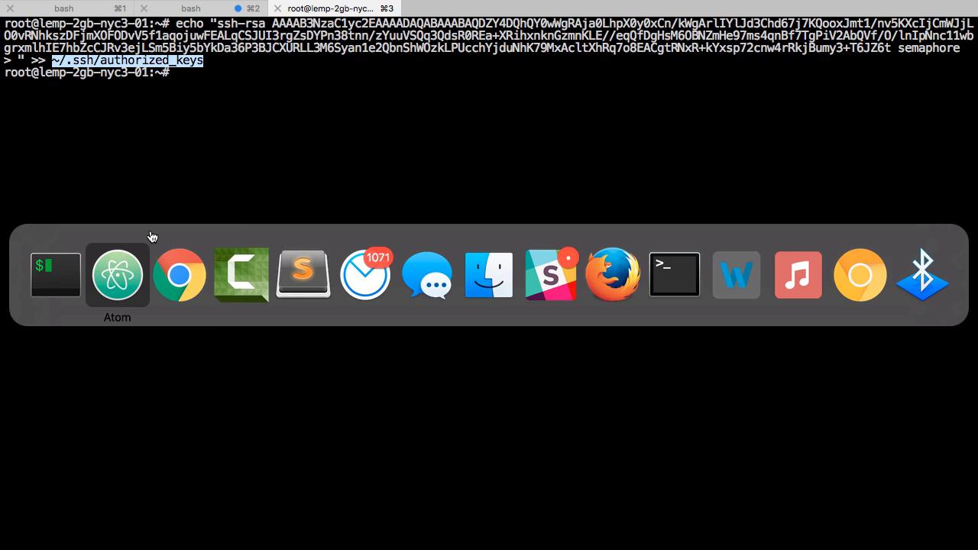
pyautogui.click(179, 275)
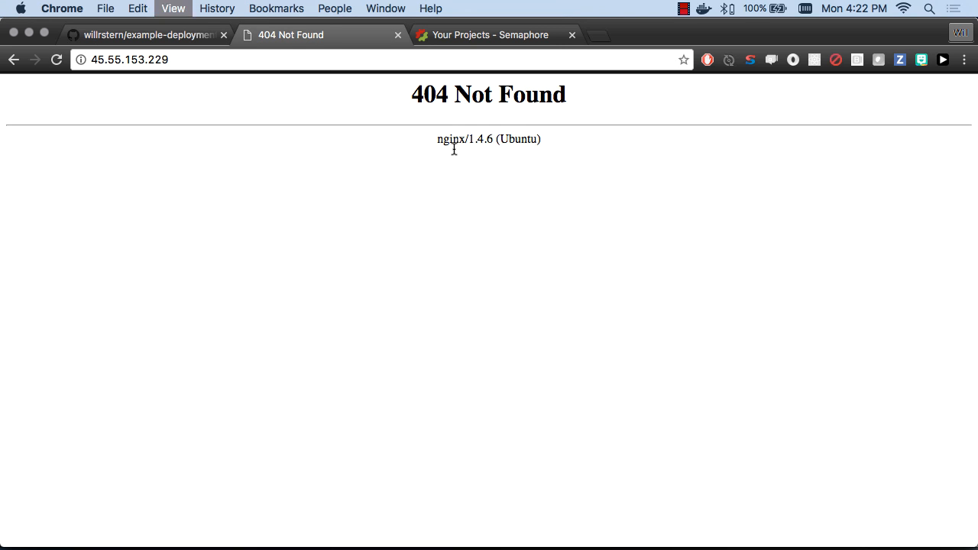
pyautogui.moveTo(482, 119)
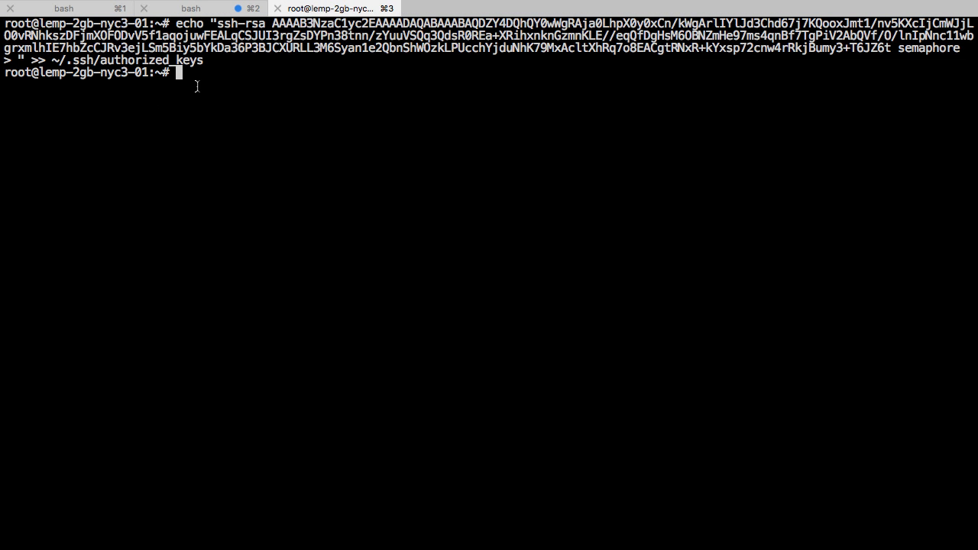
# Step: Change to /usr/share/nginx and list its contents
pyautogui.write('cd')
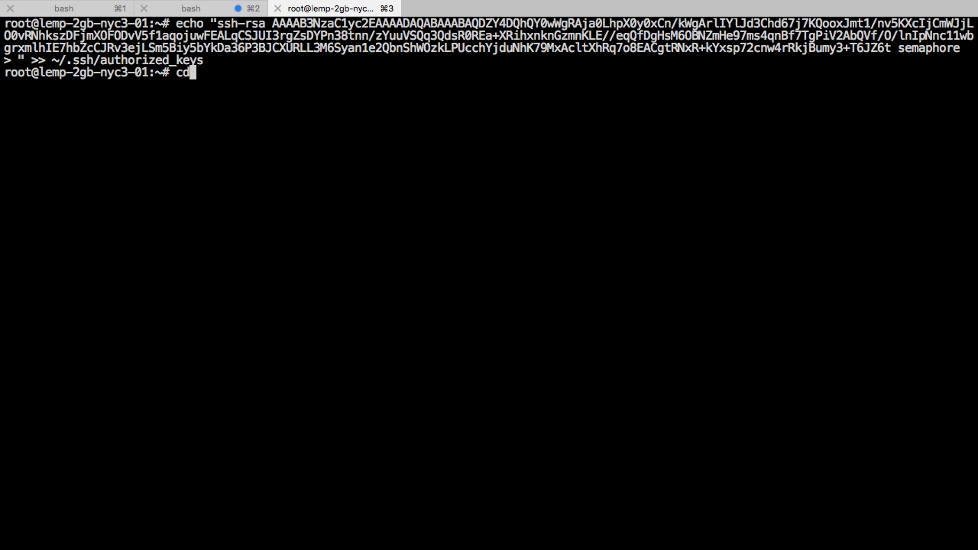
pyautogui.write('/usr/h')
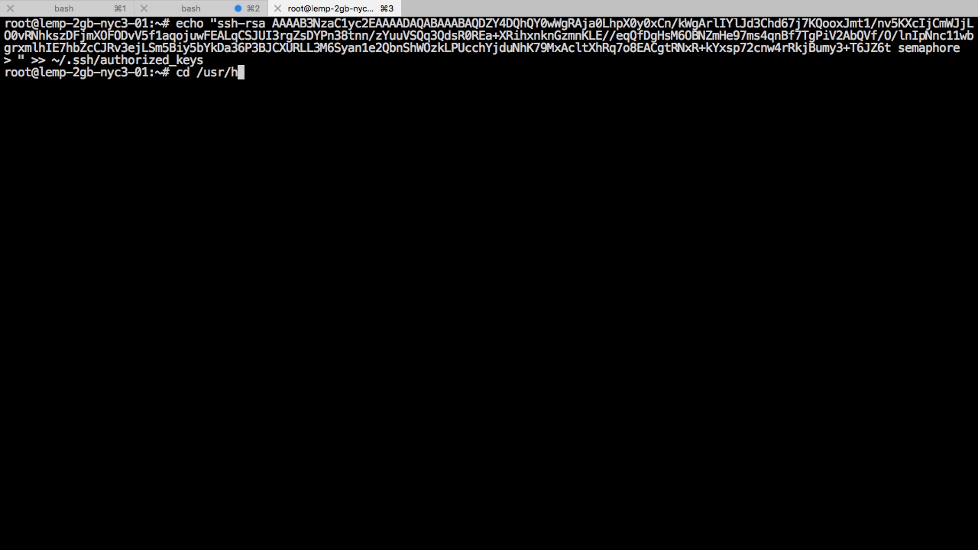
pyautogui.write('sare/nginx')
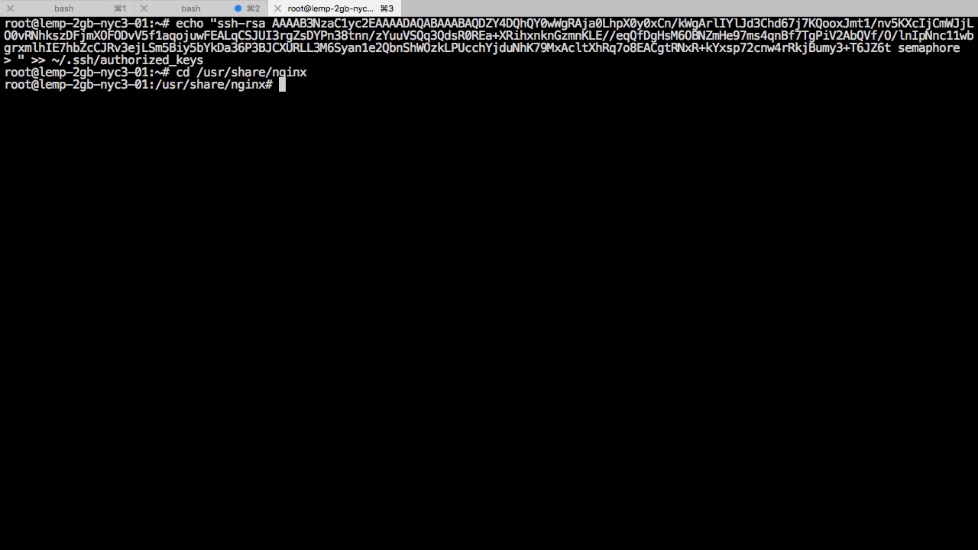
pyautogui.write('ls')
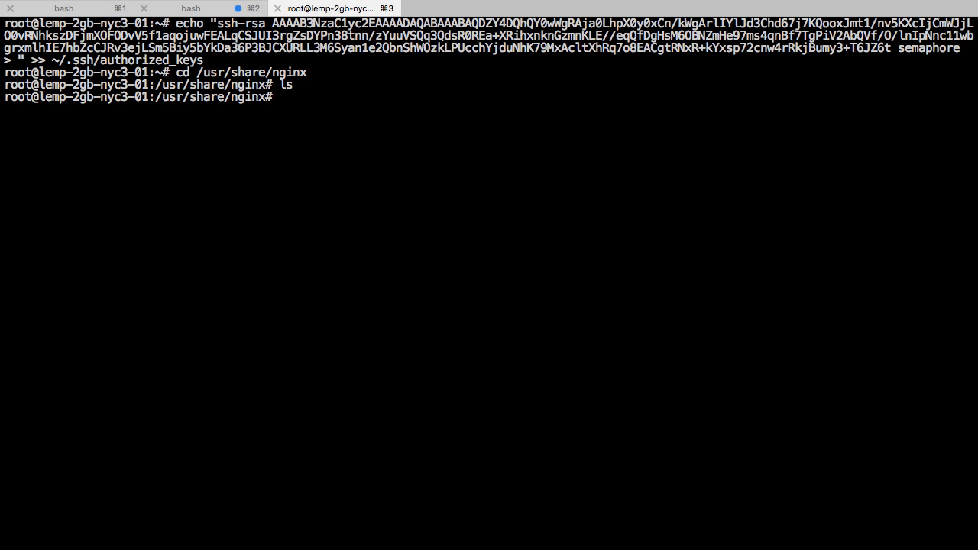
# Step: Make an html folder, write "ok" into index.html files, and remove html
pyautogui.write('mkdir html')
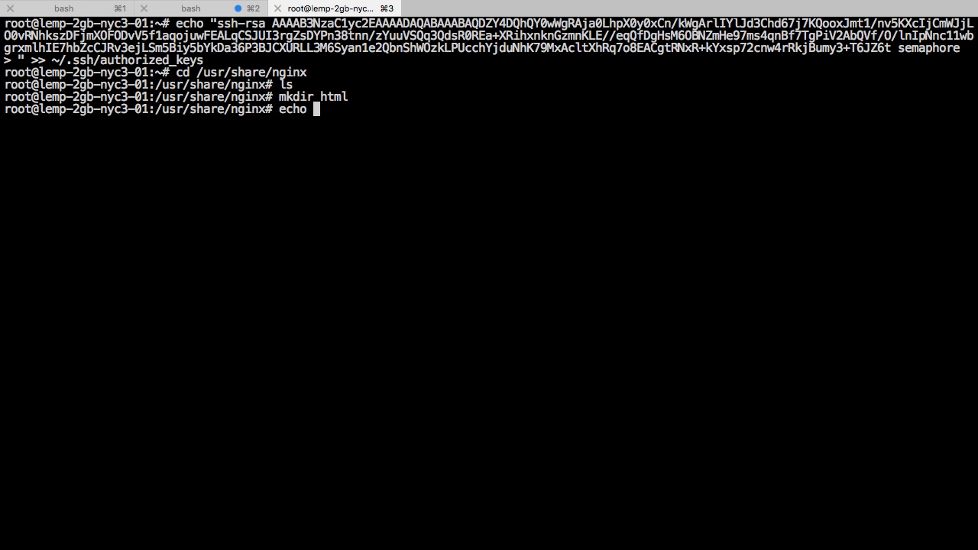
pyautogui.write('"ok" >')
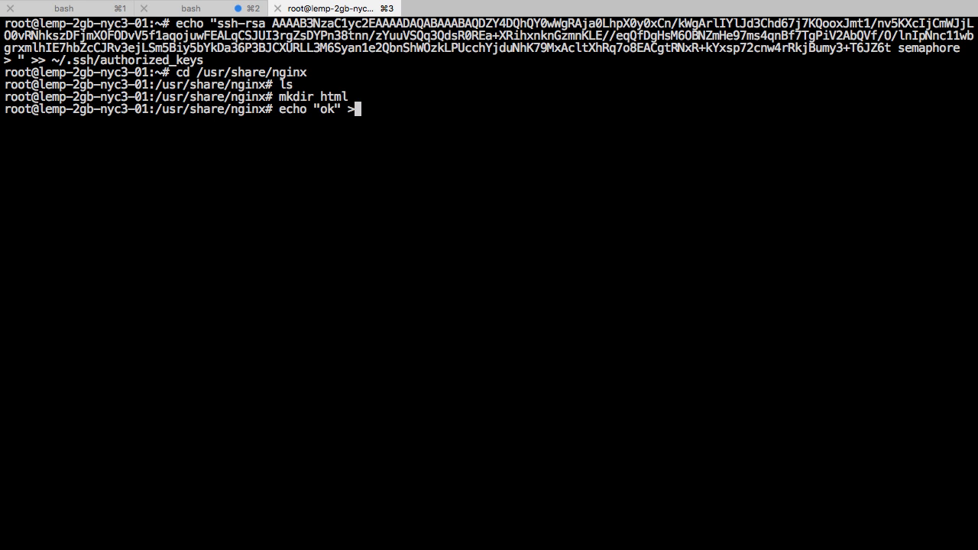
pyautogui.write('index.html')
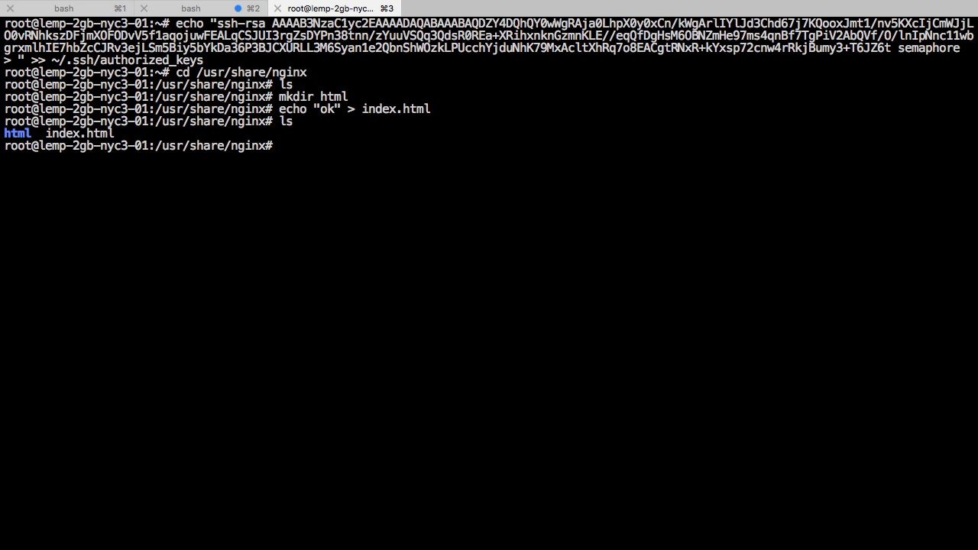
pyautogui.write('echo "ok" > index.html')
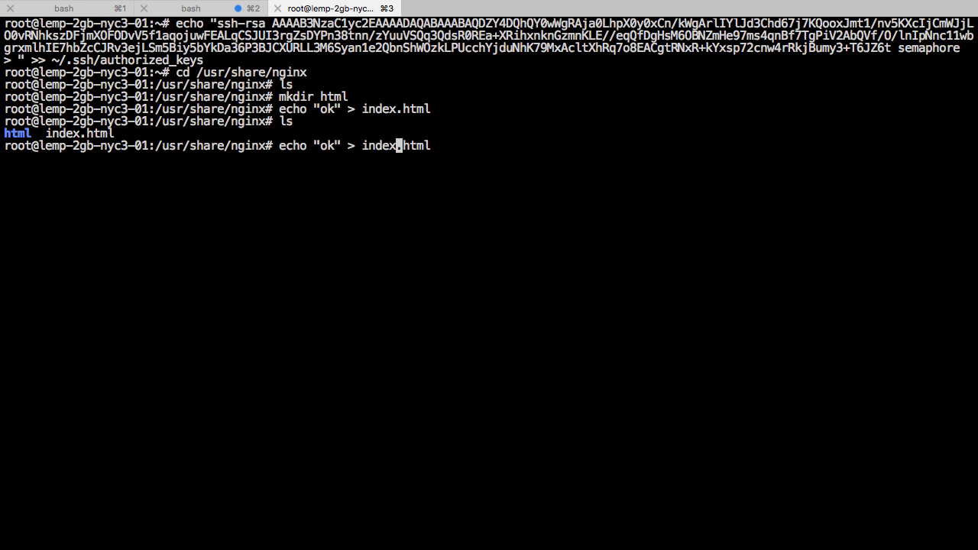
pyautogui.write('html/')
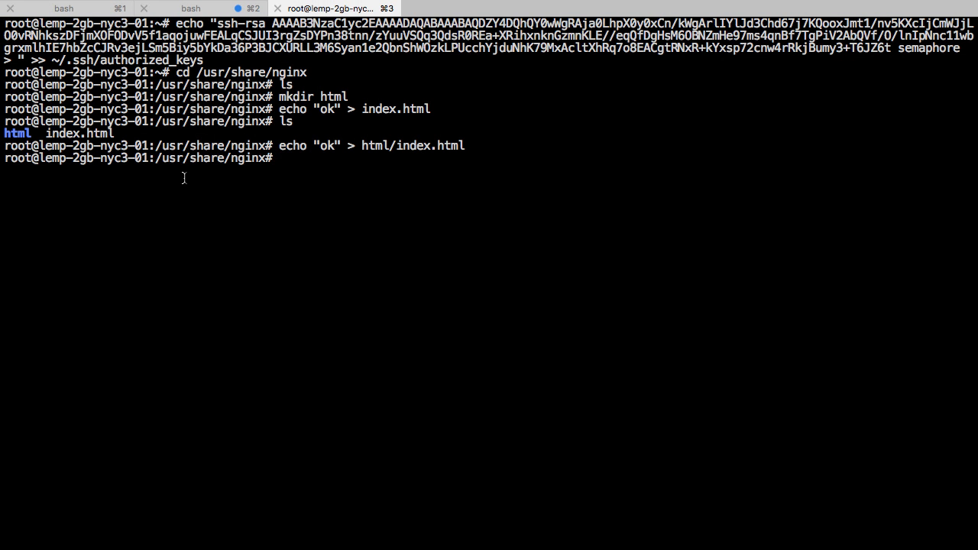
pyautogui.write('r')
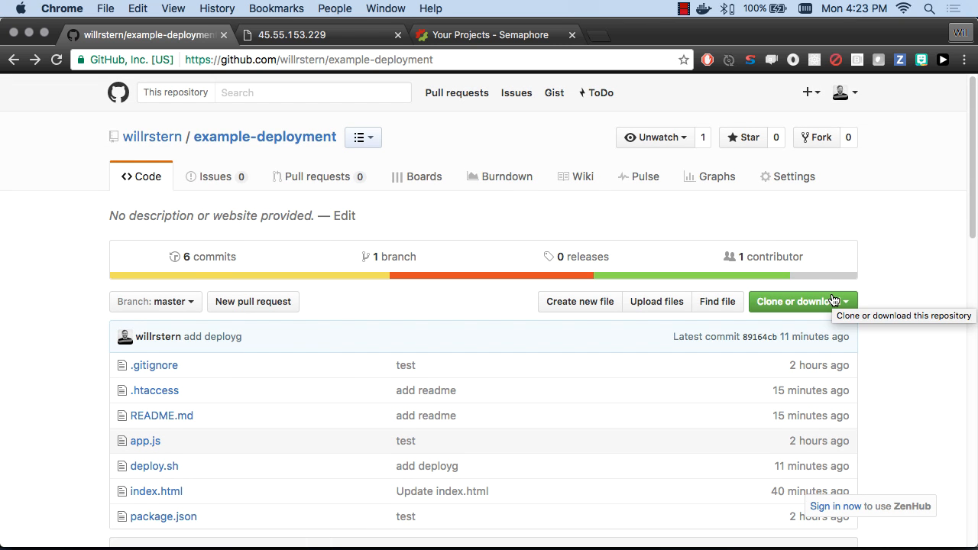
pyautogui.click(840, 91)
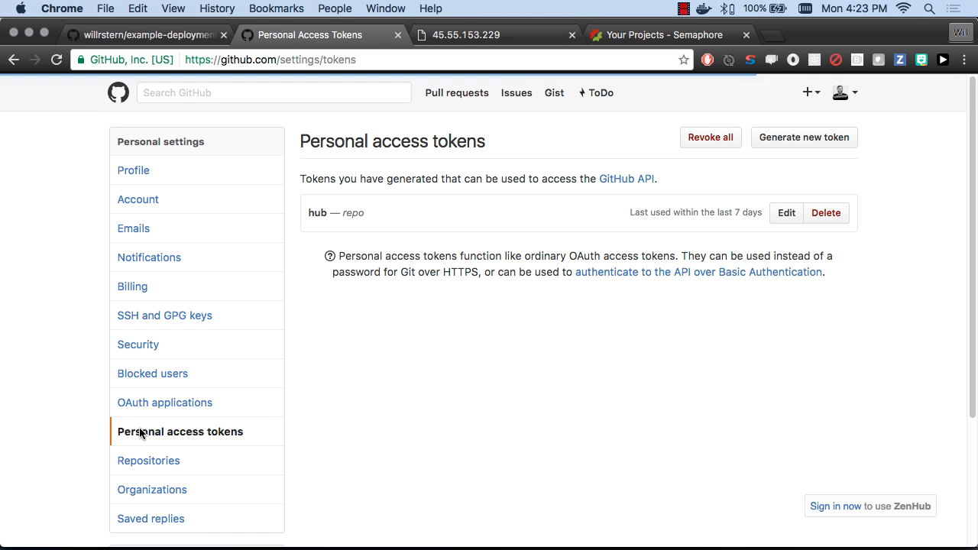
pyautogui.click(804, 137)
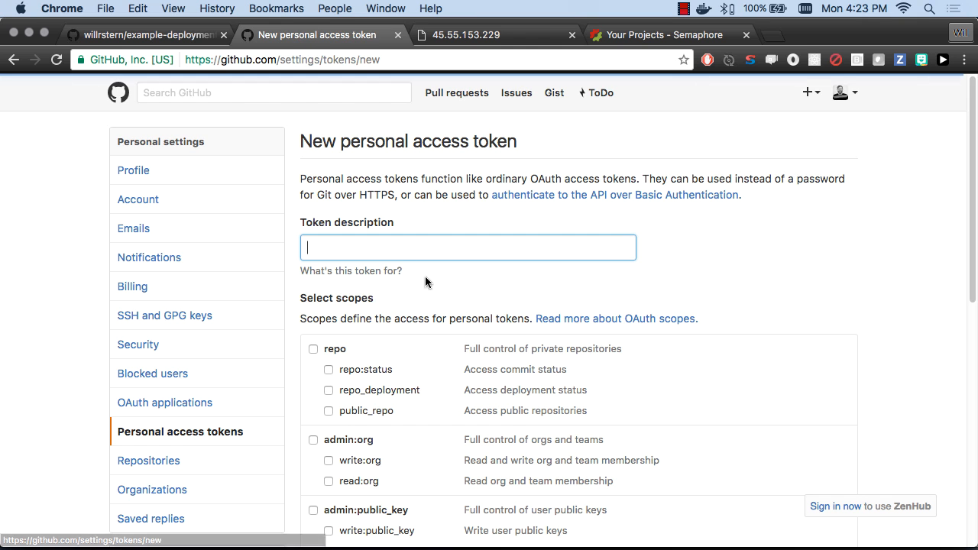
pyautogui.write('semaphore-token')
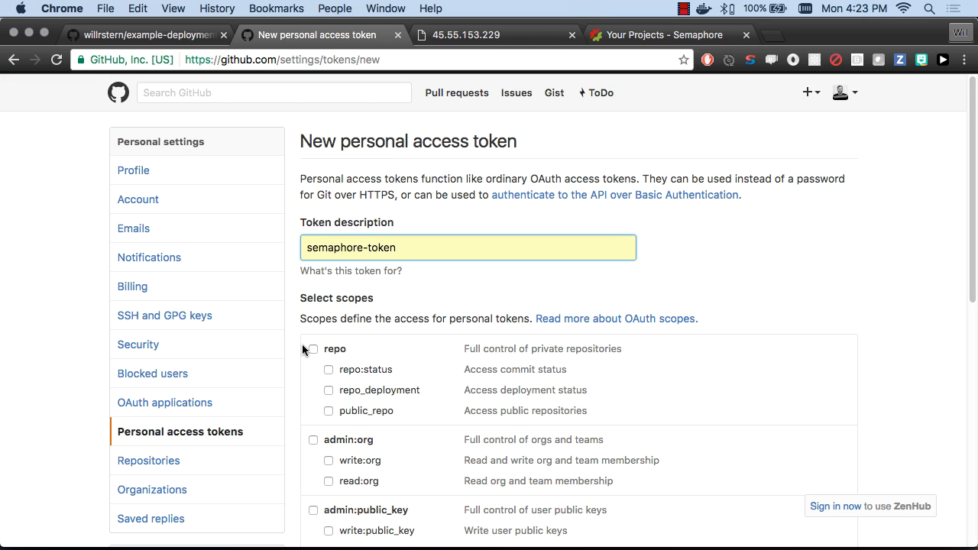
pyautogui.click(312, 349)
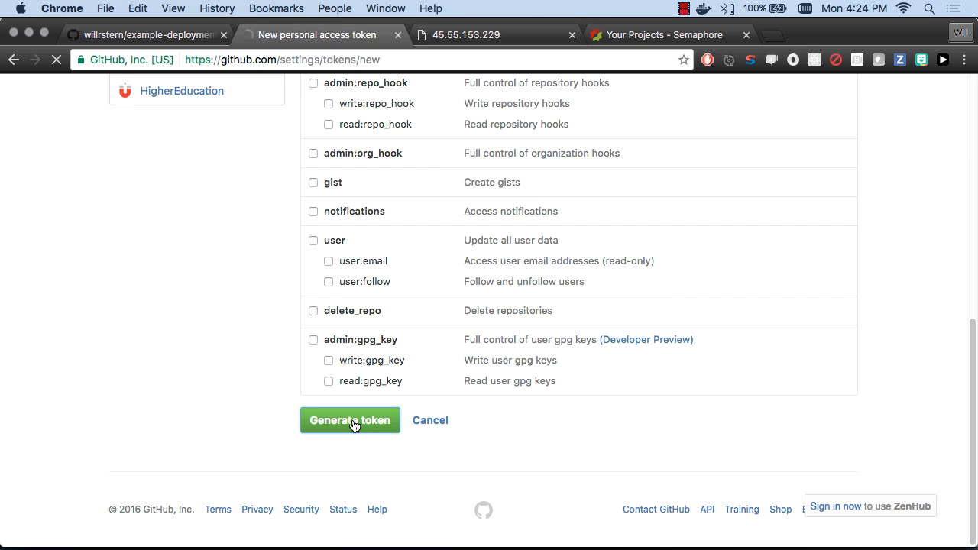
pyautogui.click(349, 419)
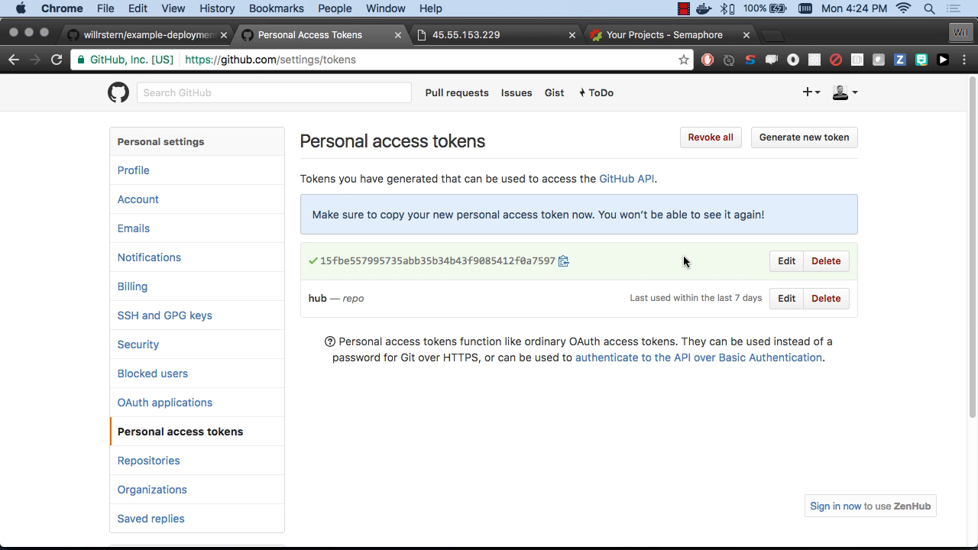
pyautogui.click(826, 260)
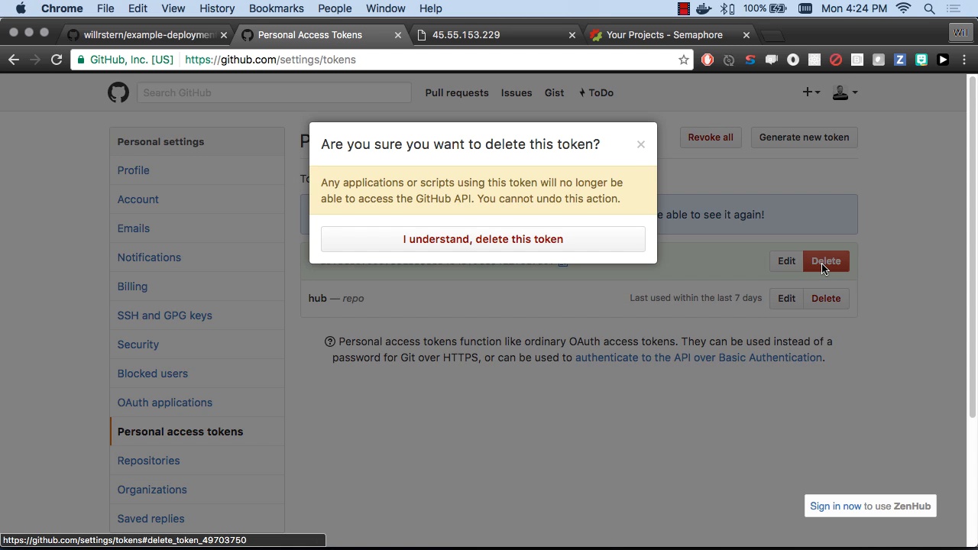
pyautogui.click(482, 239)
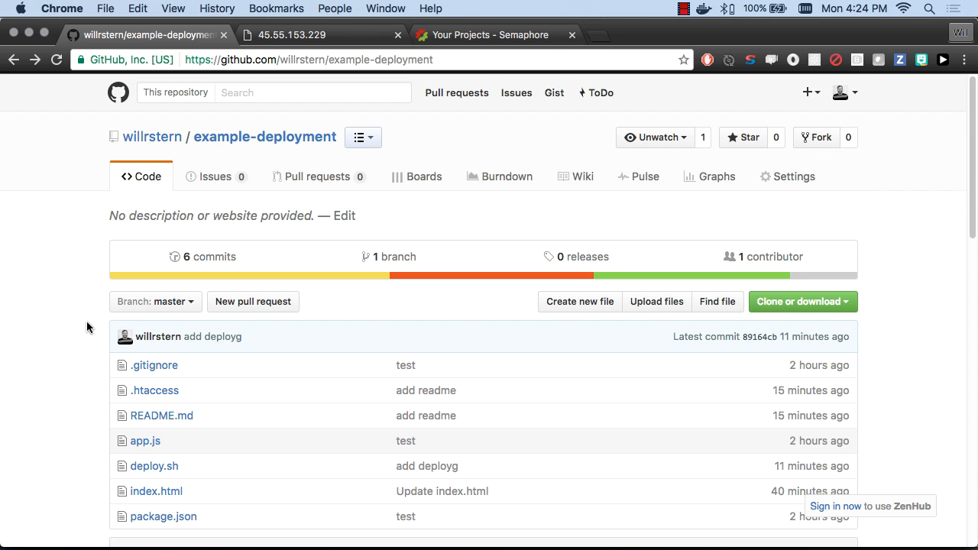
# Step: Show the example-deployment HTTPS clone URL, toggling briefly to the SSH address
pyautogui.click(803, 301)
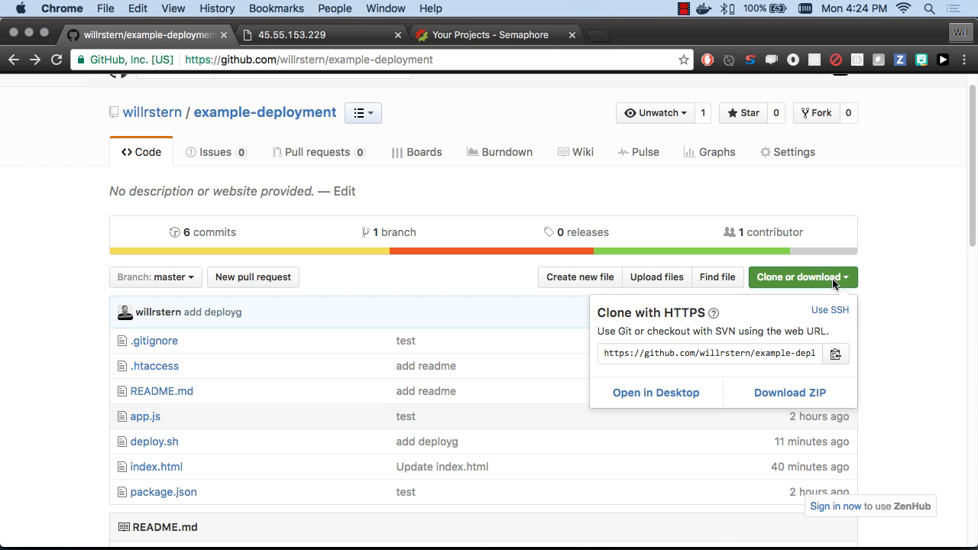
pyautogui.click(829, 310)
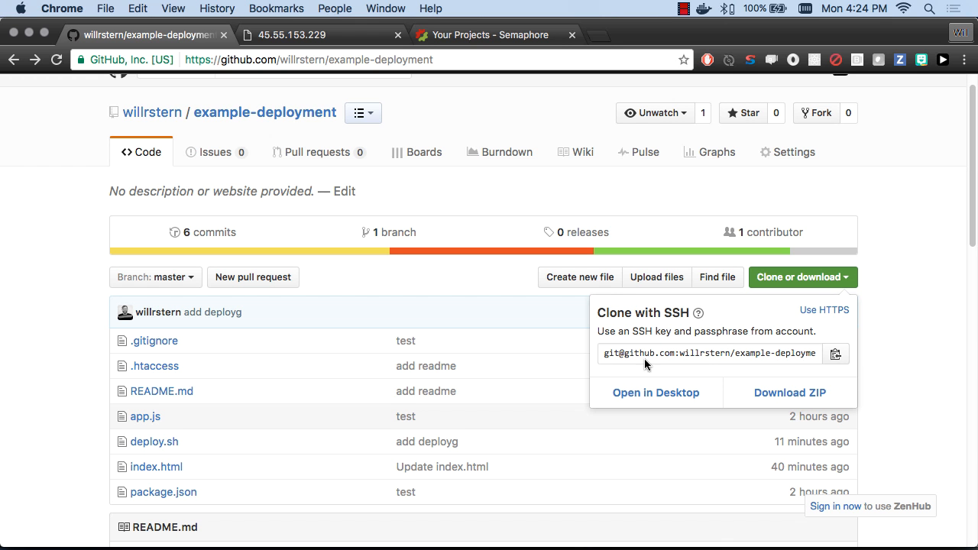
pyautogui.click(824, 310)
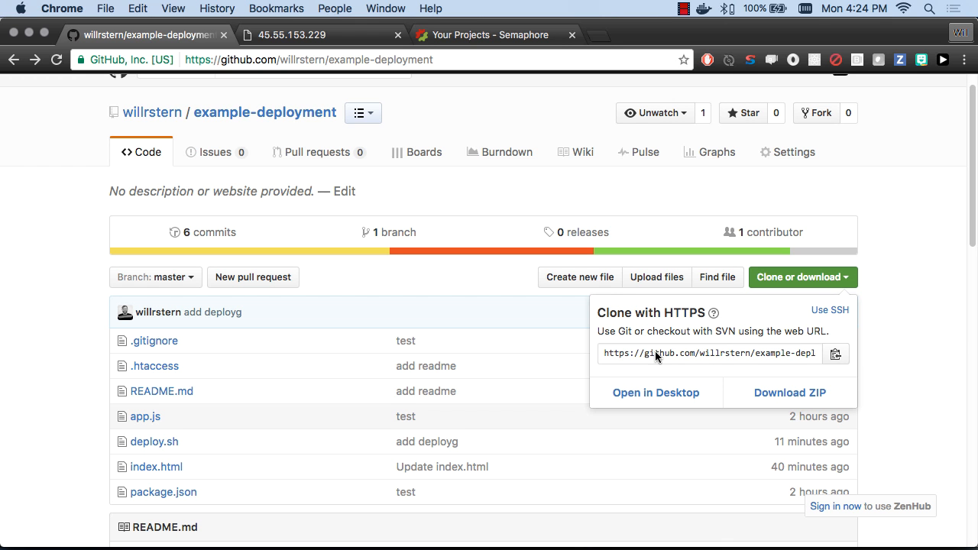
pyautogui.moveTo(347, 334)
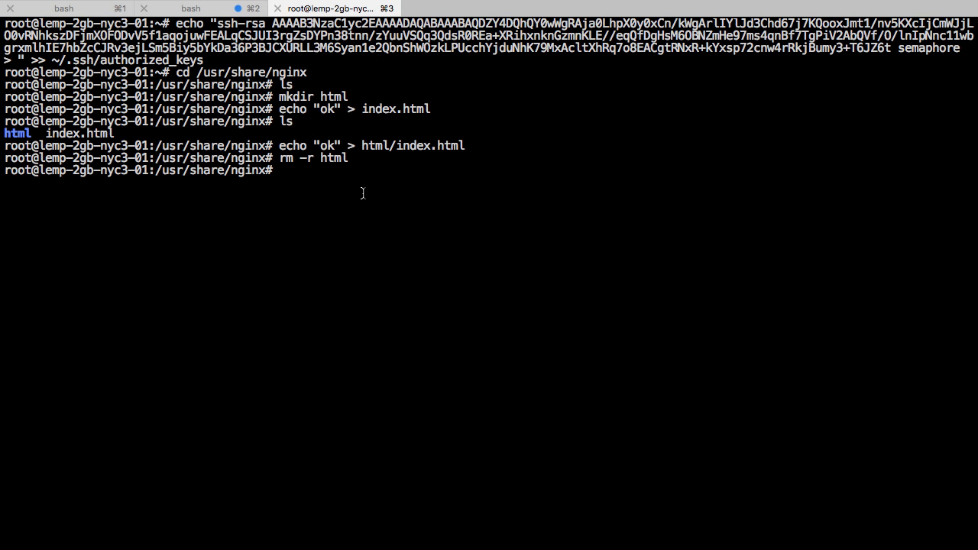
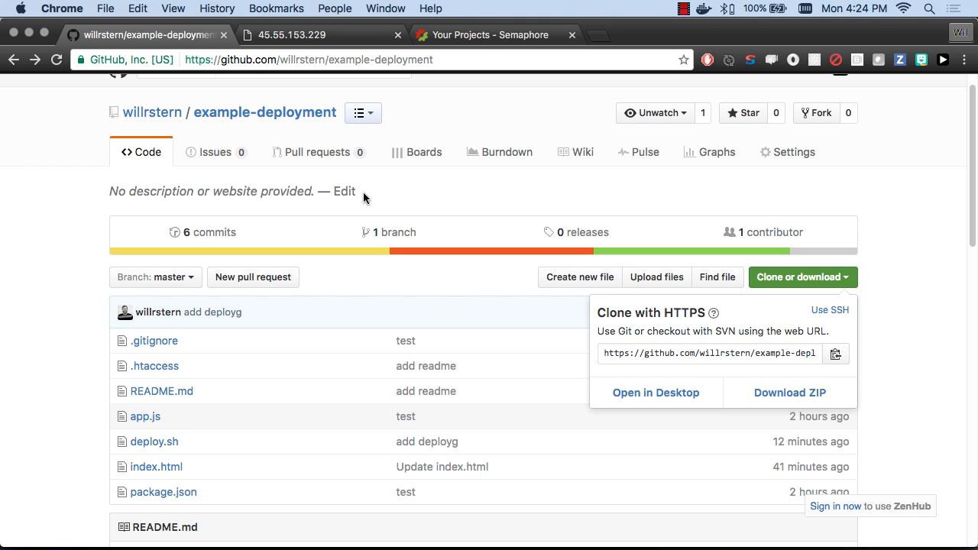
# Step: Compare the live server page with the repository's index.html, then return to the repo
pyautogui.click(321, 35)
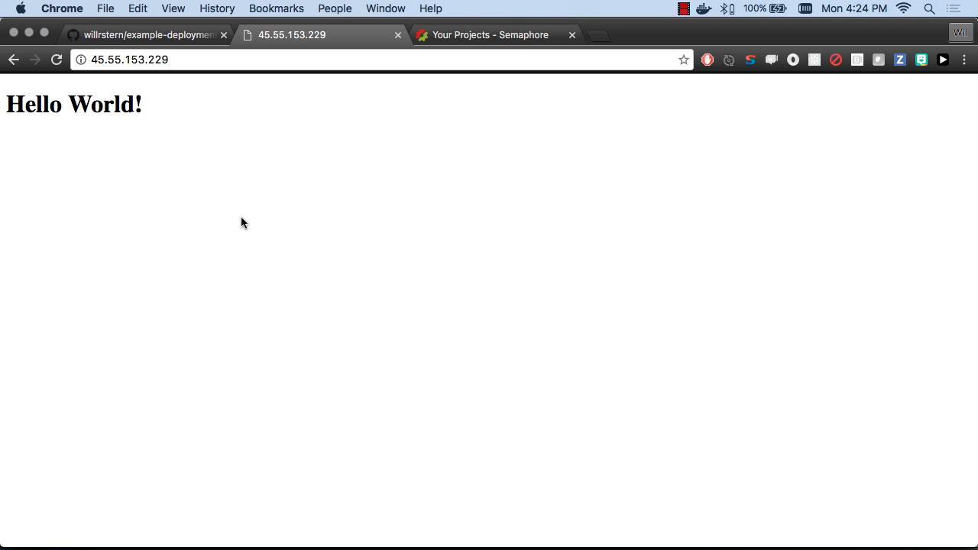
pyautogui.click(145, 34)
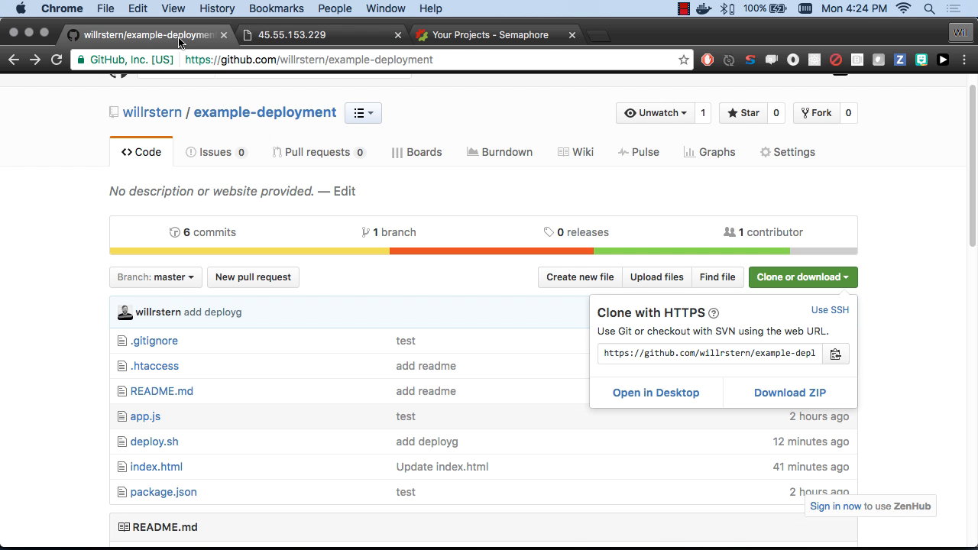
pyautogui.click(156, 467)
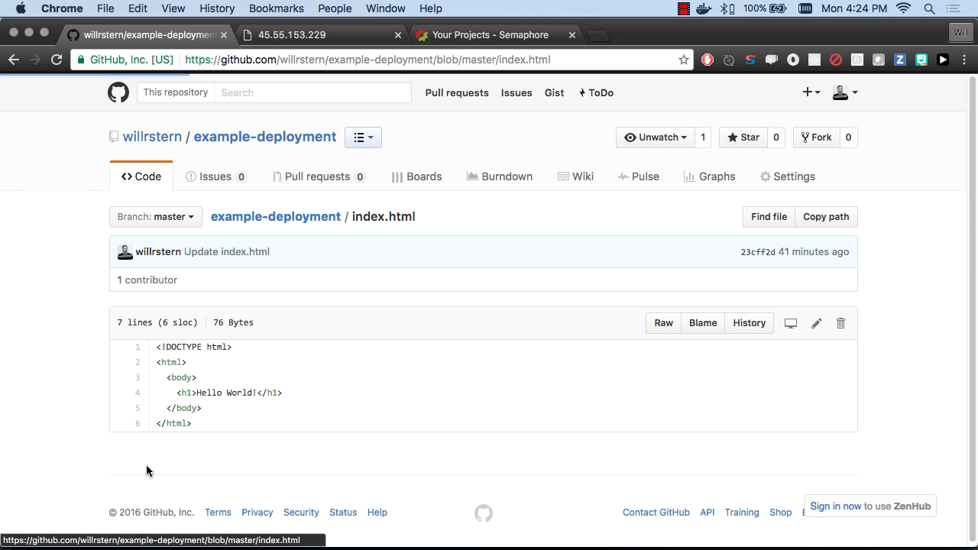
pyautogui.moveTo(319, 35)
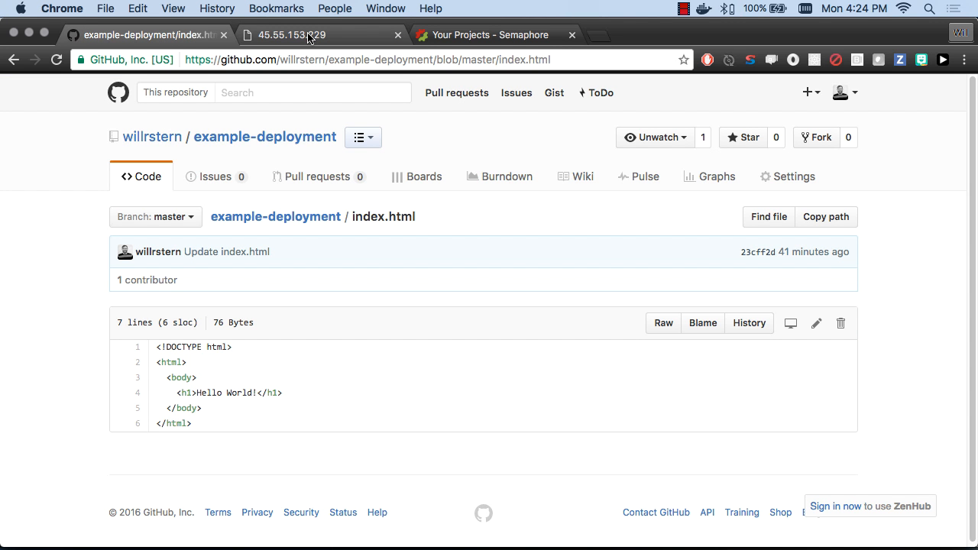
pyautogui.click(312, 34)
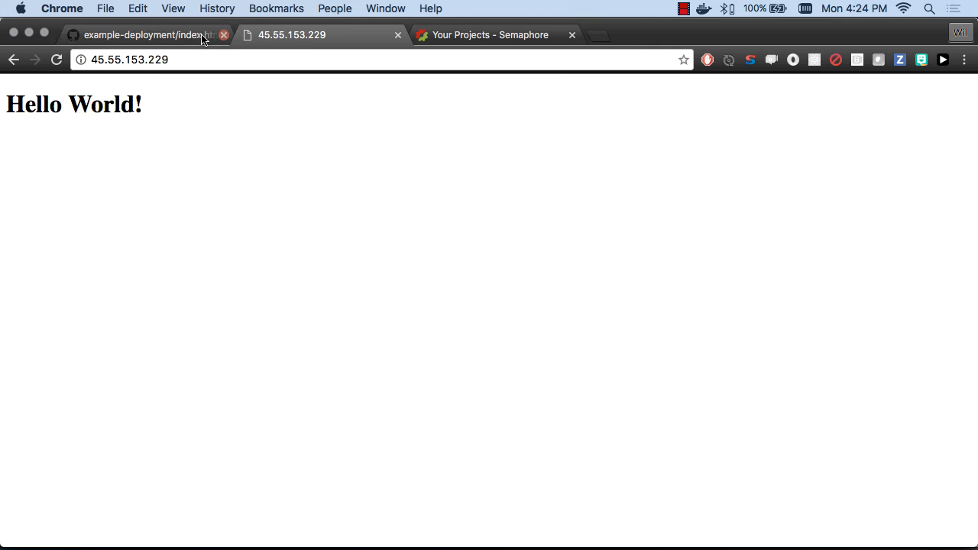
pyautogui.click(130, 59)
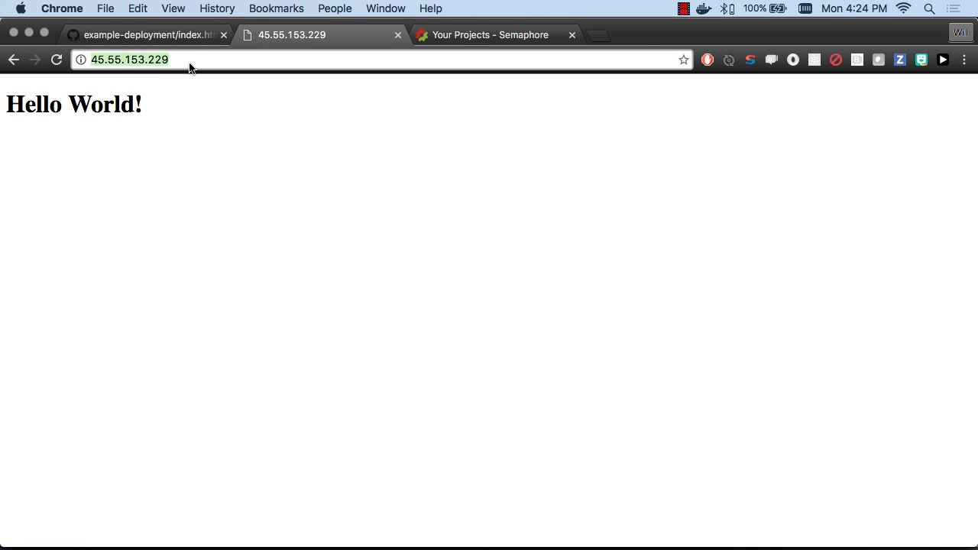
pyautogui.click(149, 36)
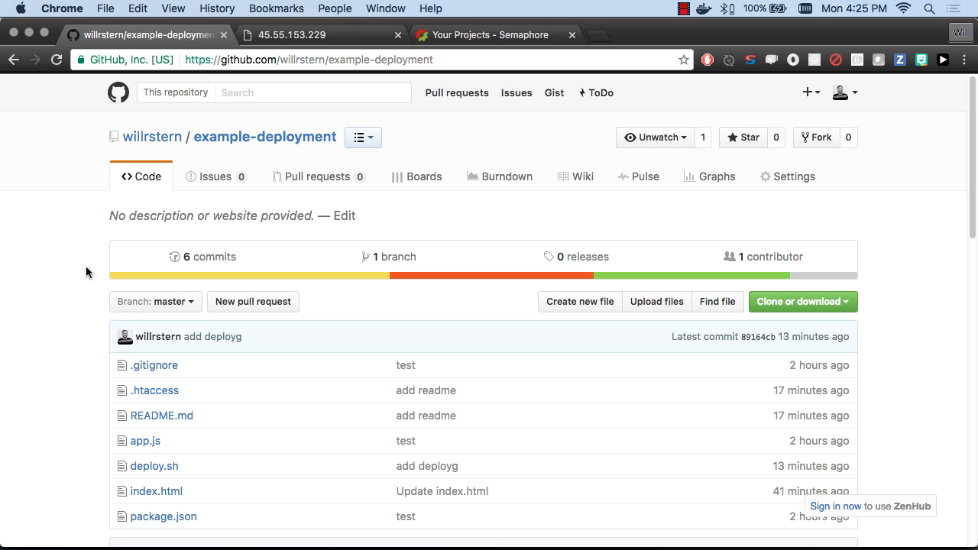
# Step: View deploy.sh: cd into the nginx html folder, fetch, hard-reset to origin/master
pyautogui.scroll(-3)
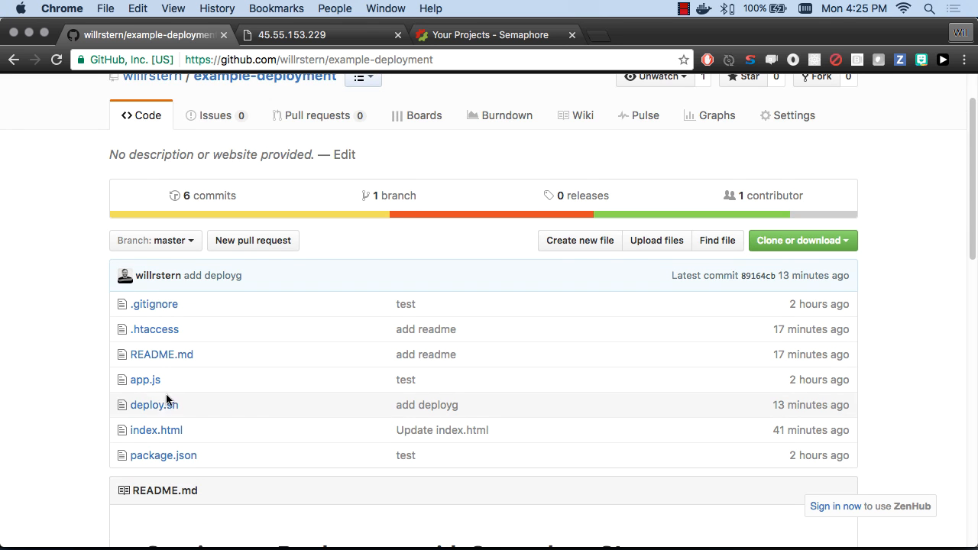
pyautogui.moveTo(150, 407)
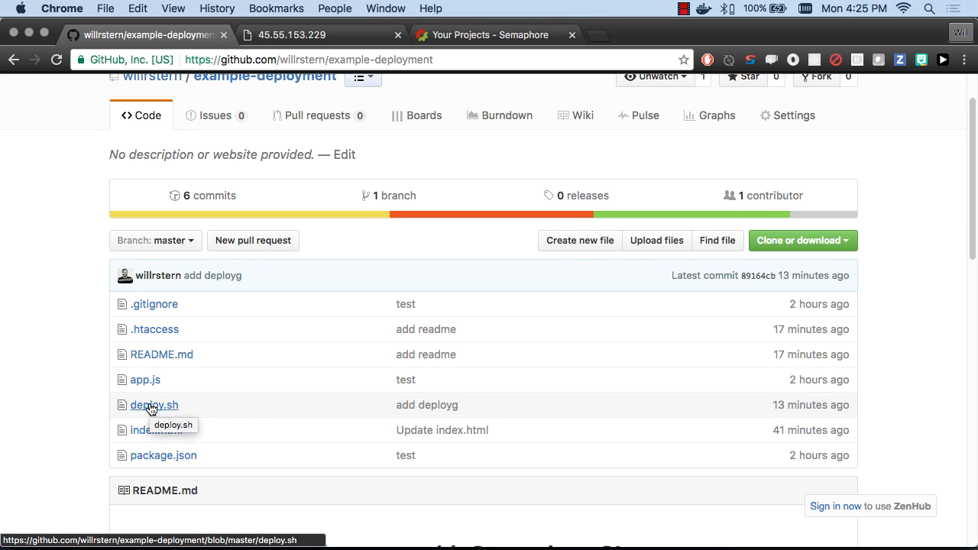
pyautogui.click(153, 405)
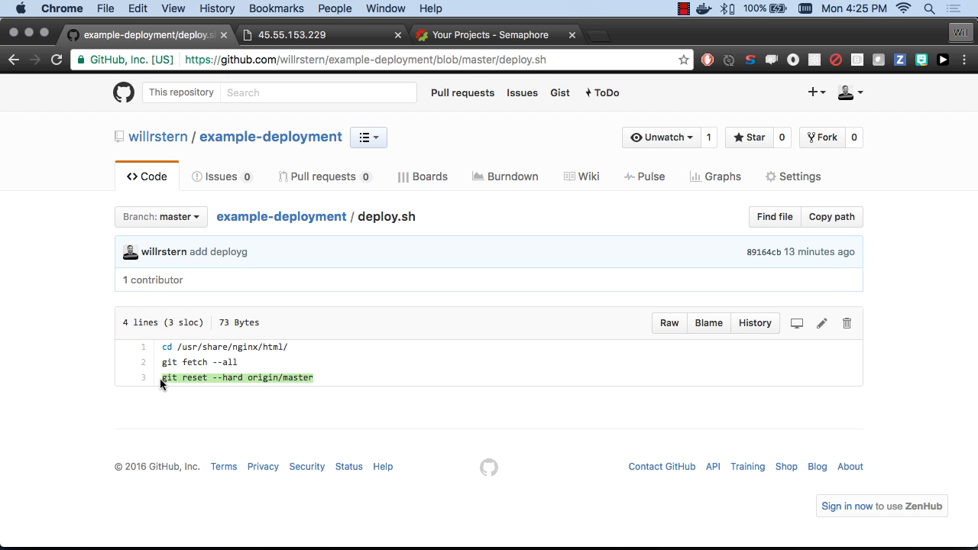
pyautogui.moveTo(409, 216)
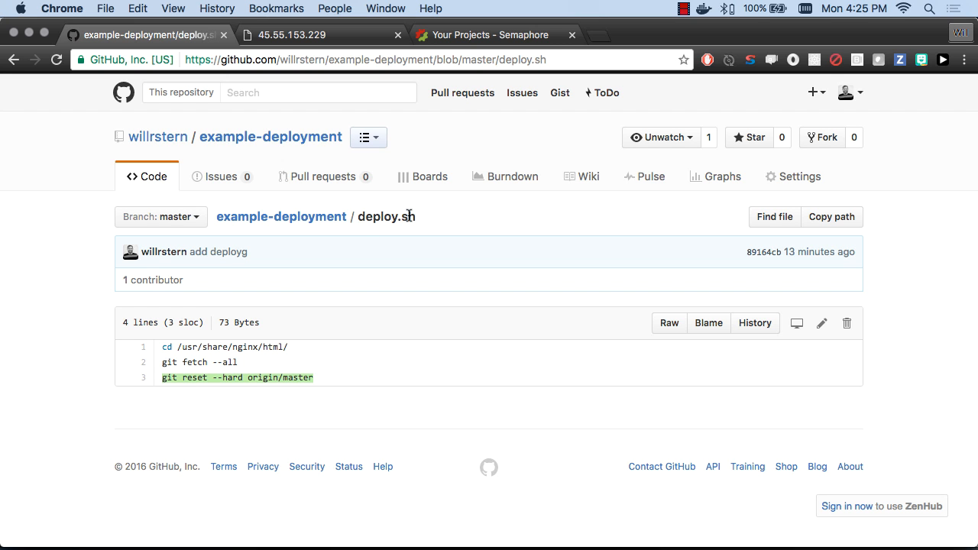
pyautogui.doubleClick(386, 217)
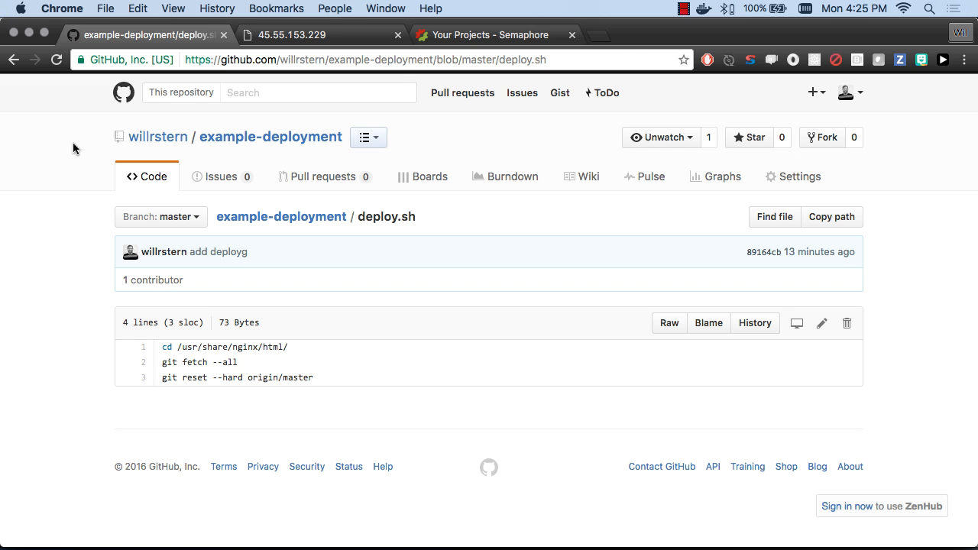
pyautogui.moveTo(517, 35)
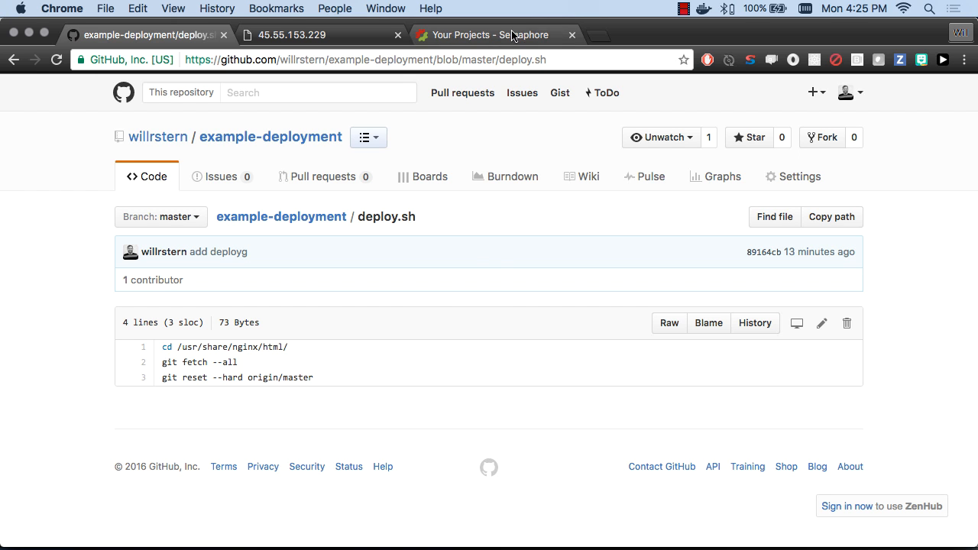
# Step: Add example-deployment from the first cloud account as a Semaphore project on master
pyautogui.click(500, 35)
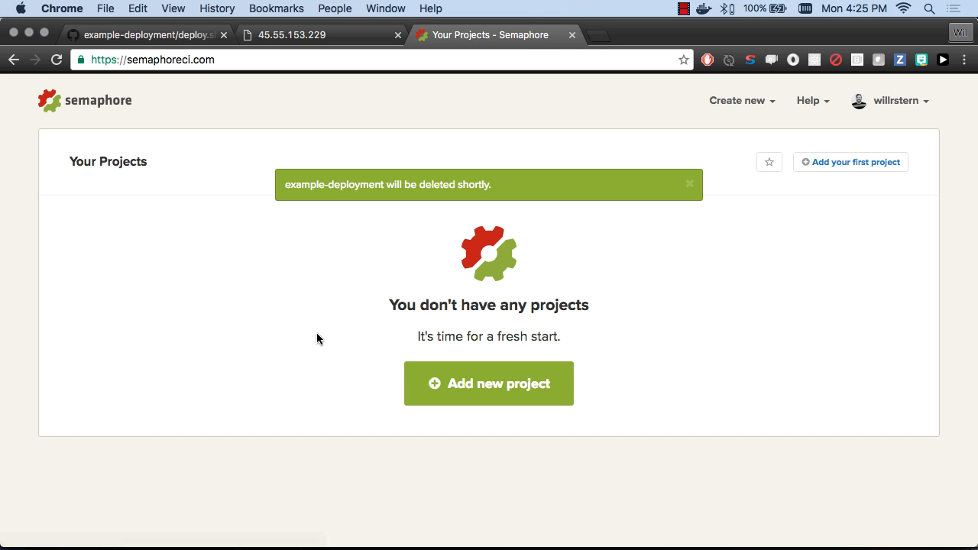
pyautogui.click(488, 384)
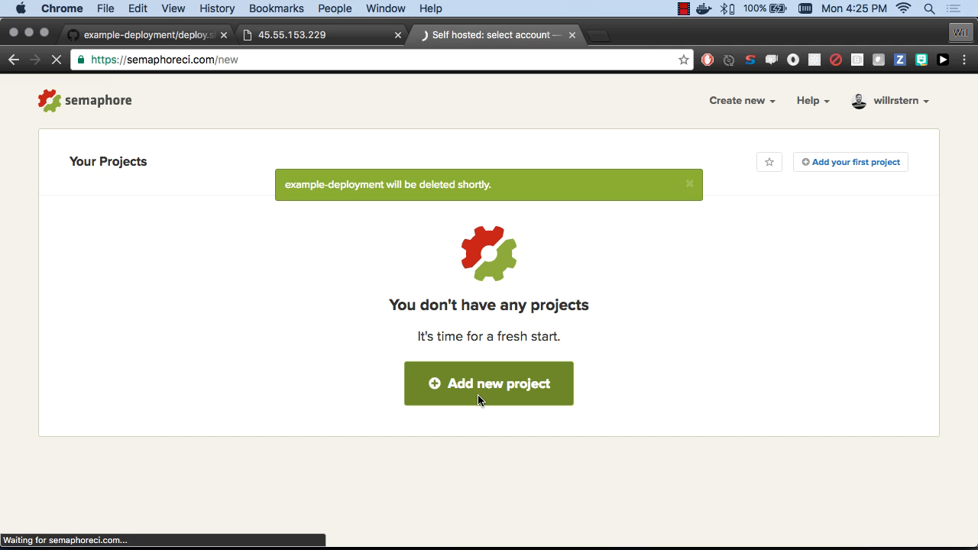
pyautogui.click(488, 383)
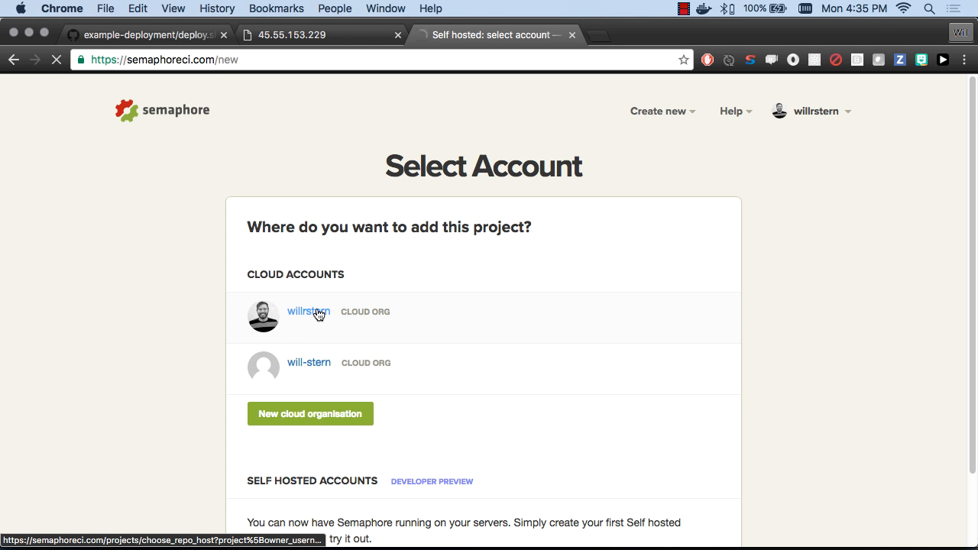
pyautogui.click(310, 311)
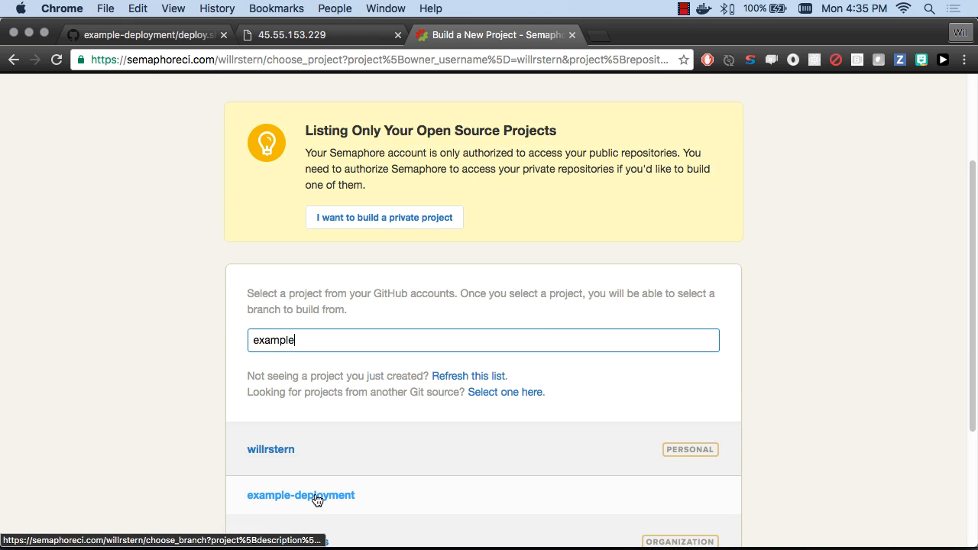
pyautogui.click(300, 495)
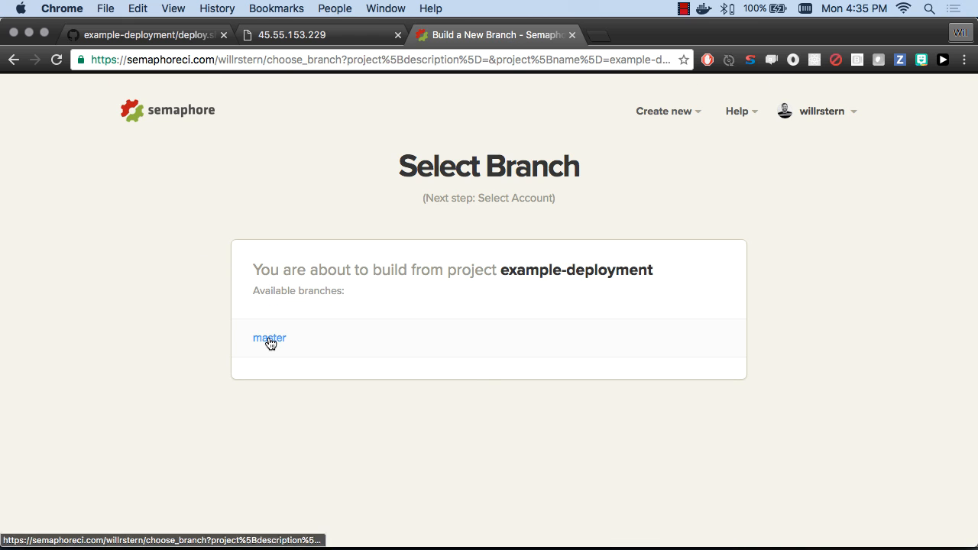
pyautogui.click(269, 338)
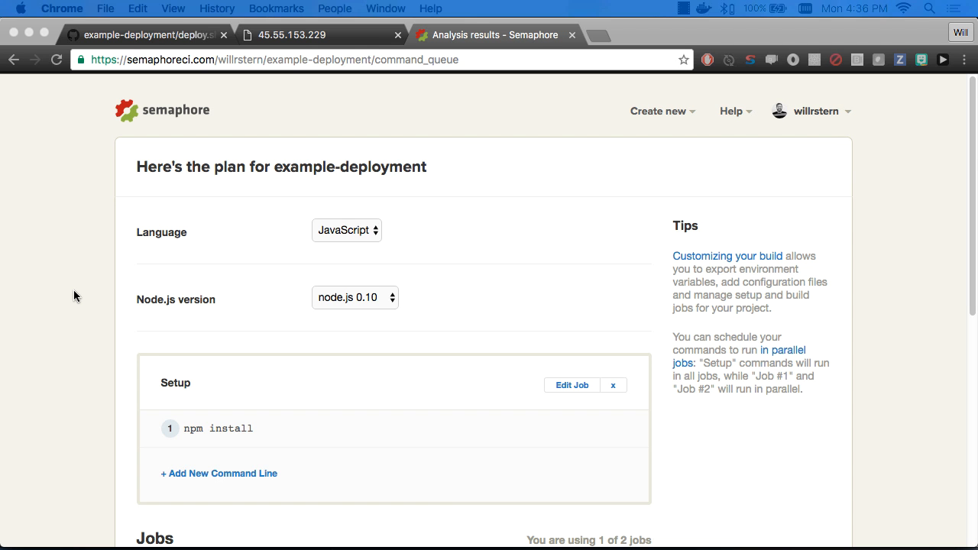
# Step: Delete the npm install Setup job from the build plan
pyautogui.scroll(-3)
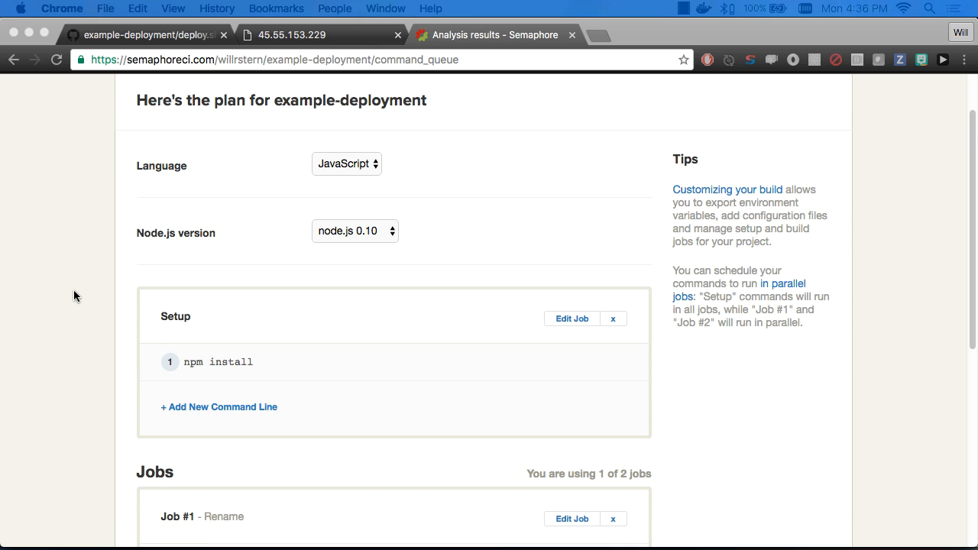
pyautogui.scroll(-3)
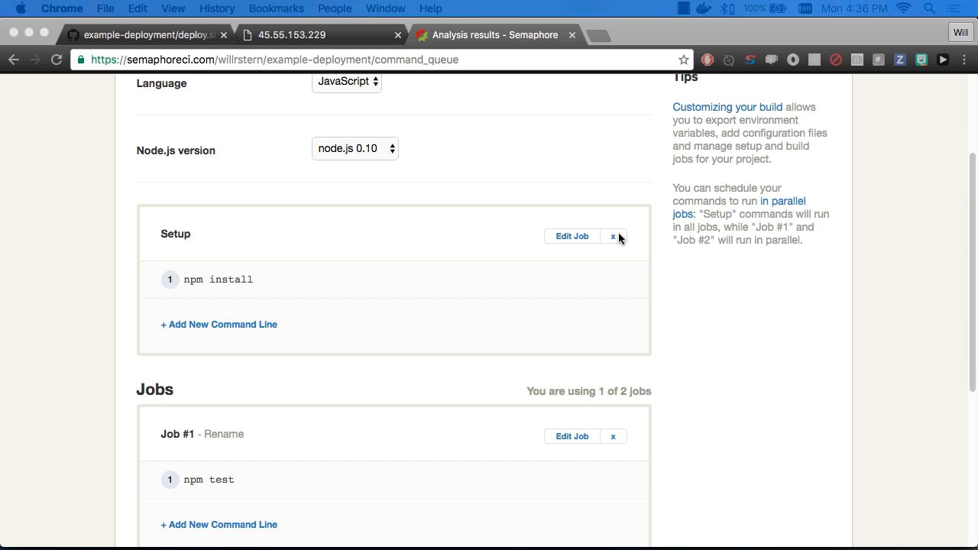
pyautogui.click(614, 235)
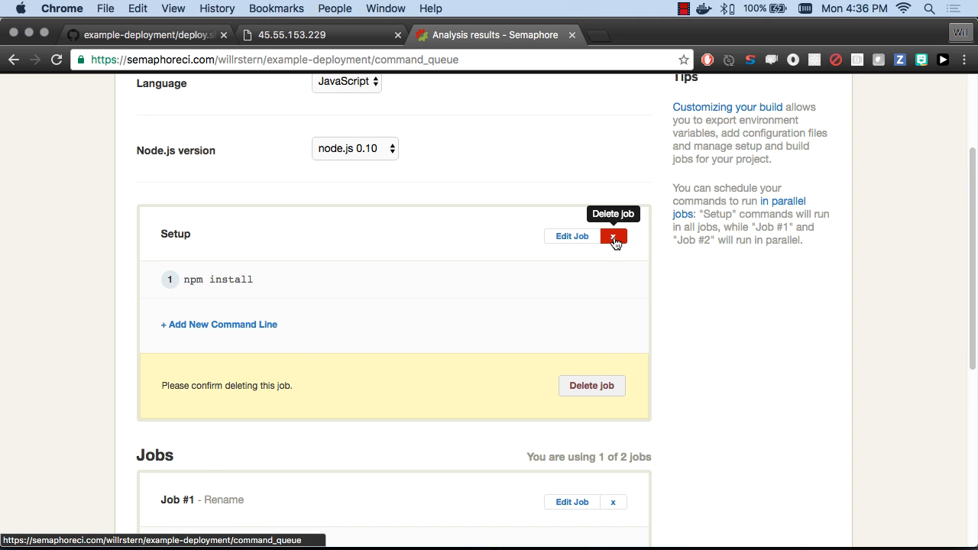
pyautogui.moveTo(613, 239)
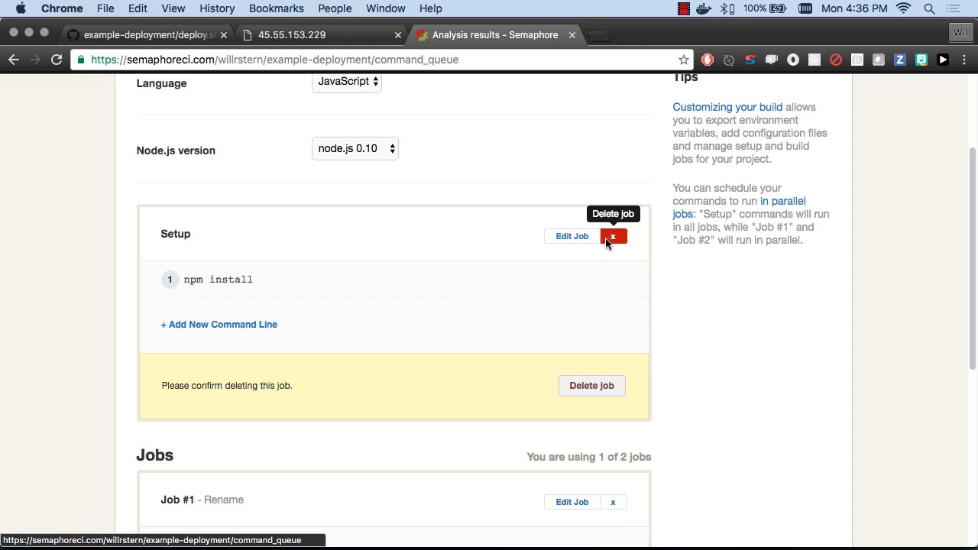
pyautogui.moveTo(375, 281)
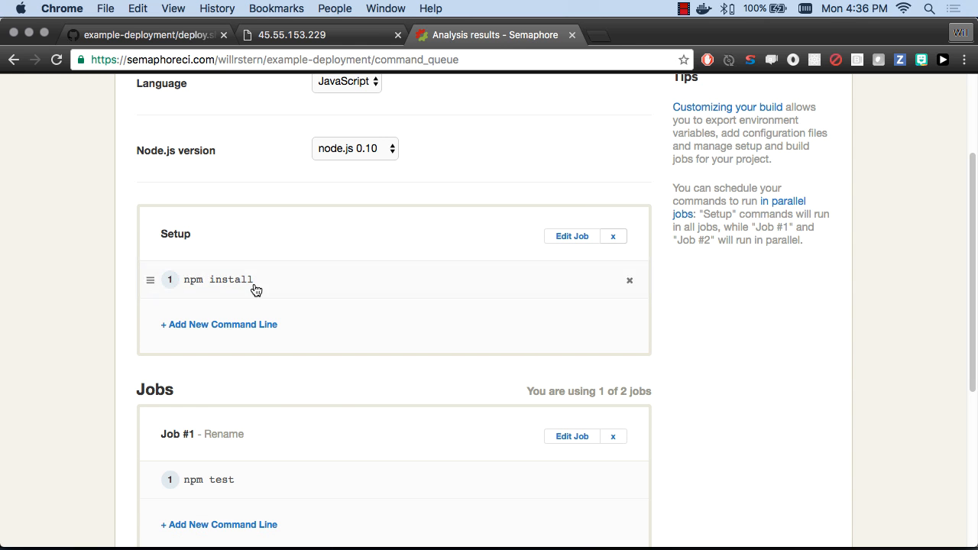
pyautogui.moveTo(615, 236)
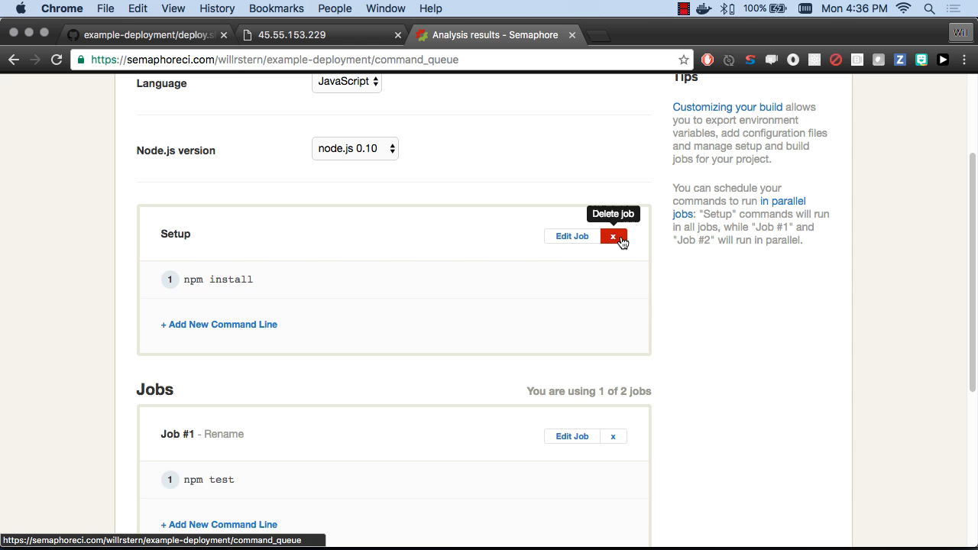
pyautogui.click(614, 236)
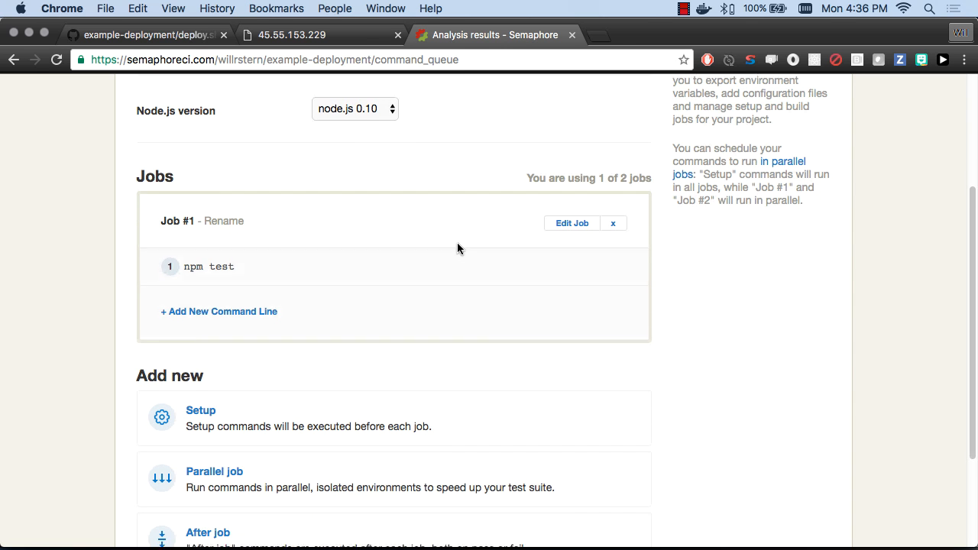
pyautogui.moveTo(258, 268)
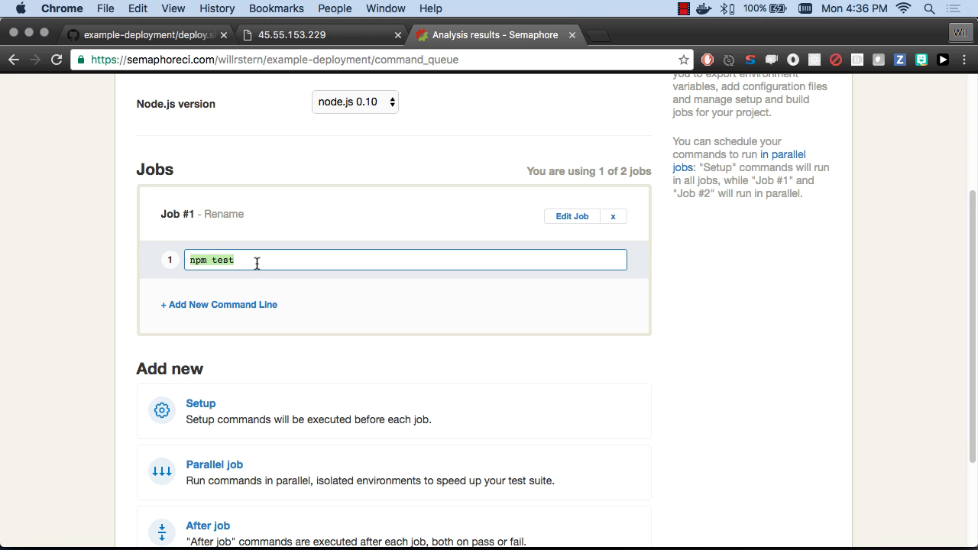
# Step: Set Job #1 to run echo ok and start the build
pyautogui.write('echo ok')
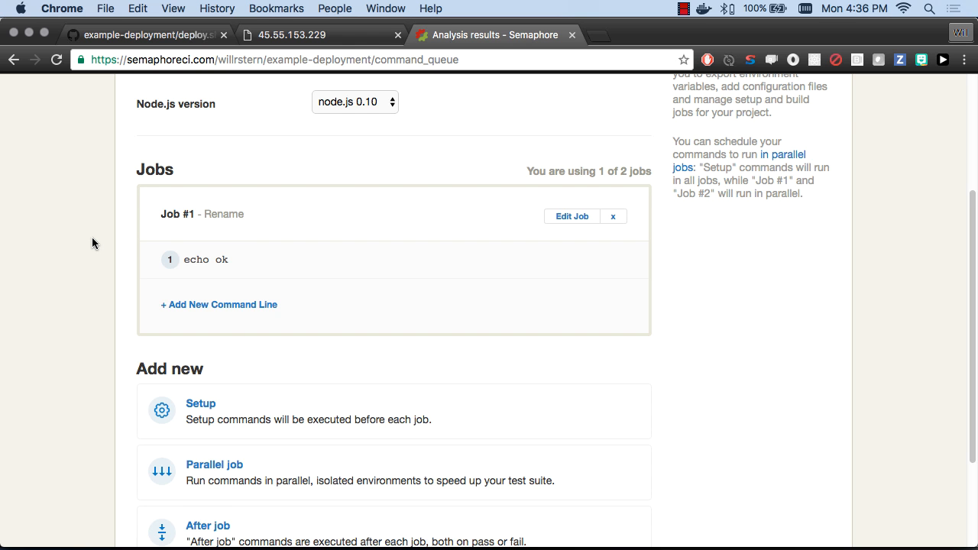
pyautogui.scroll(3)
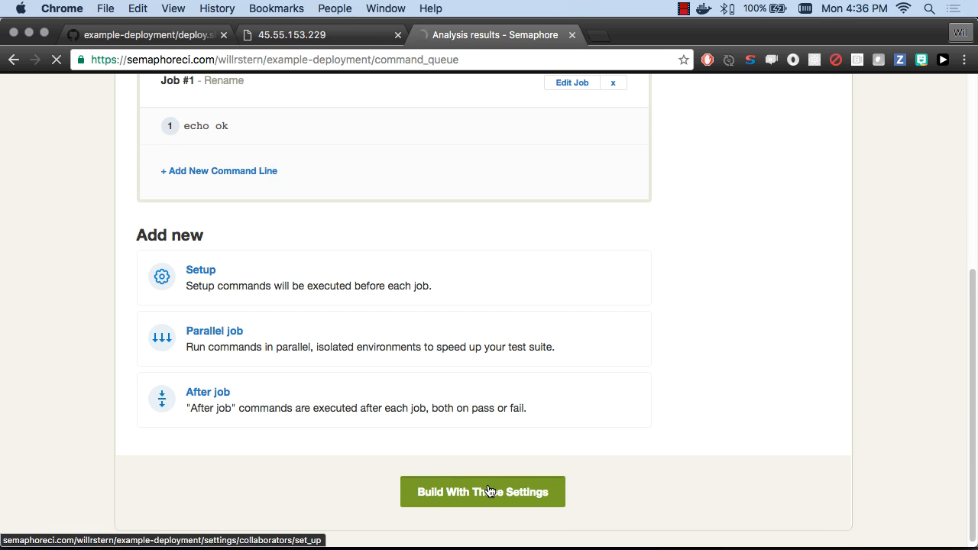
pyautogui.click(483, 491)
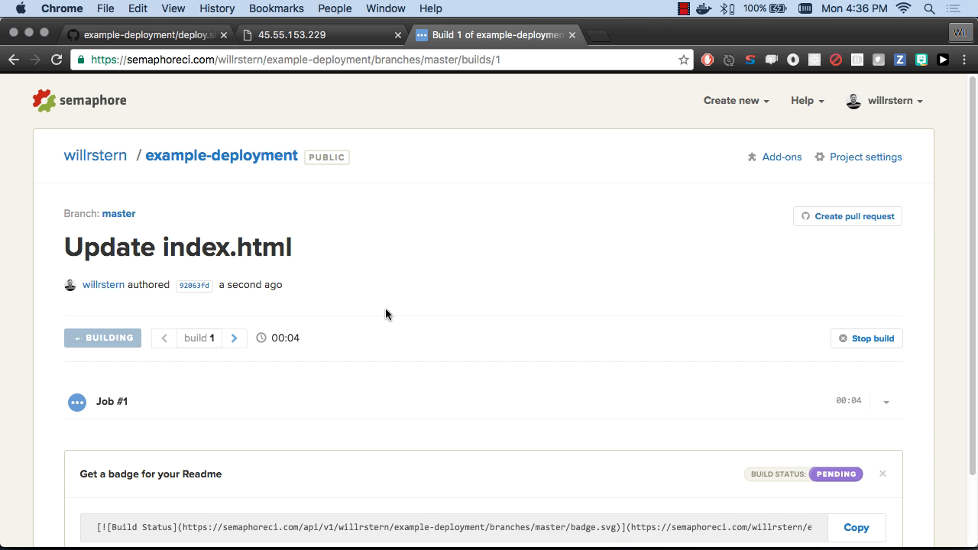
pyautogui.moveTo(301, 181)
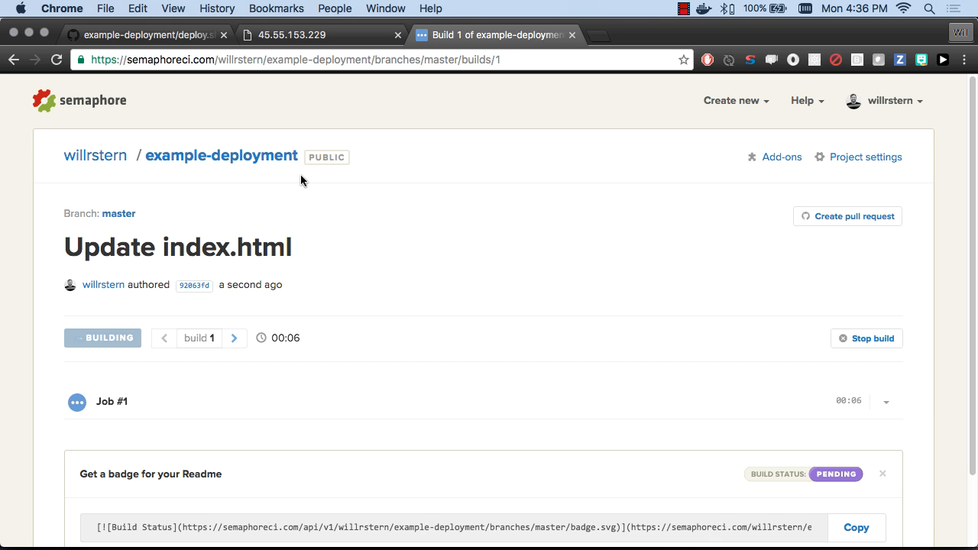
# Step: Go to the example-deployment project overview and begin setting up a deployment
pyautogui.click(220, 155)
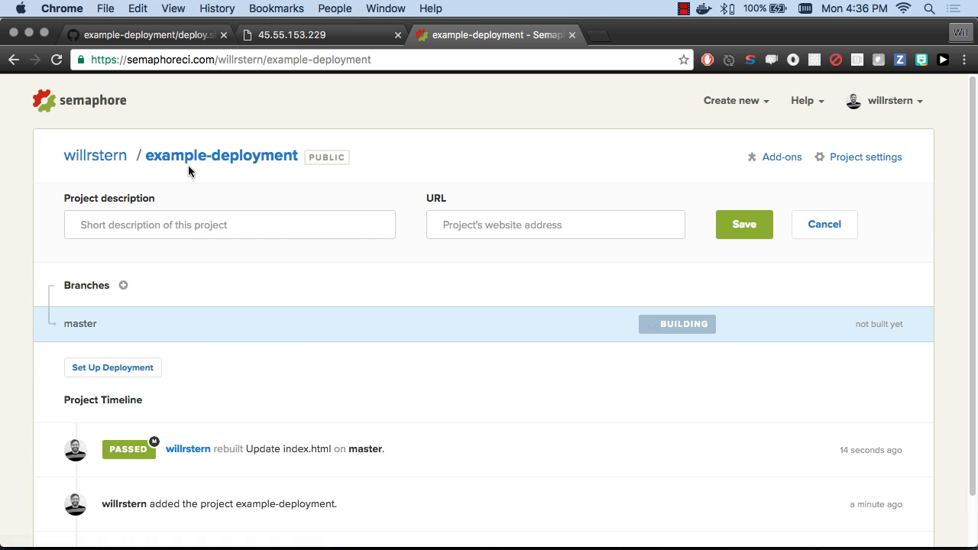
pyautogui.click(112, 368)
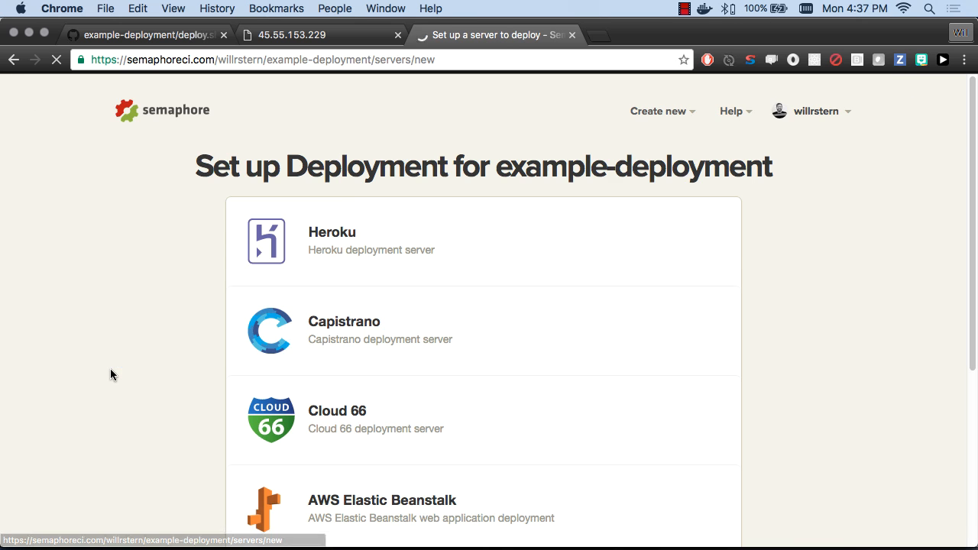
# Step: Choose a Generic Deployment with the Automatic deploy strategy
pyautogui.scroll(-3)
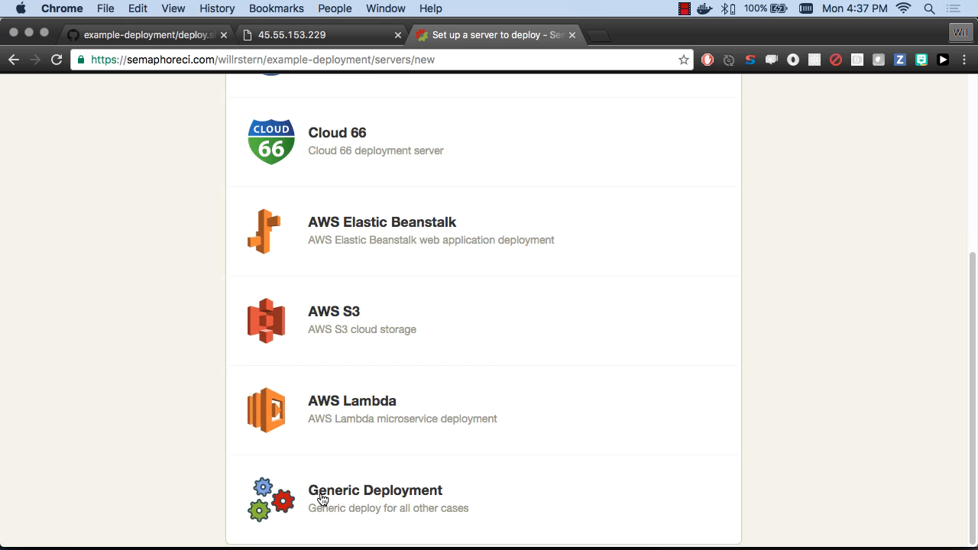
pyautogui.click(322, 499)
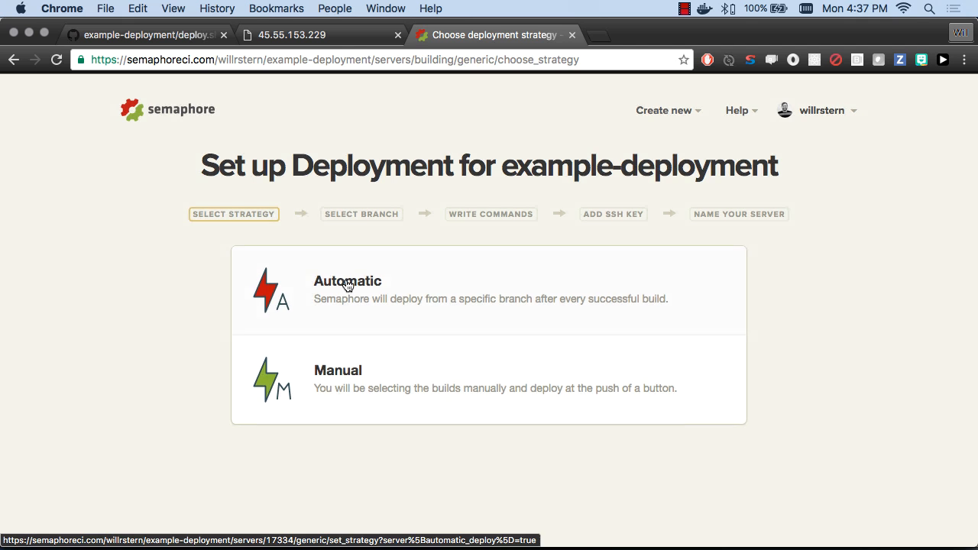
pyautogui.click(348, 285)
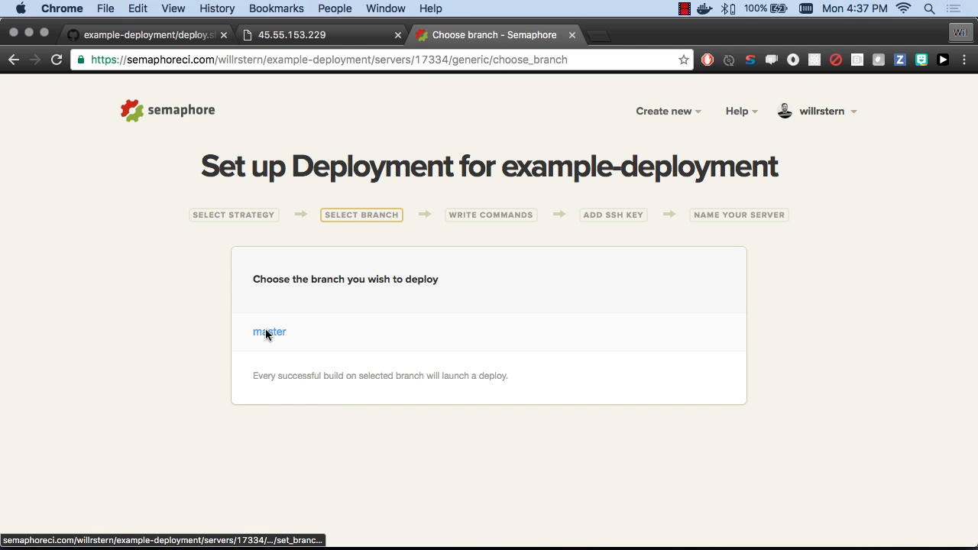
# Step: Deploy master with 'ssh-keyscan -H -p 22 45.55.153.229' and an ssh command running deploy.sh
pyautogui.click(269, 332)
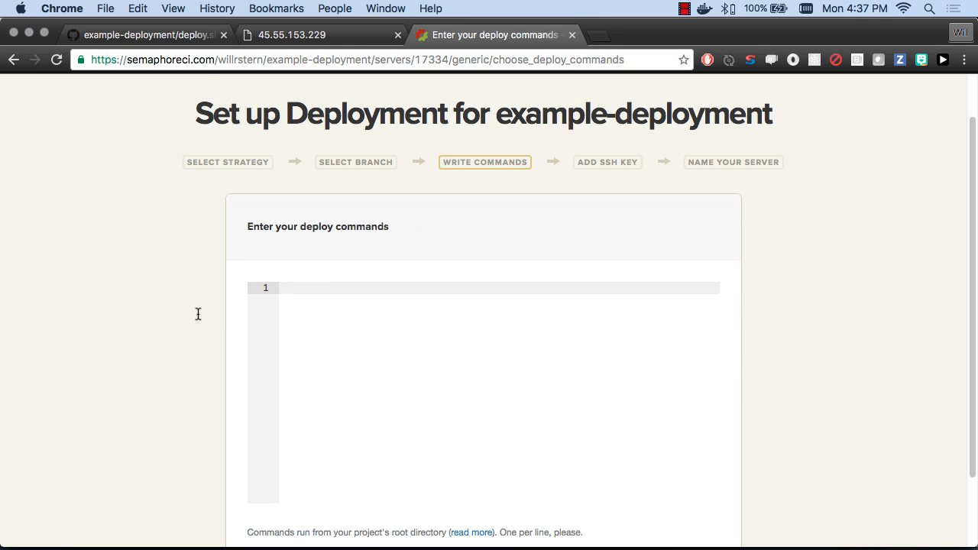
pyautogui.write('ssh-keyscan -H -p 22 45.55.153.229 >> ~/.ssh/known_hosts')
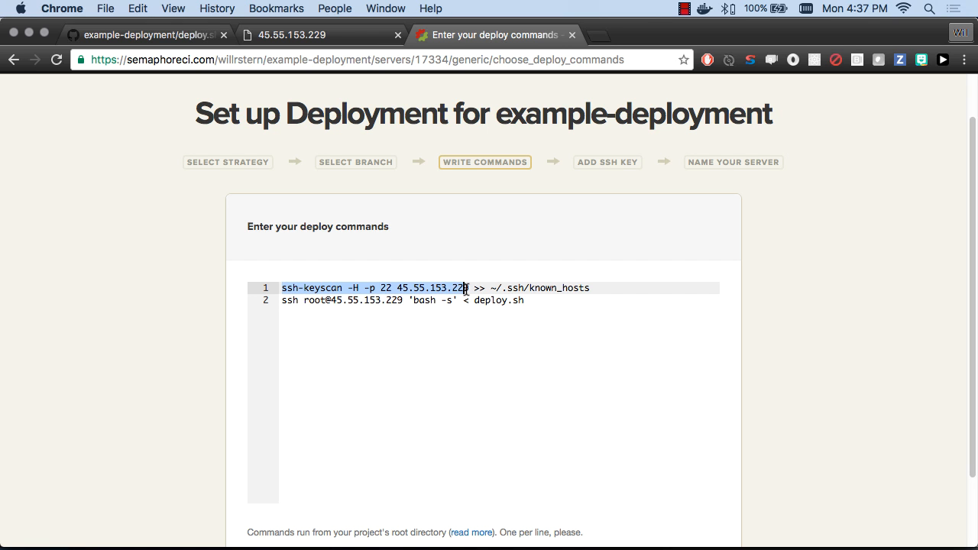
pyautogui.click(466, 288)
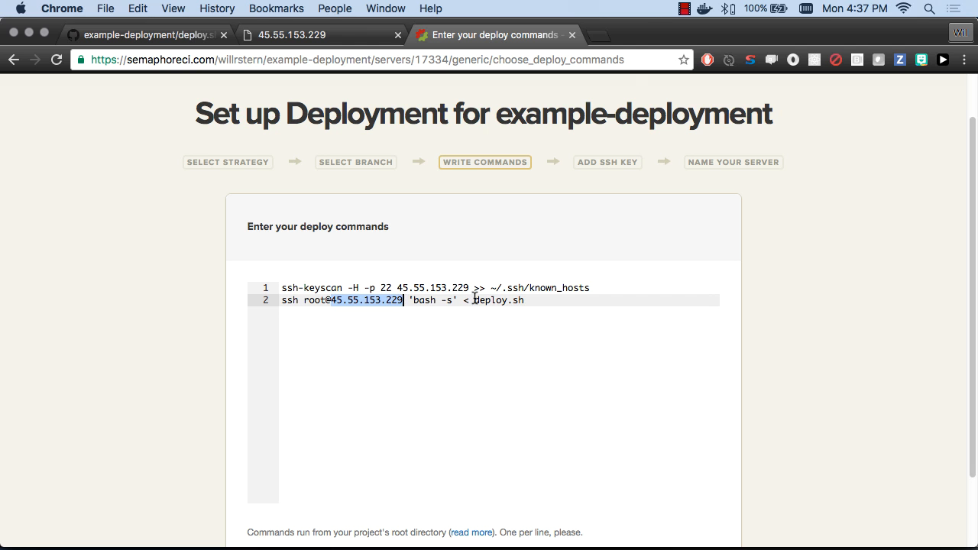
pyautogui.scroll(-3)
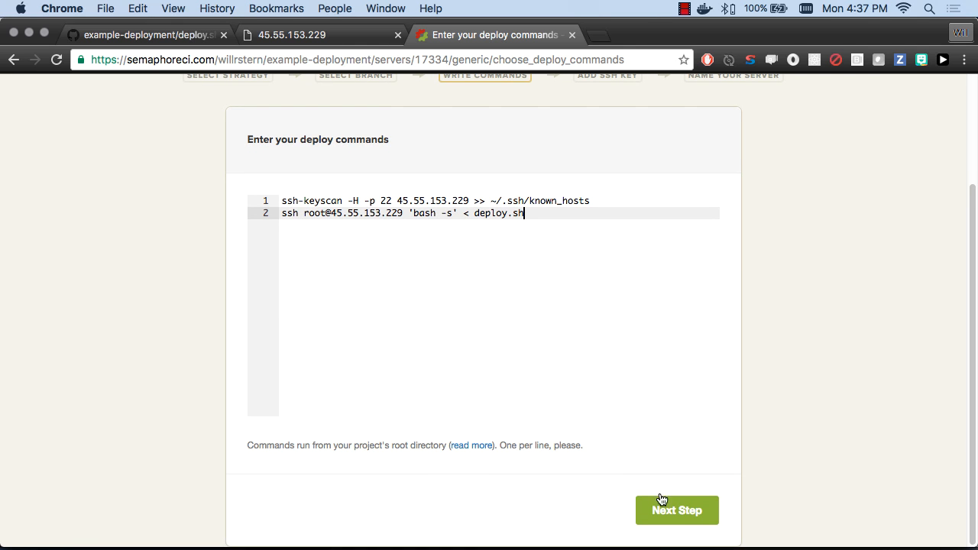
pyautogui.click(676, 511)
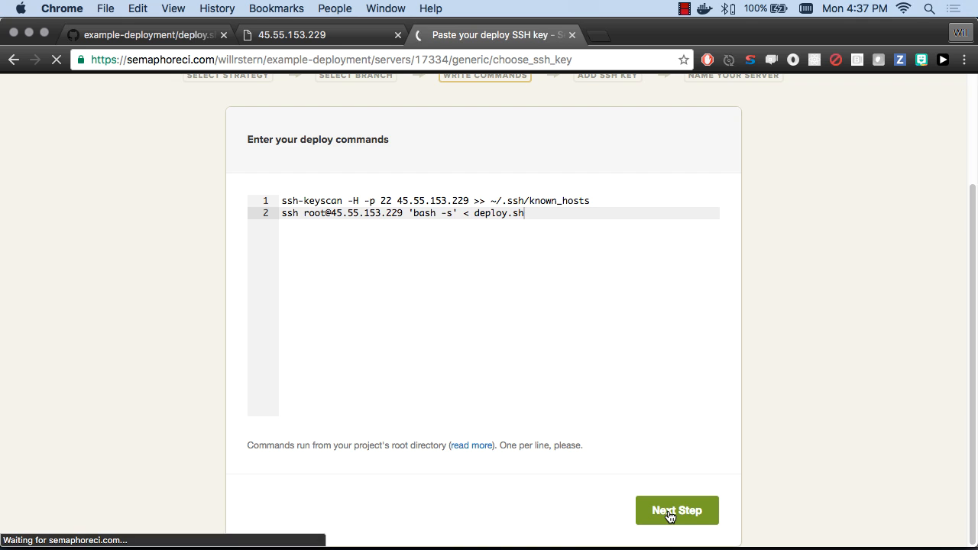
# Step: Copy ~/.ssh/id_rsa.semaphore with pbcopy and paste it as the private SSH key
pyautogui.click(677, 510)
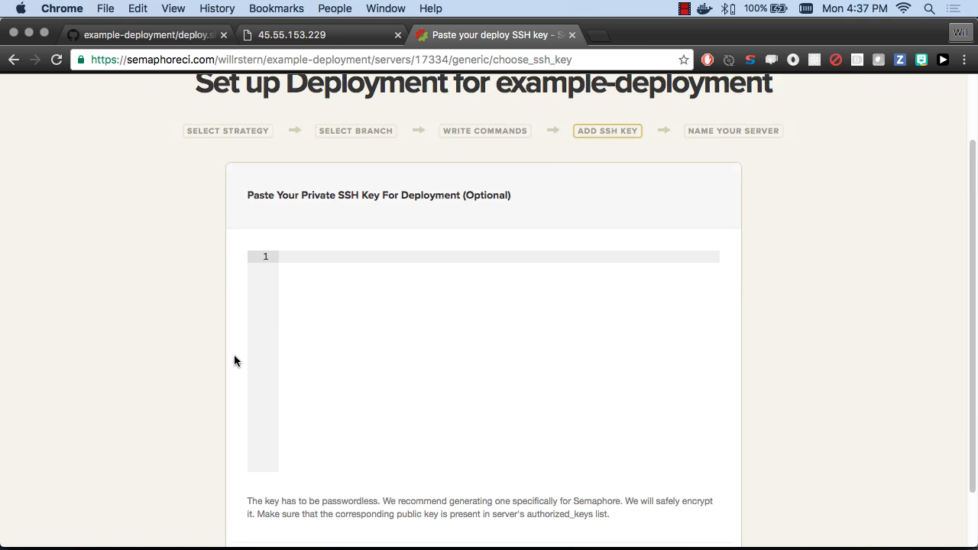
pyautogui.scroll(-3)
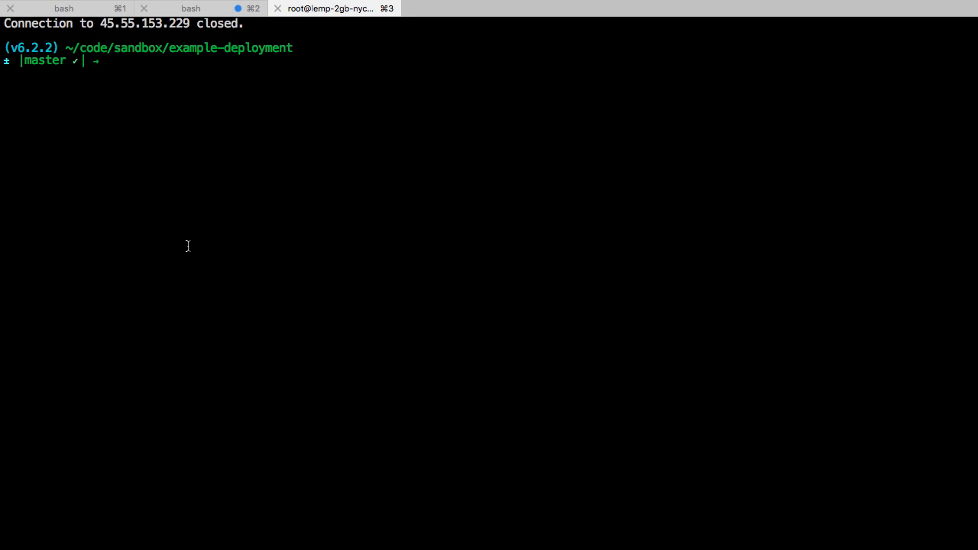
pyautogui.write('cat')
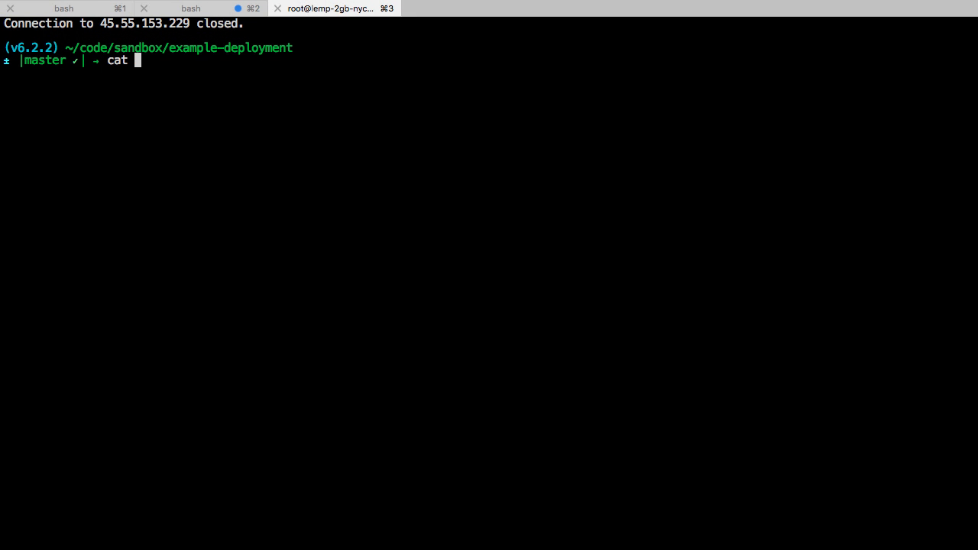
pyautogui.write('~/.ssh/')
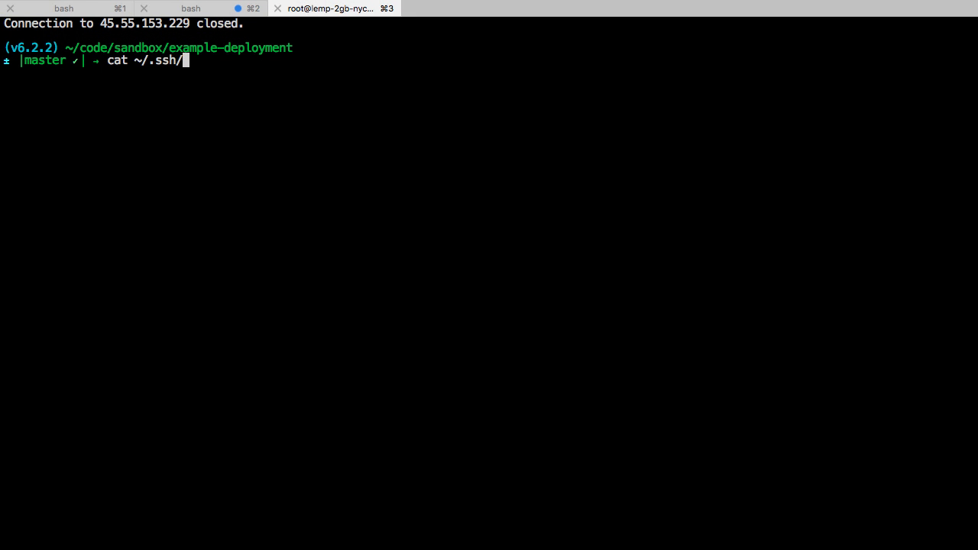
pyautogui.write('id_rsa.se')
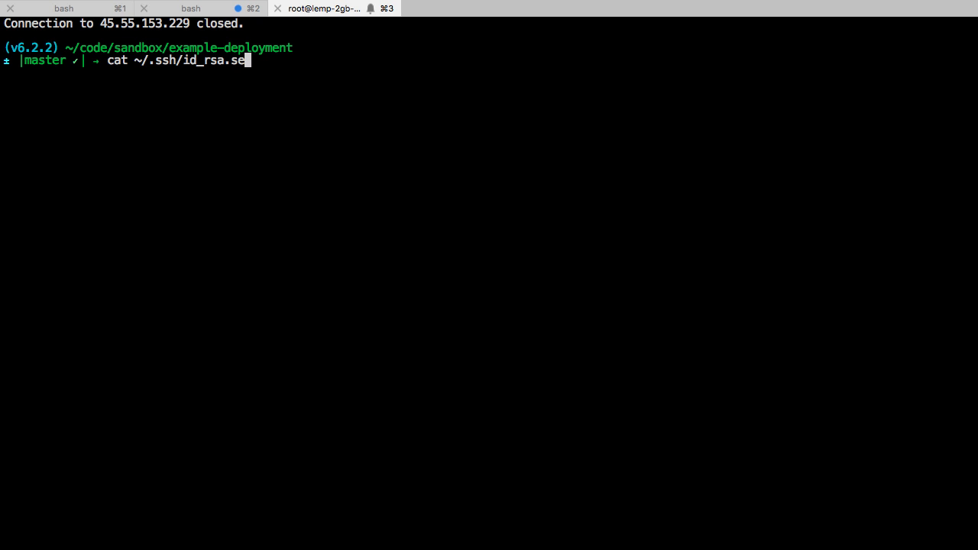
pyautogui.write('maphore | p')
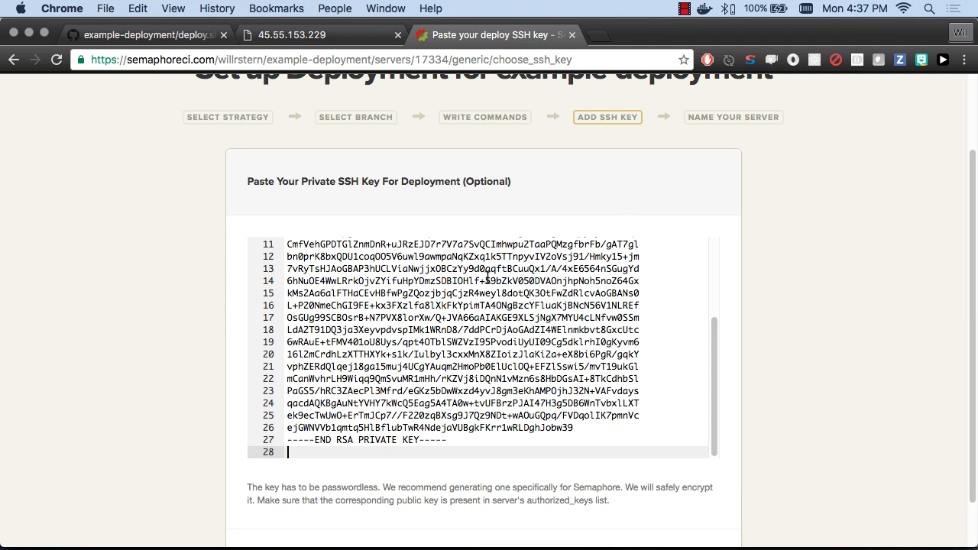
pyautogui.scroll(-3)
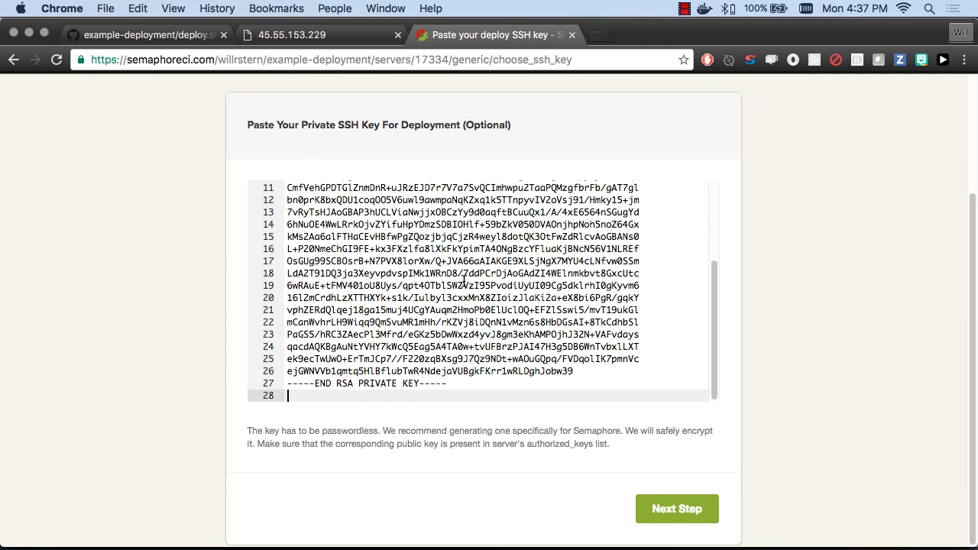
# Step: Accept the SSH key and create a deployment server named 'production'
pyautogui.click(677, 509)
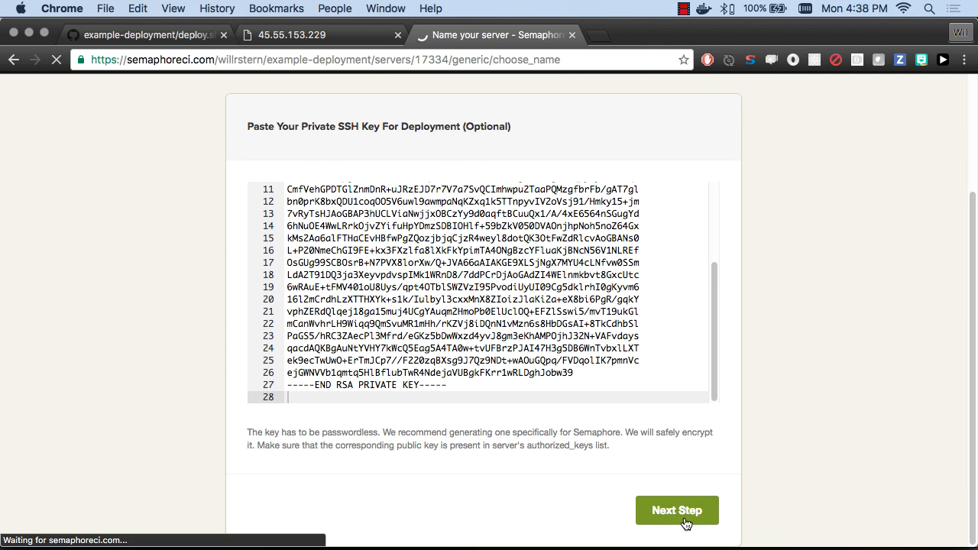
pyautogui.click(677, 510)
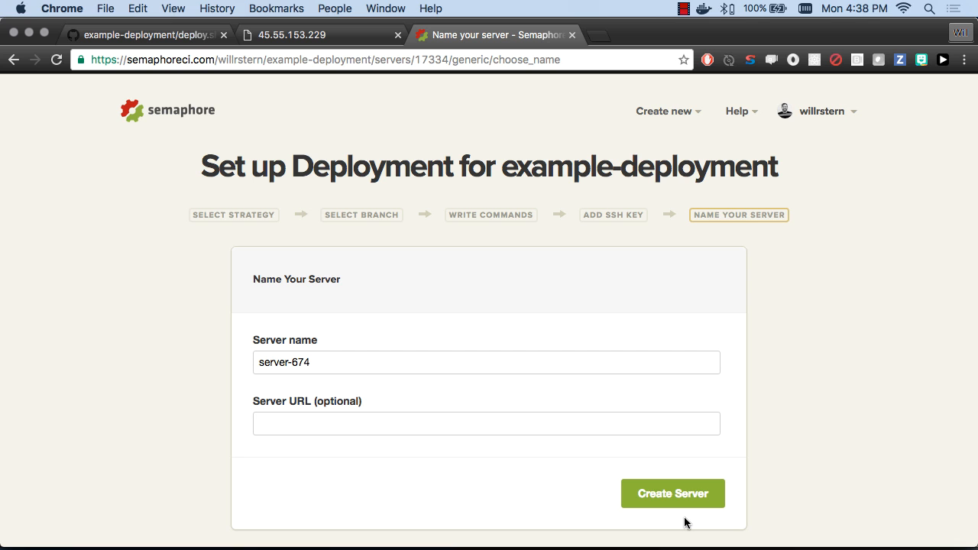
pyautogui.doubleClick(284, 363)
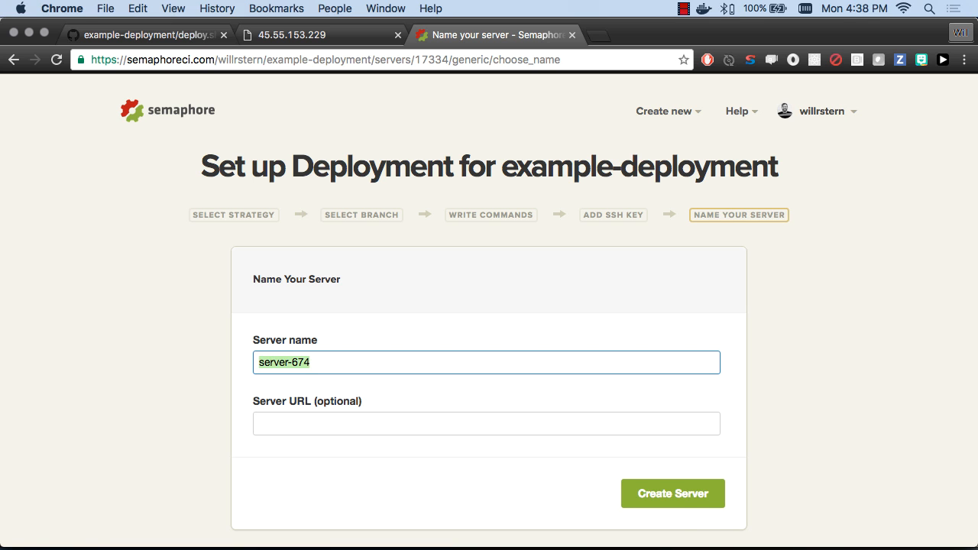
pyautogui.write('producti')
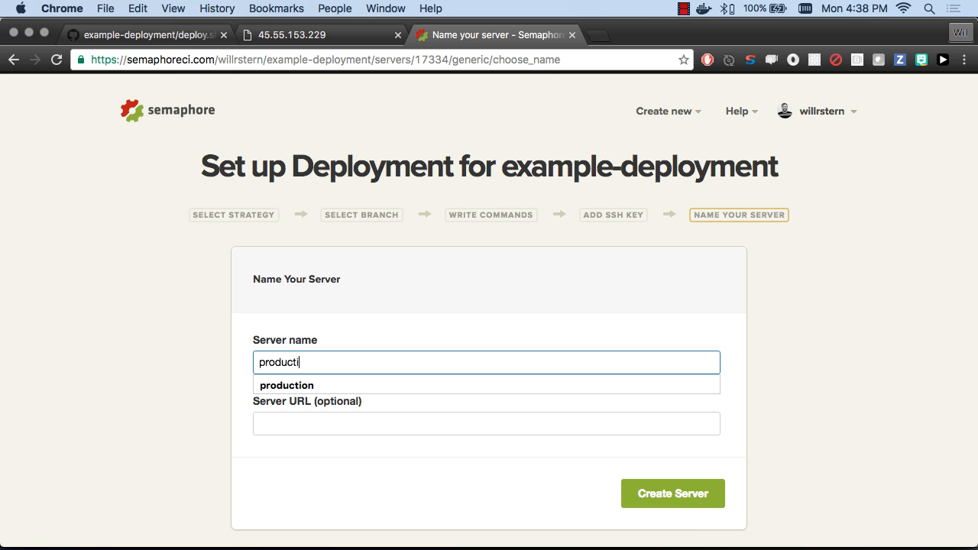
pyautogui.click(673, 493)
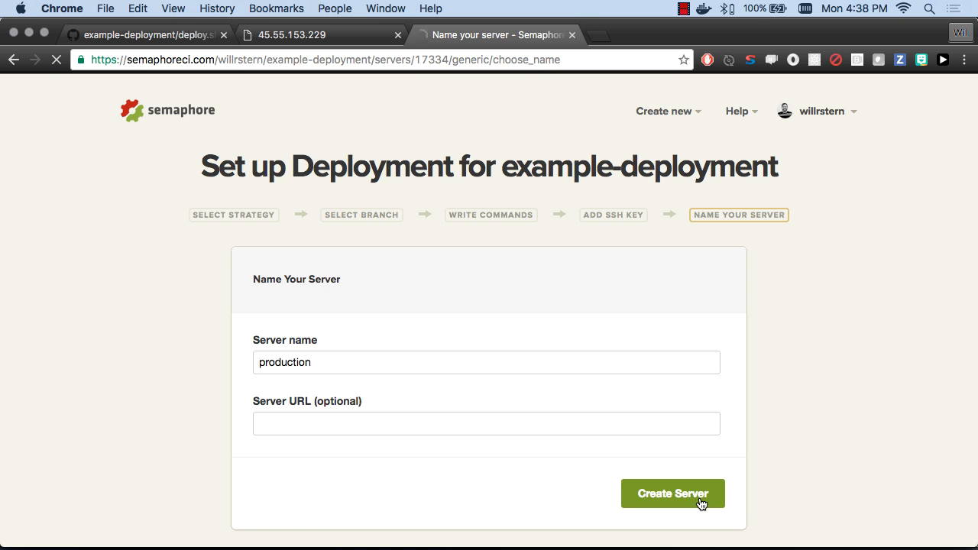
pyautogui.click(672, 494)
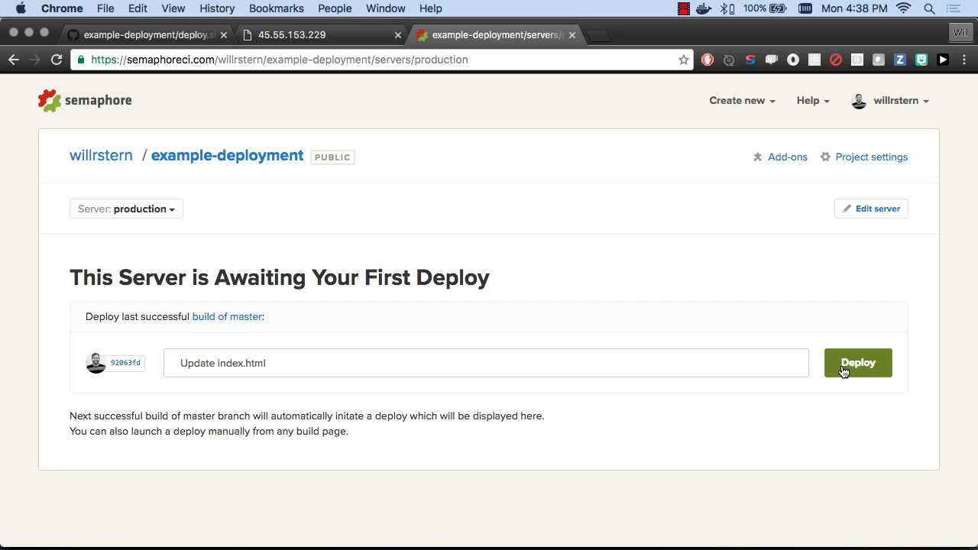
# Step: Deploy master's last successful build and watch ssh-keyscan and deploy.sh succeed
pyautogui.click(858, 362)
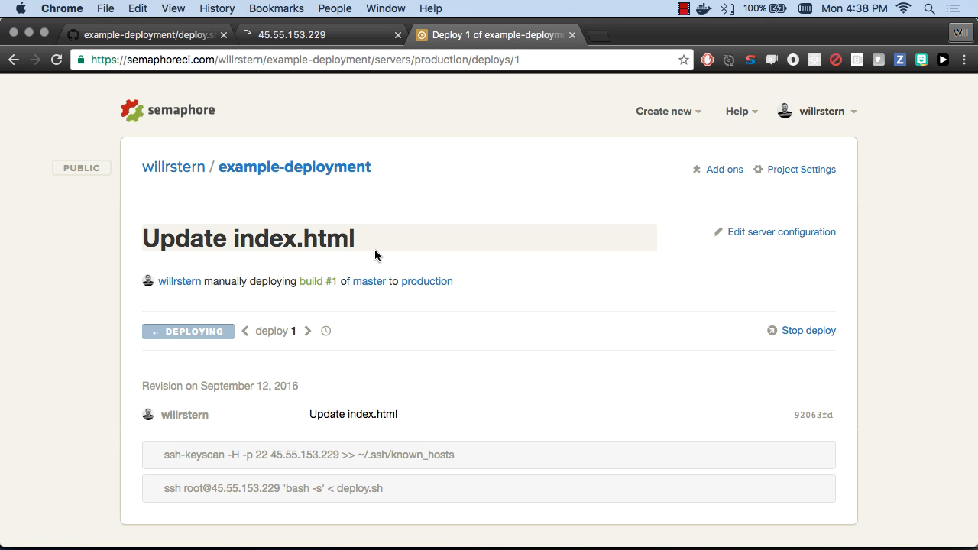
pyautogui.moveTo(371, 252)
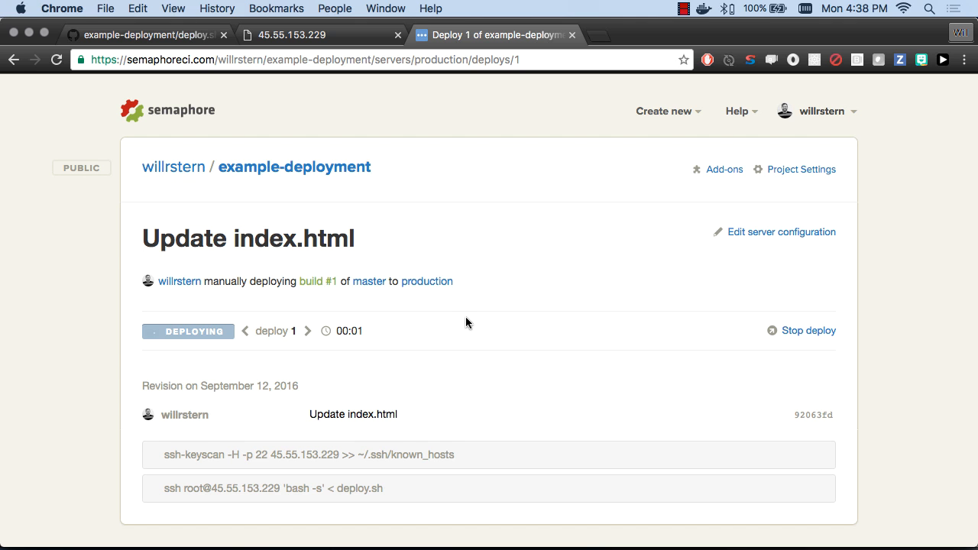
pyautogui.moveTo(430, 369)
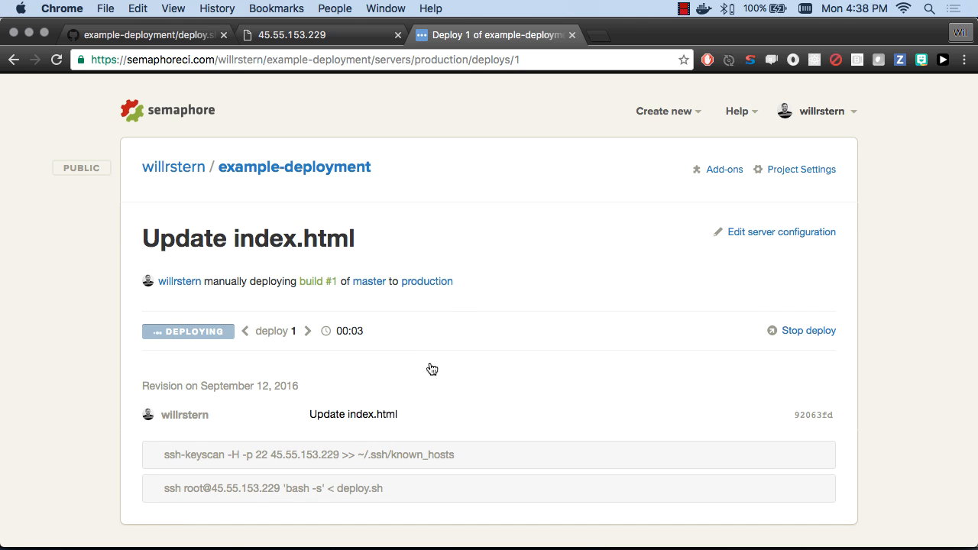
pyautogui.moveTo(397, 489)
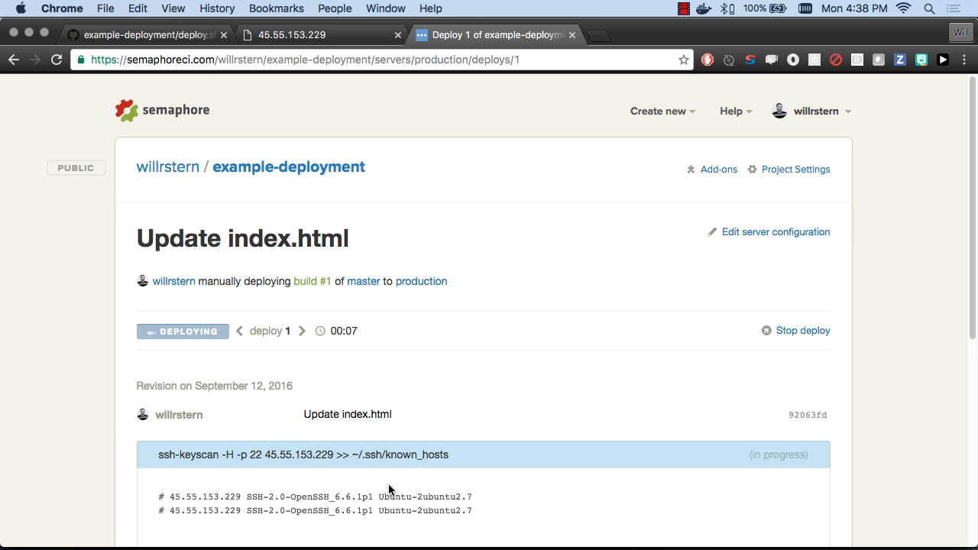
pyautogui.scroll(-3)
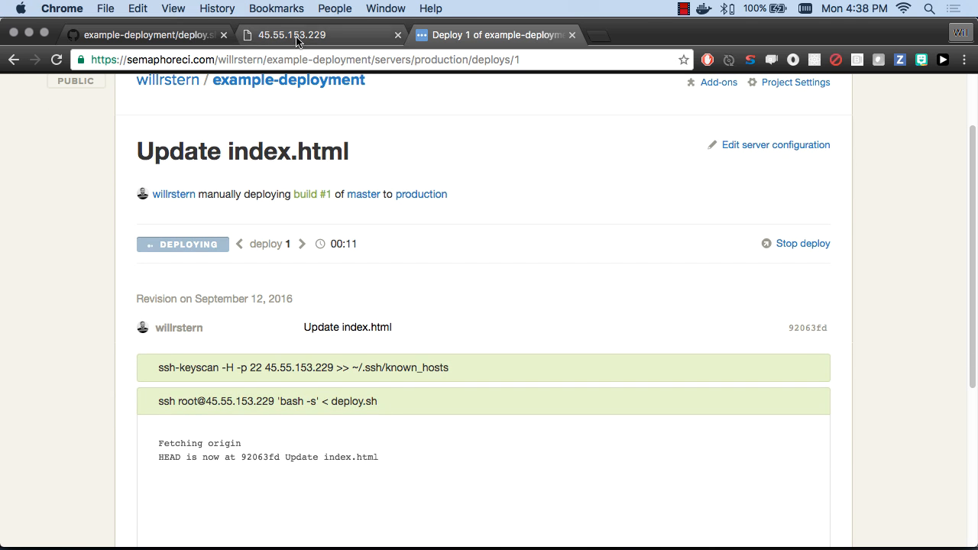
pyautogui.click(313, 36)
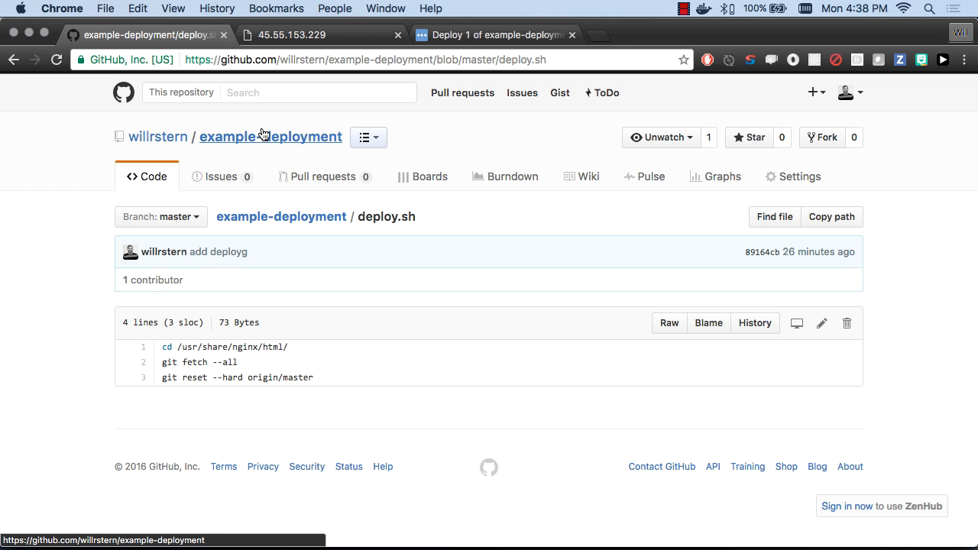
# Step: Change index.html's heading to 'Hello World!!!!!!' and commit it directly to master
pyautogui.click(270, 137)
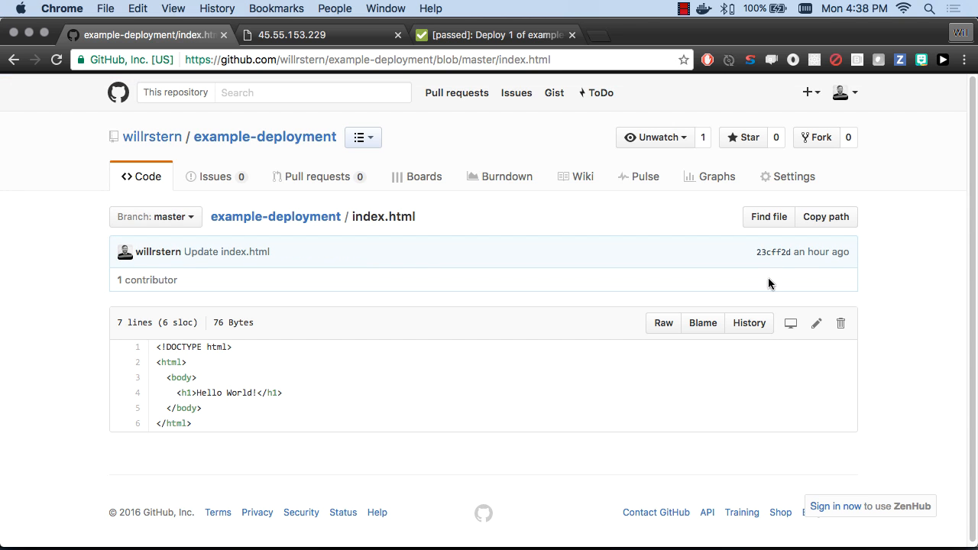
pyautogui.click(816, 324)
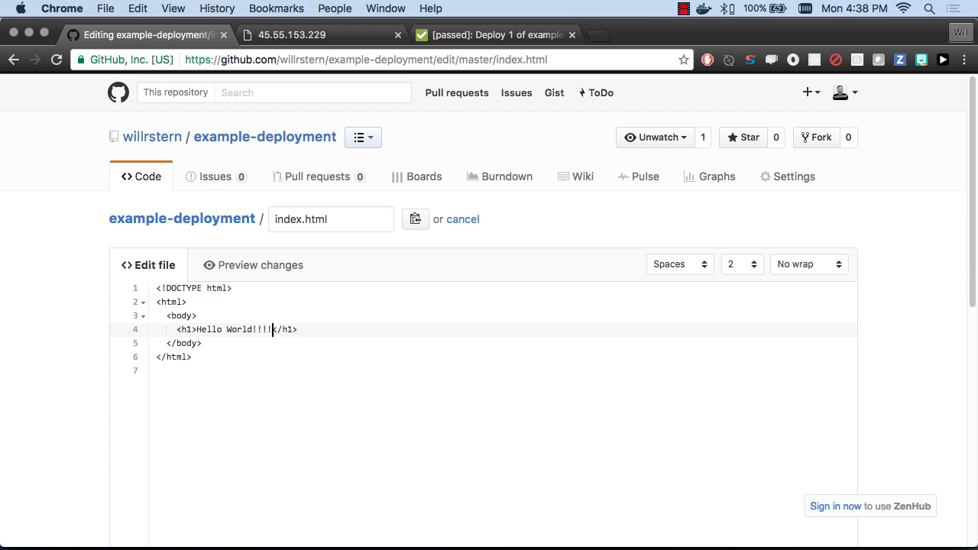
pyautogui.scroll(-3)
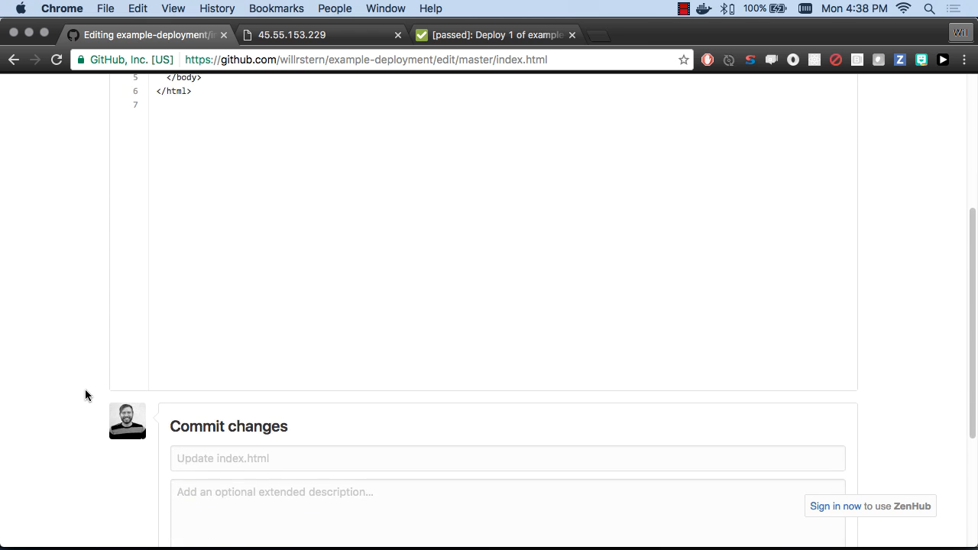
pyautogui.click(212, 428)
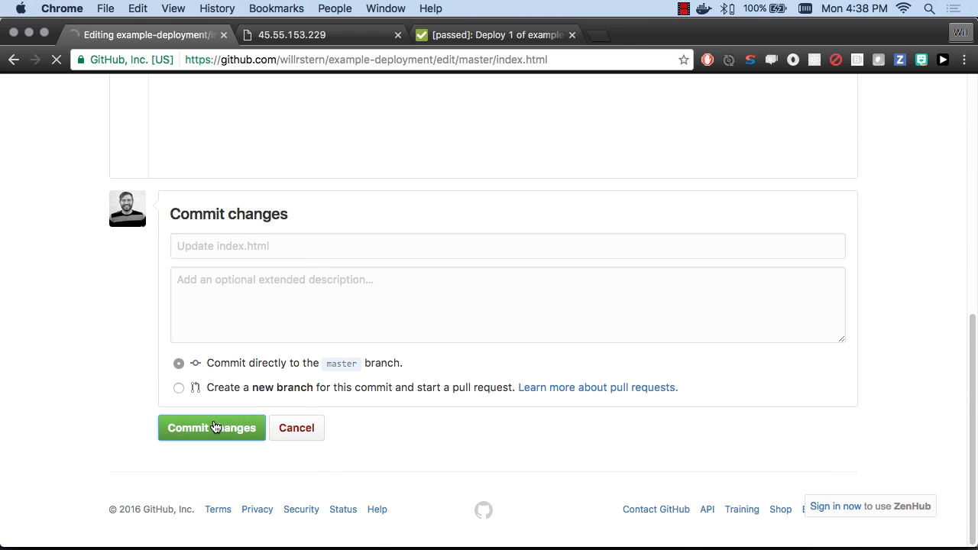
pyautogui.click(212, 428)
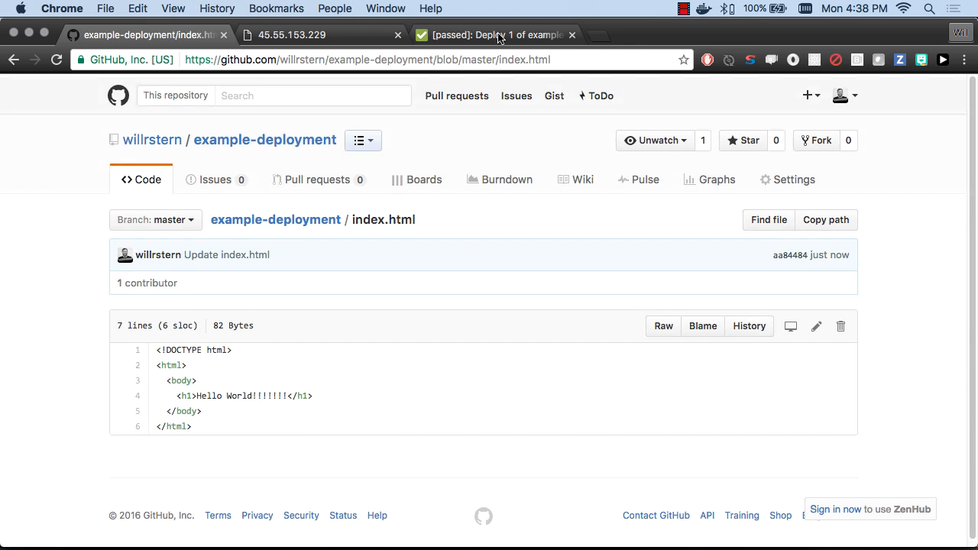
# Step: Watch the new master commit pass its build and auto-deploy to production
pyautogui.click(499, 34)
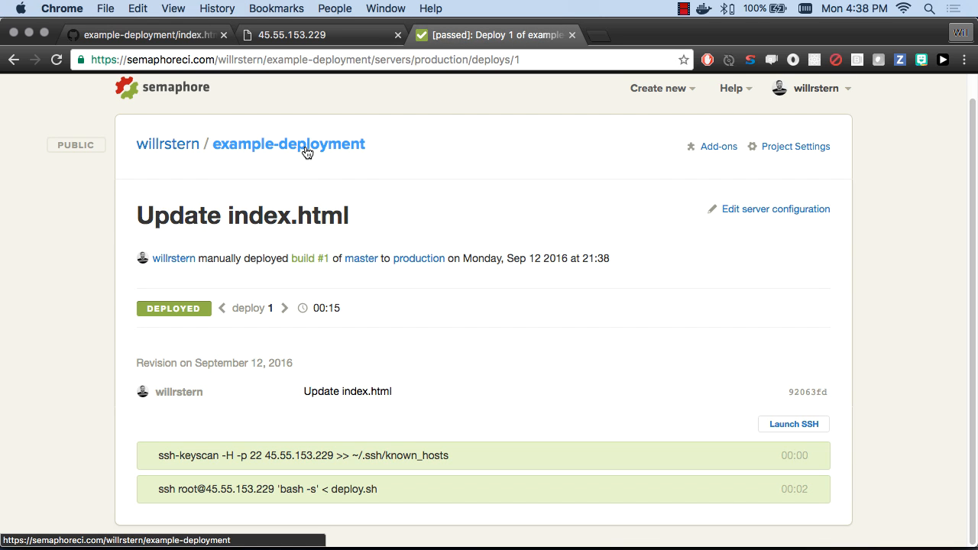
pyautogui.click(289, 144)
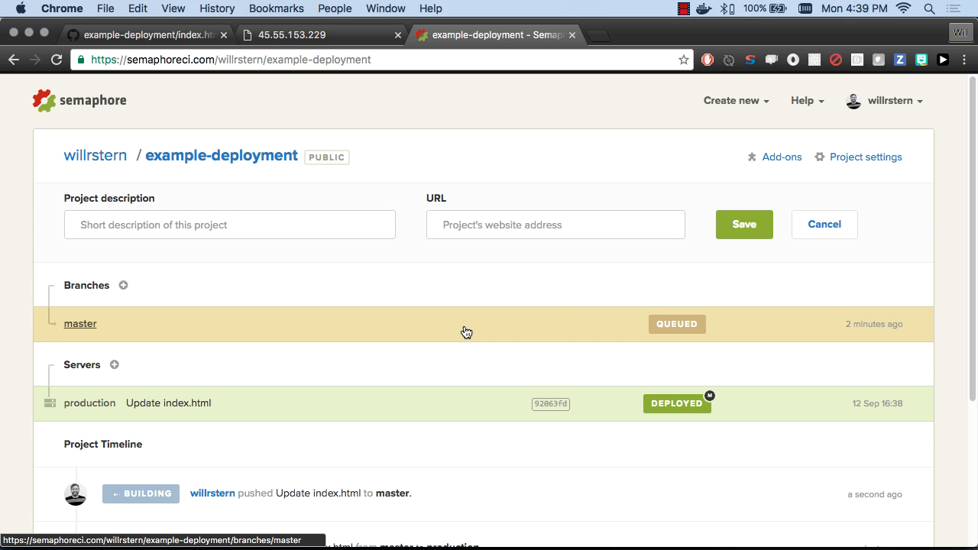
pyautogui.moveTo(456, 369)
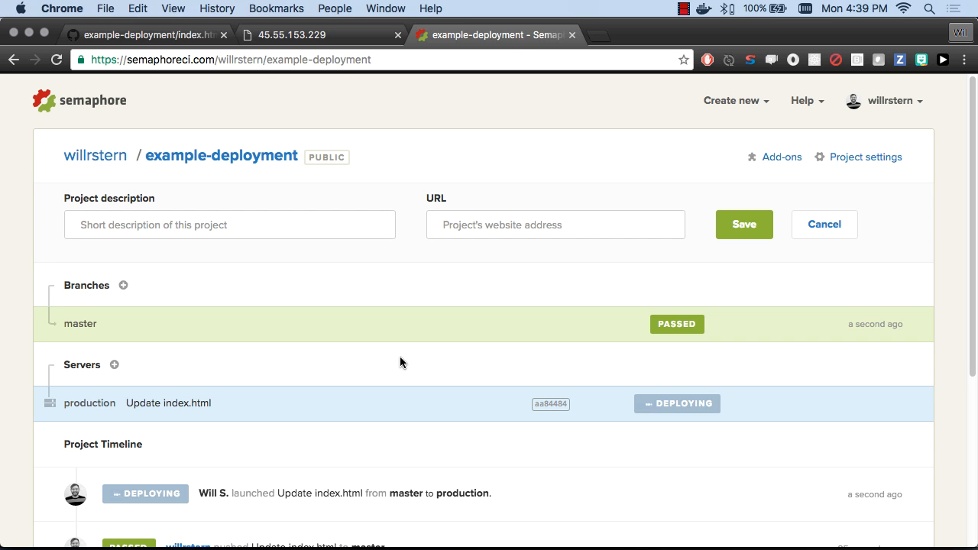
pyautogui.scroll(-3)
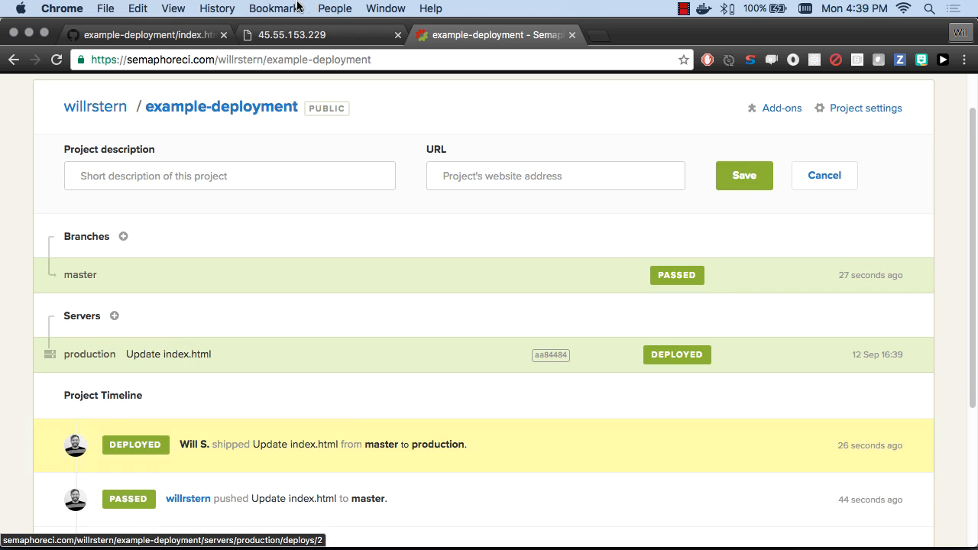
pyautogui.click(329, 35)
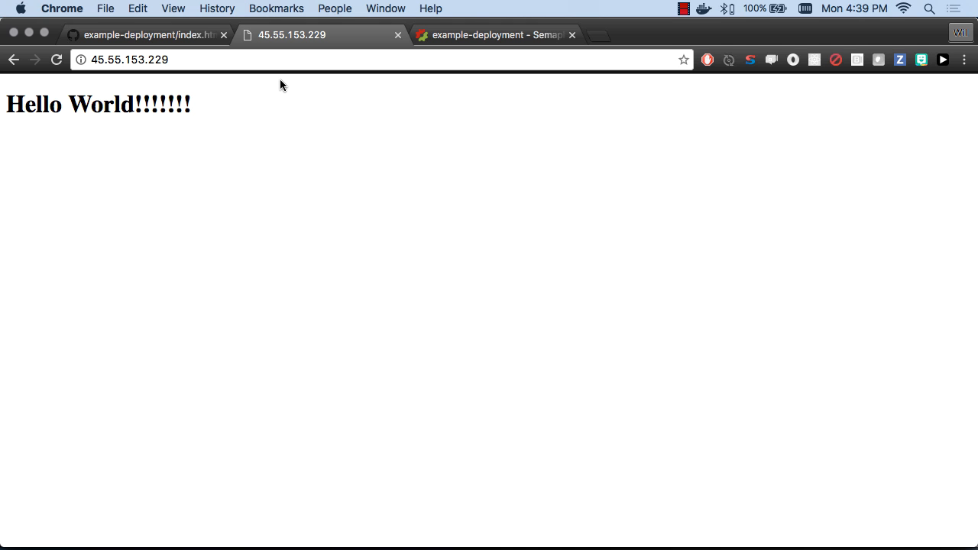
pyautogui.moveTo(176, 36)
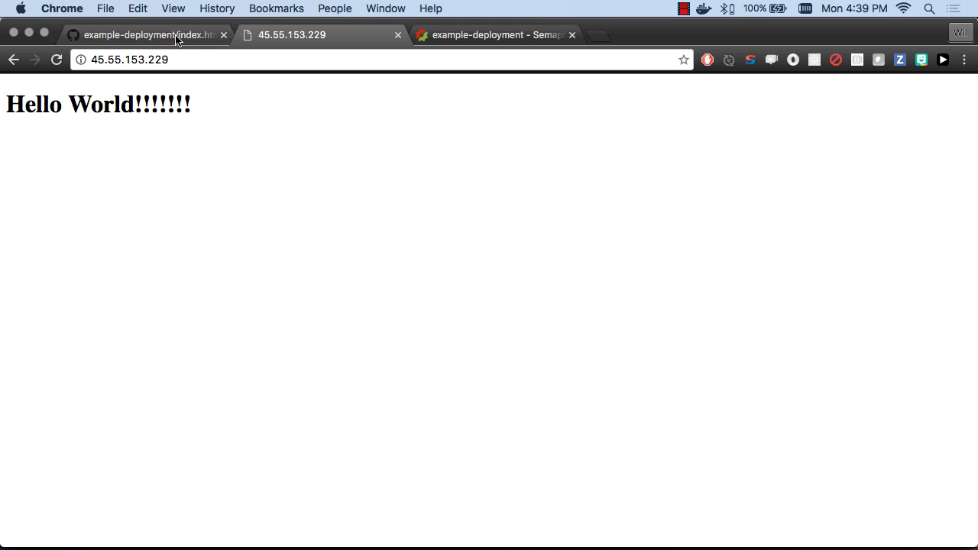
# Step: Return to the GitHub repository and open deploy.sh
pyautogui.click(149, 34)
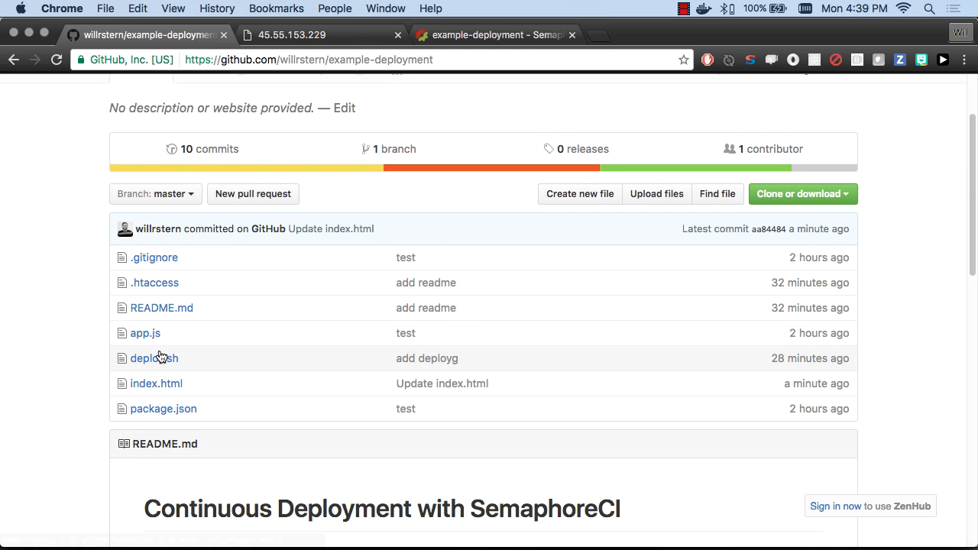
pyautogui.click(153, 358)
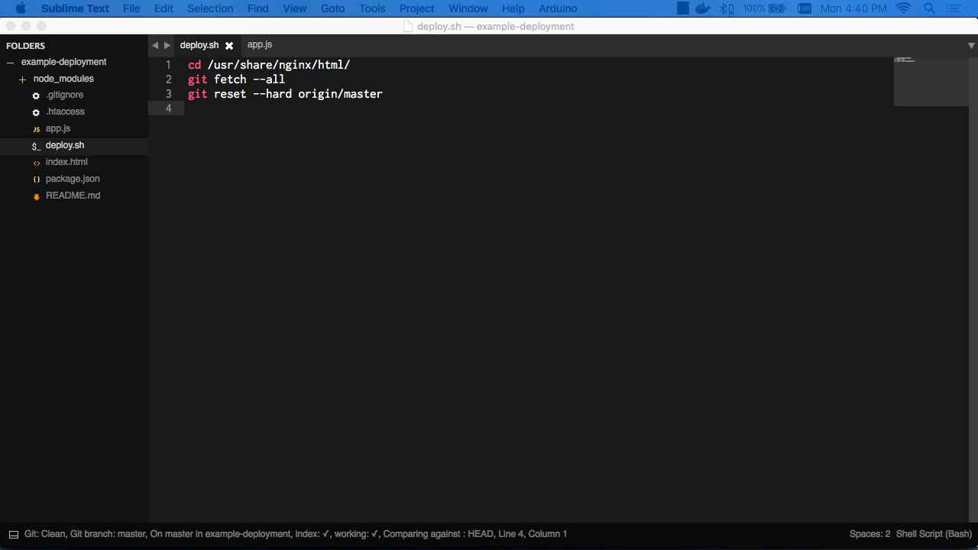
# Step: Rewrite deploy.sh to cd into app, run nvm and npm install, and restart app.js with pm2
pyautogui.press('cmd+a')
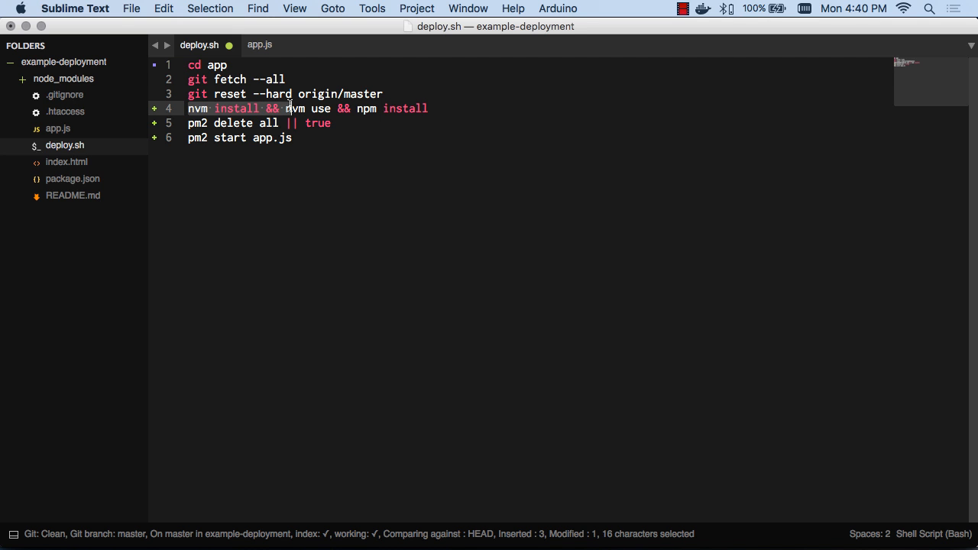
pyautogui.moveTo(287, 108); pyautogui.dragTo(428, 108)
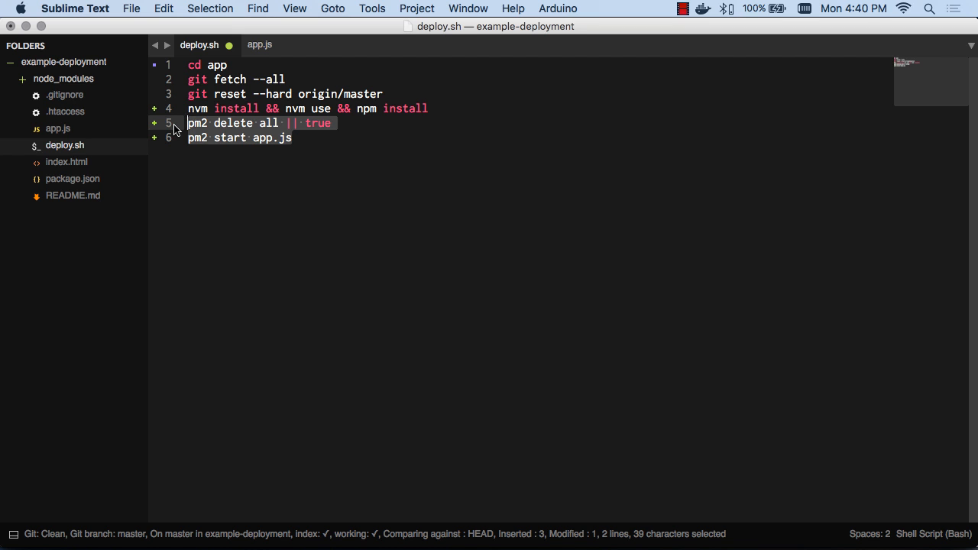
pyautogui.click(315, 138)
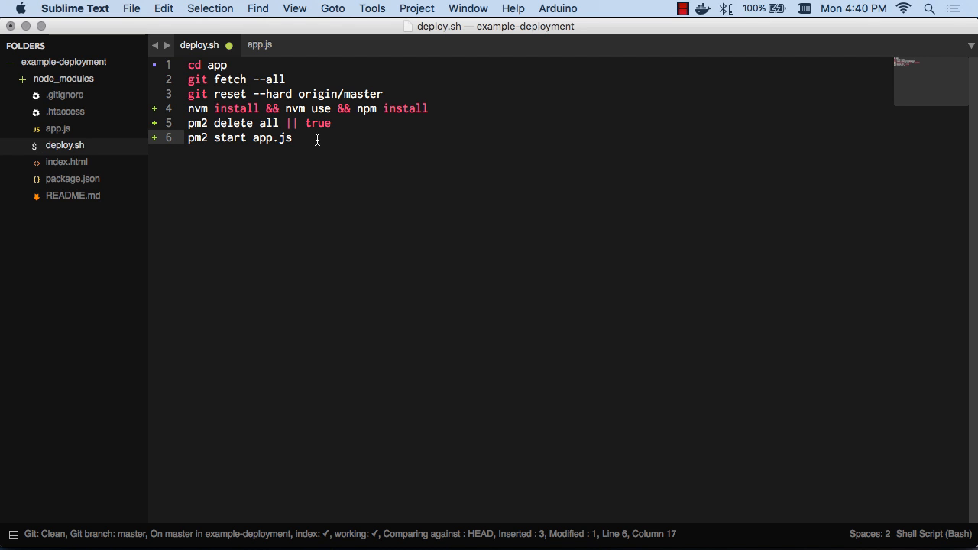
pyautogui.moveTo(225, 193)
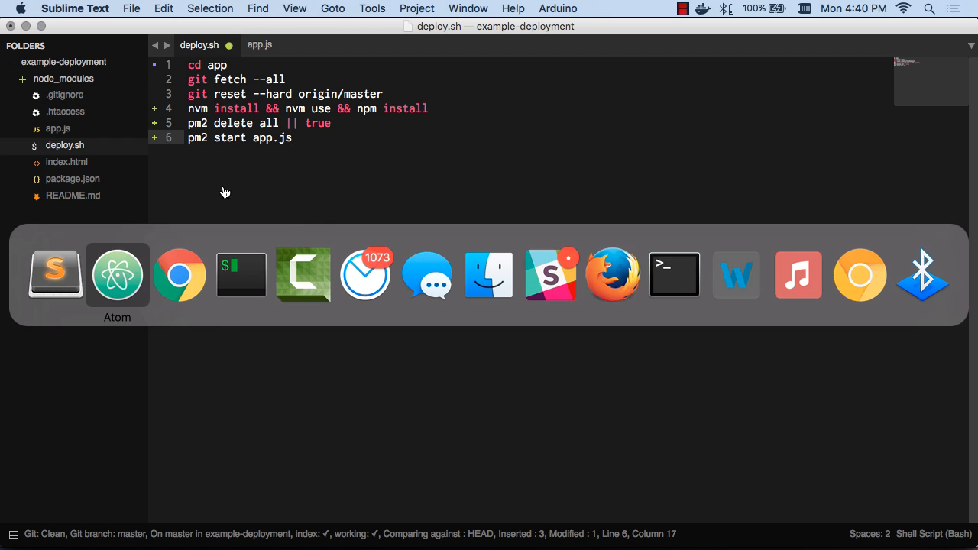
# Step: Switch back to Chrome and open the example-deployment repository's main page
pyautogui.click(179, 275)
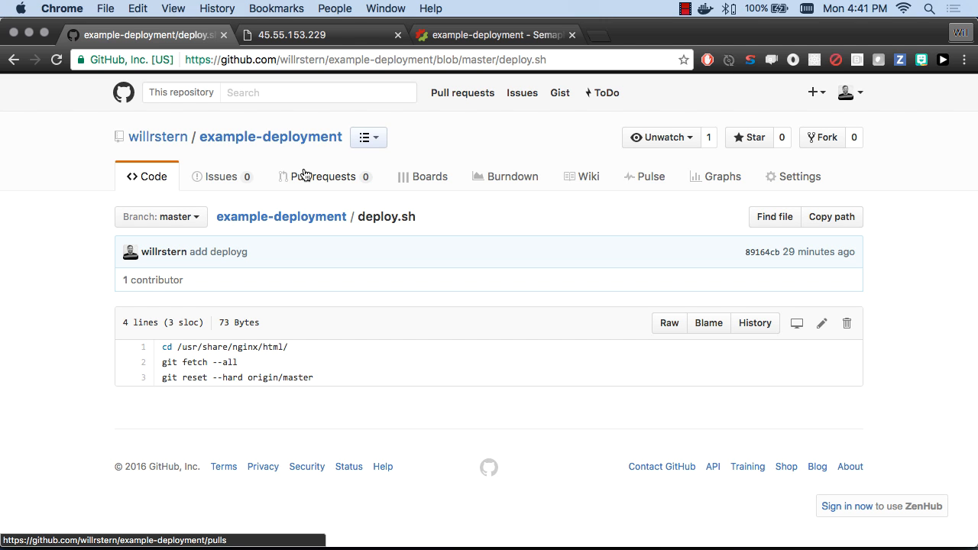
pyautogui.moveTo(288, 145)
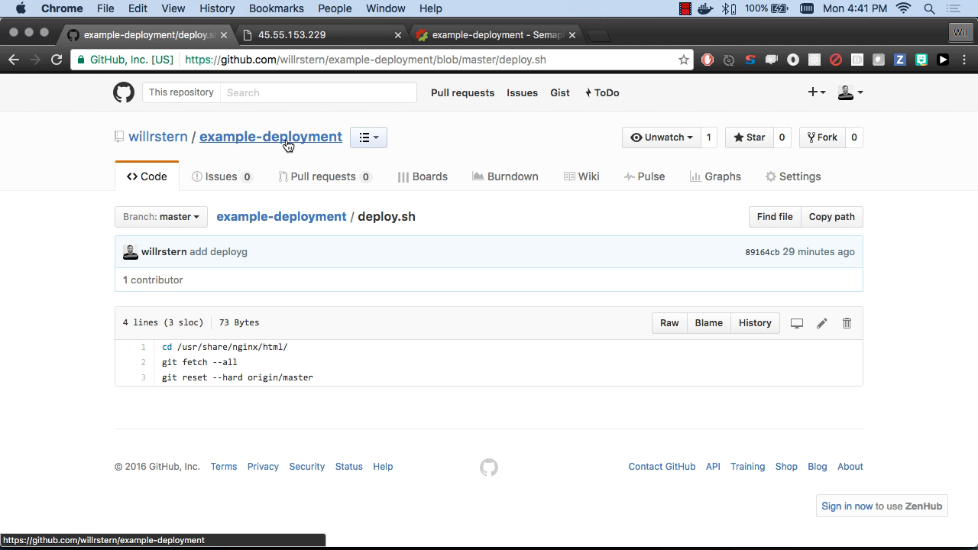
pyautogui.click(269, 137)
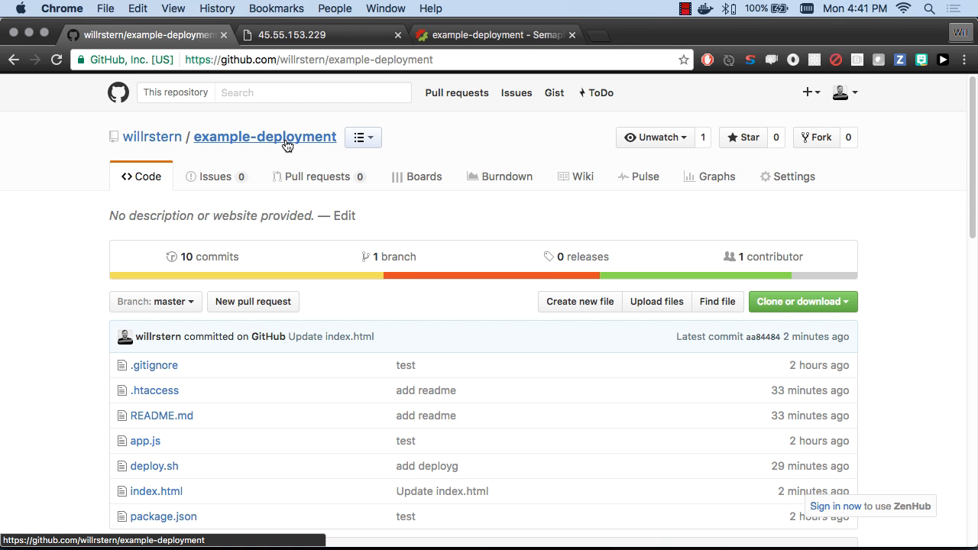
pyautogui.moveTo(67, 230)
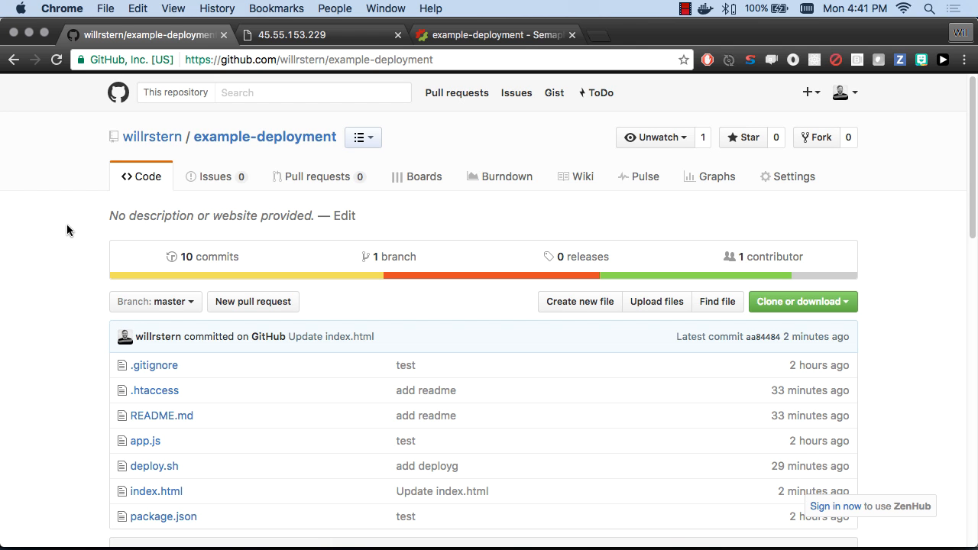